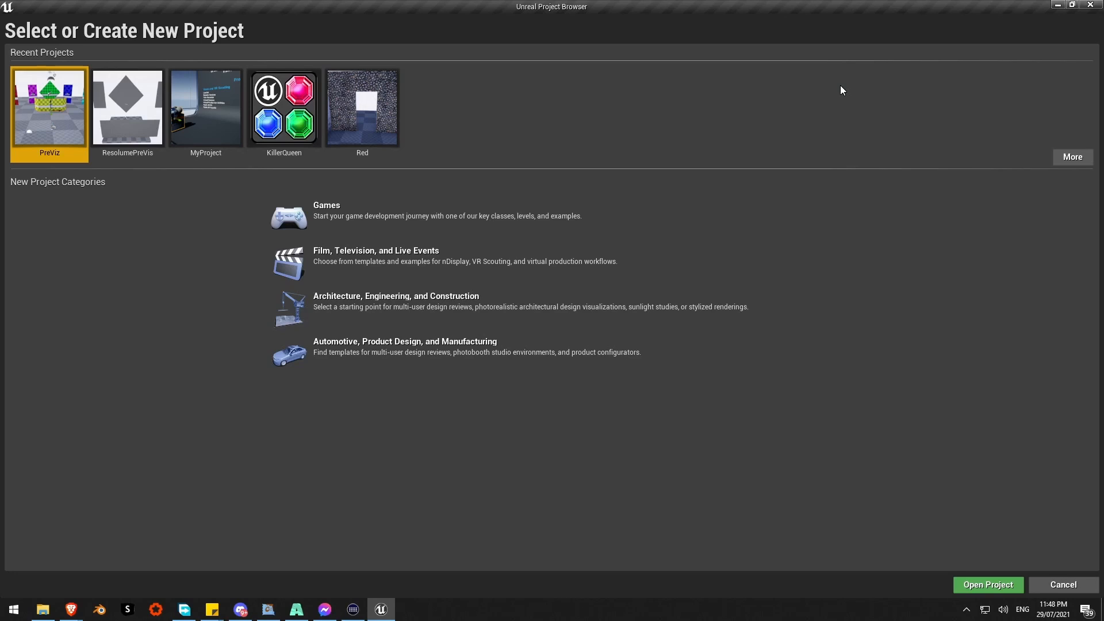
pyautogui.moveTo(946, 269)
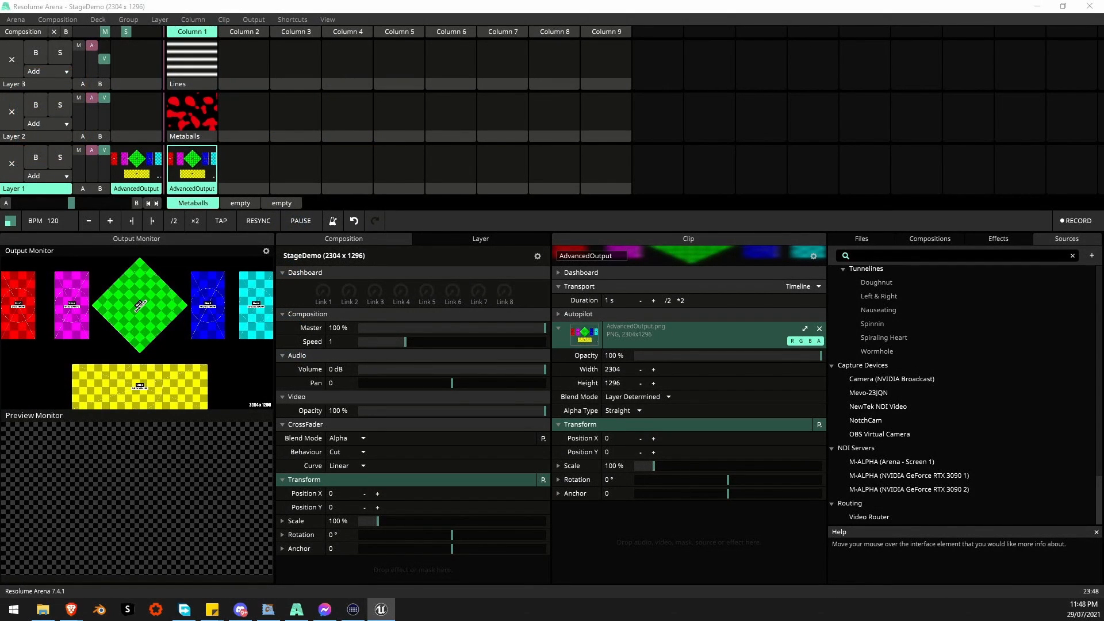
pyautogui.moveTo(296, 164)
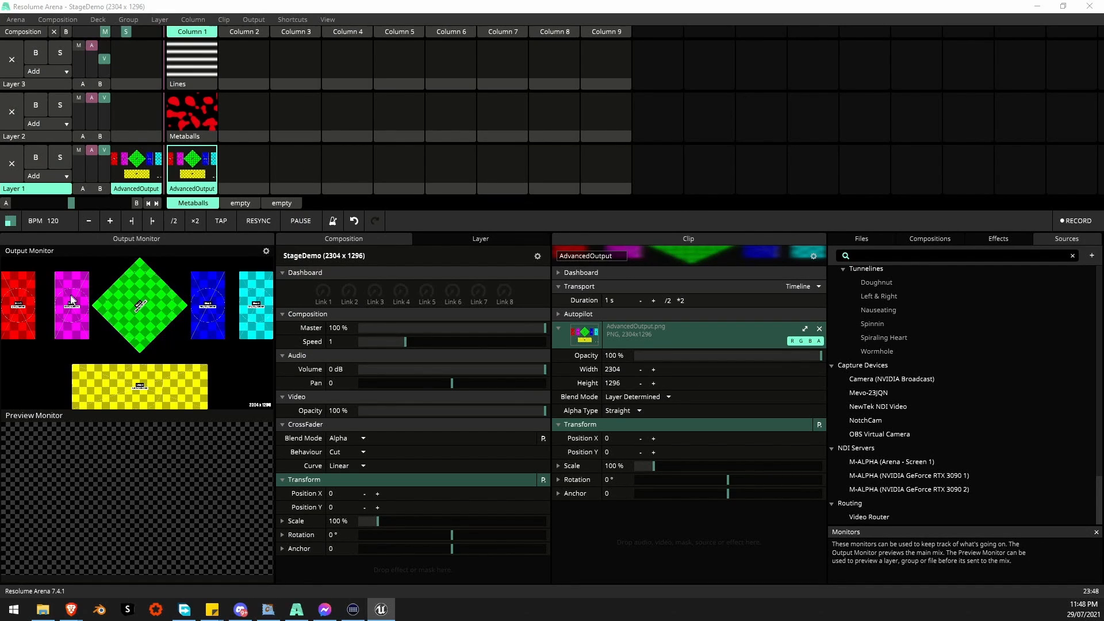
pyautogui.moveTo(118, 306)
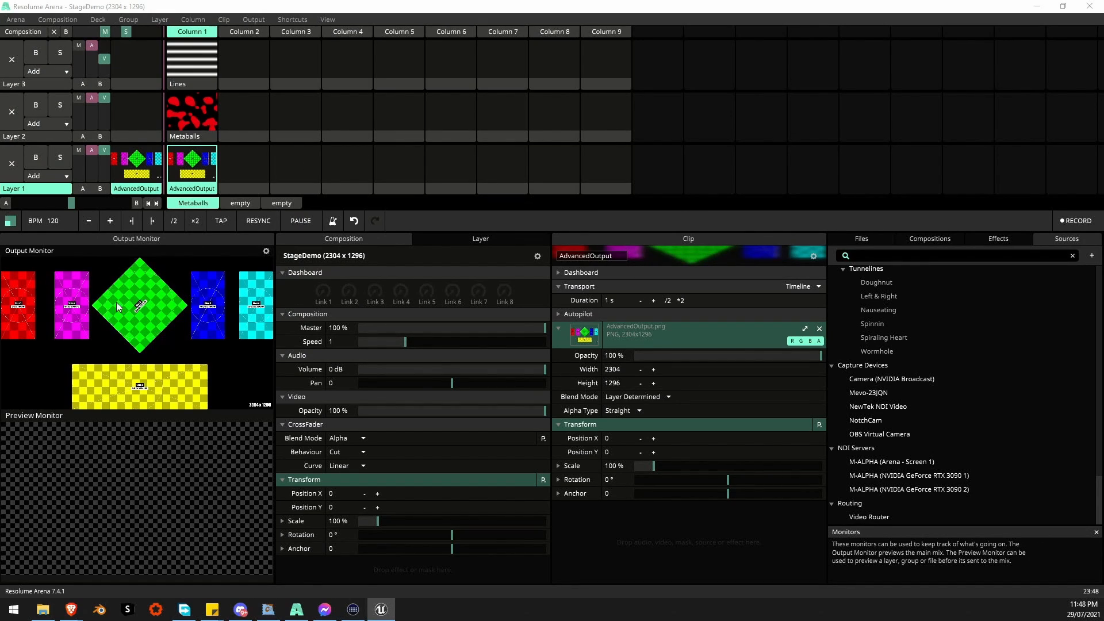
pyautogui.moveTo(177, 288)
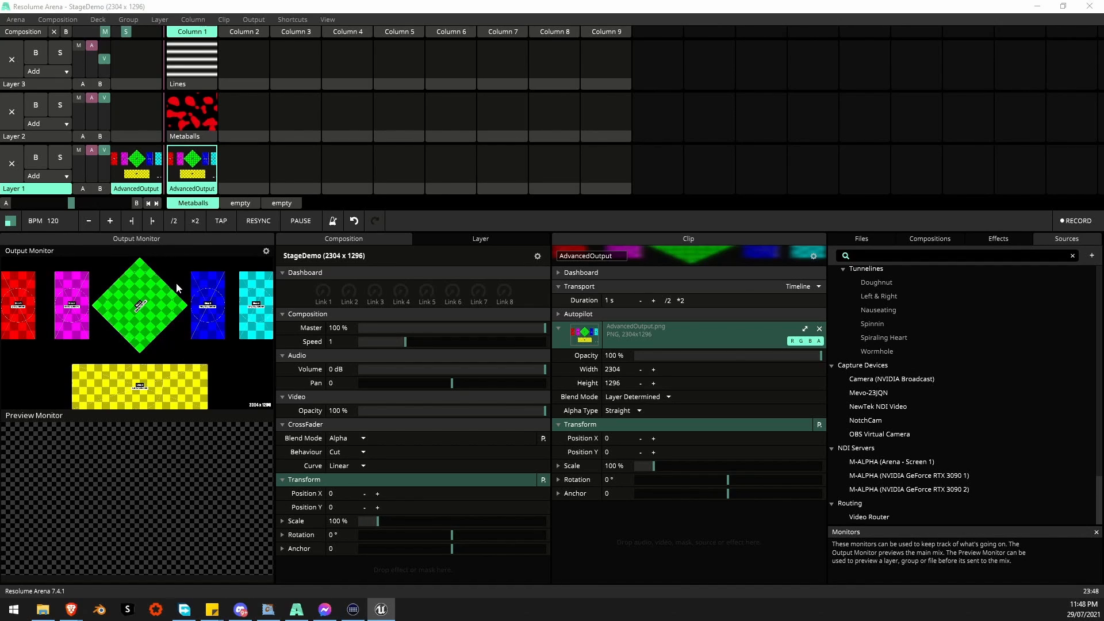
pyautogui.moveTo(186, 288)
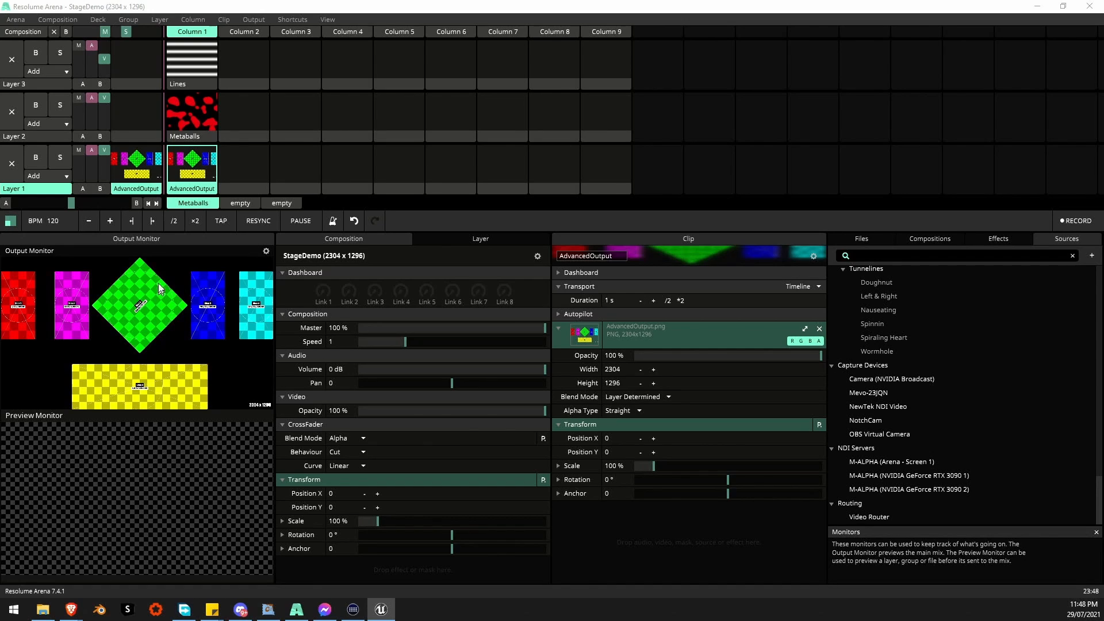
# Choose the Film, Television and Live Events category with the Blank template.
pyautogui.click(380, 609)
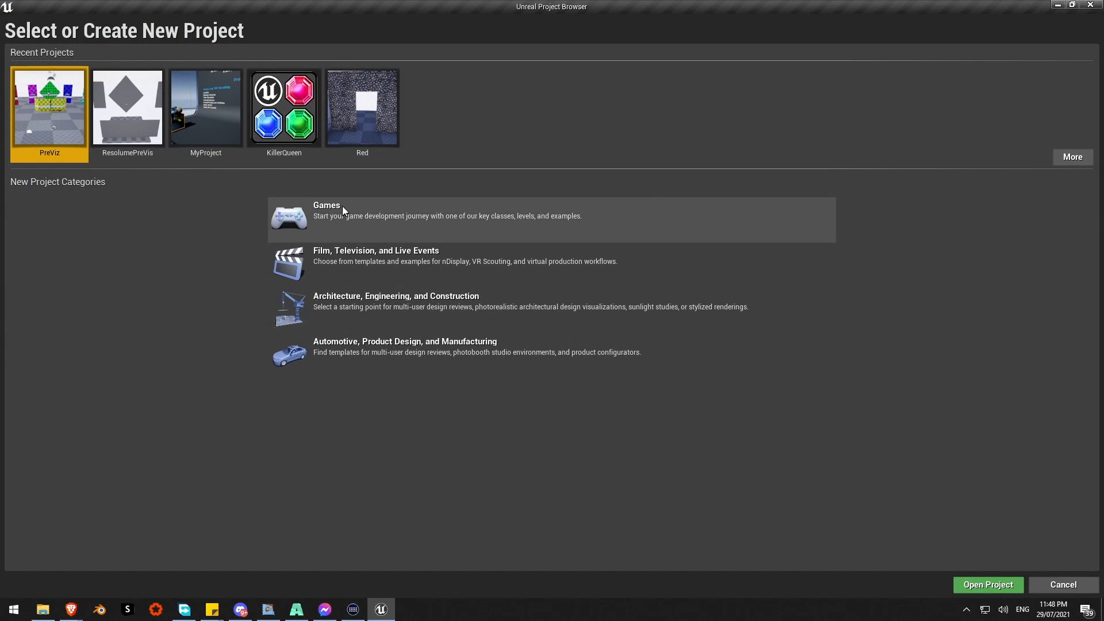
pyautogui.moveTo(354, 261)
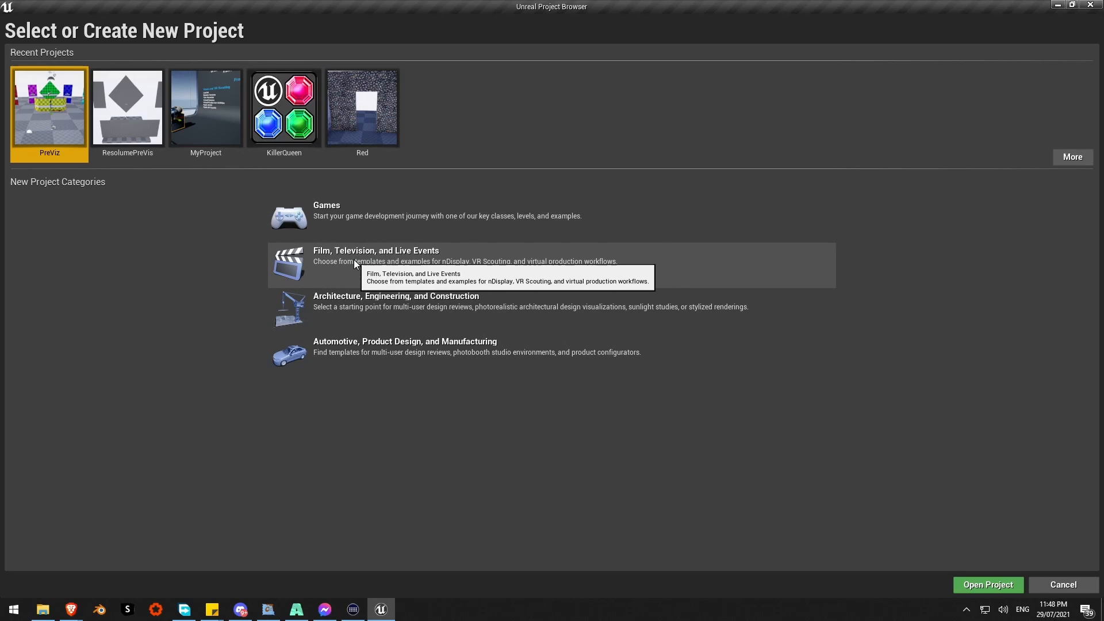
pyautogui.moveTo(325, 243)
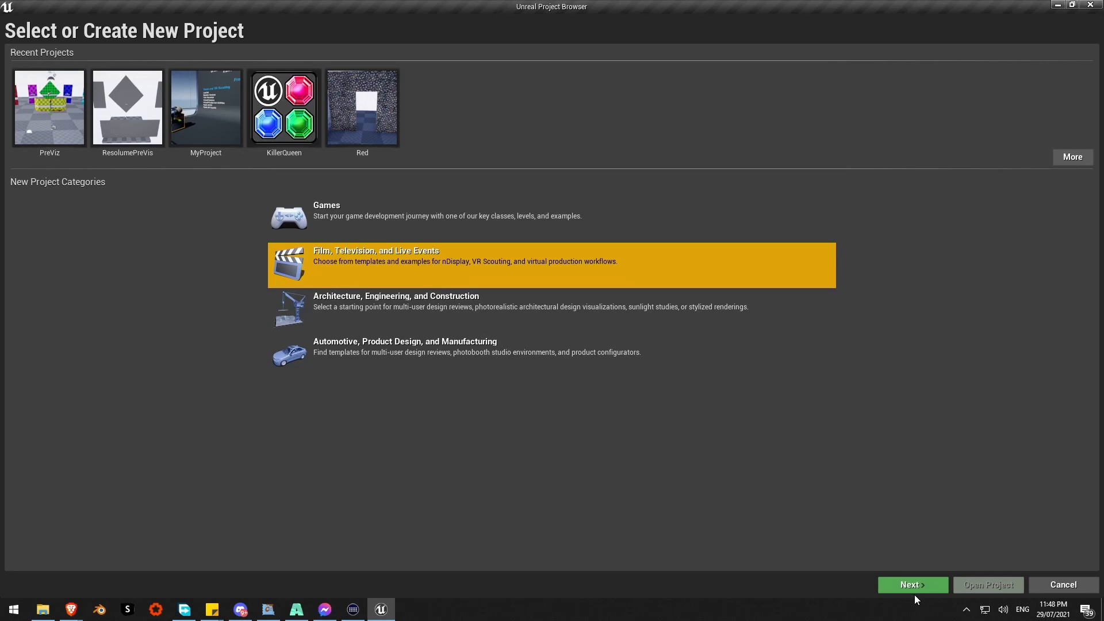
pyautogui.click(911, 584)
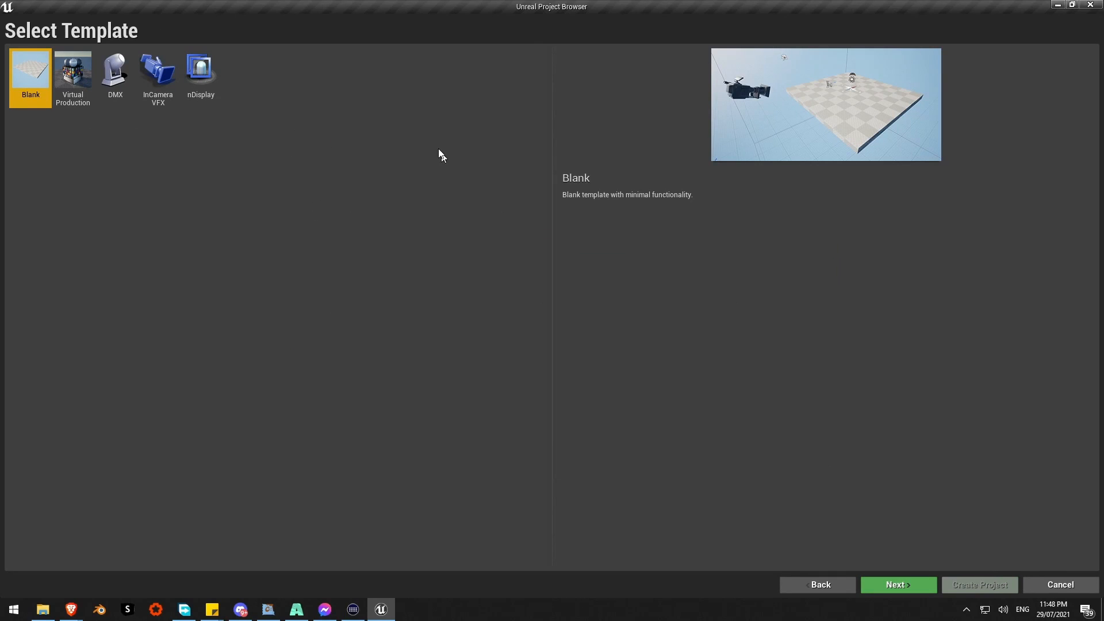
pyautogui.moveTo(784, 523)
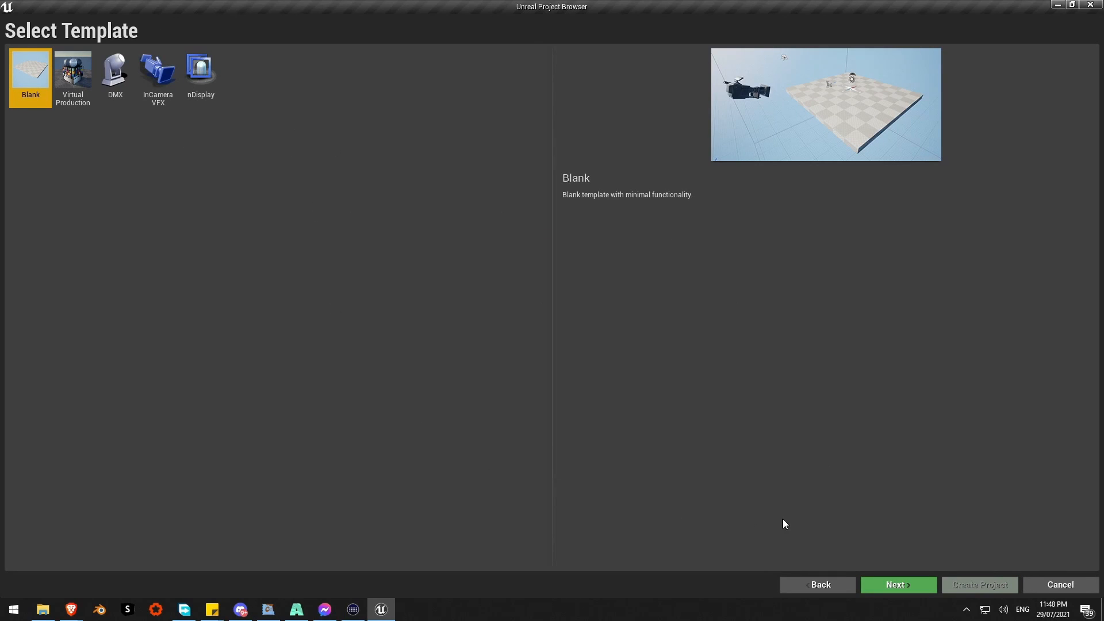
pyautogui.click(898, 584)
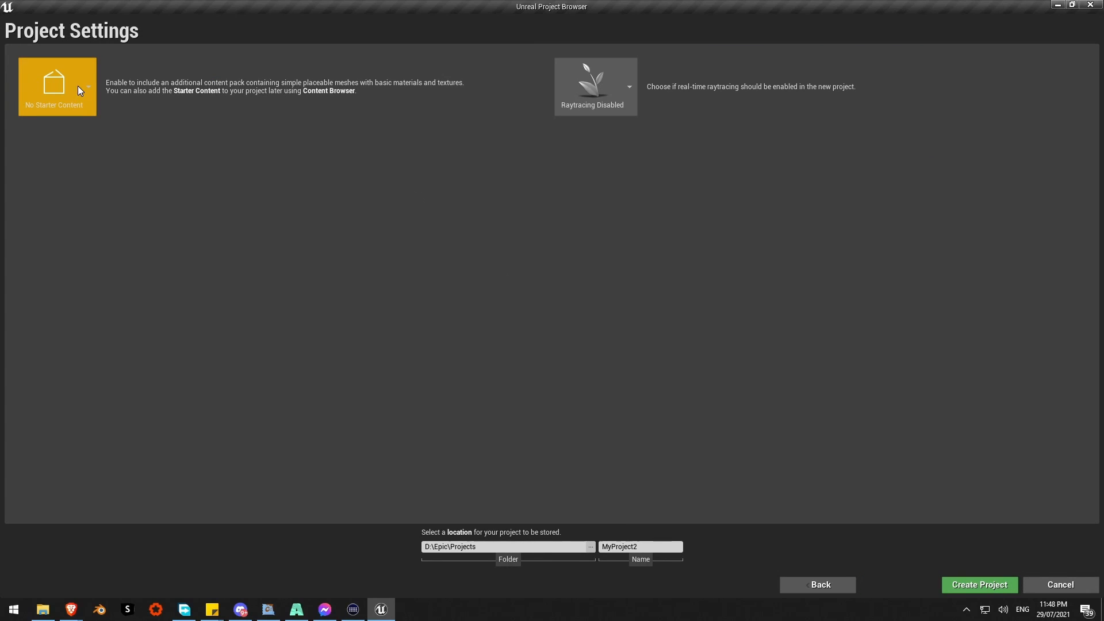
pyautogui.moveTo(676, 571)
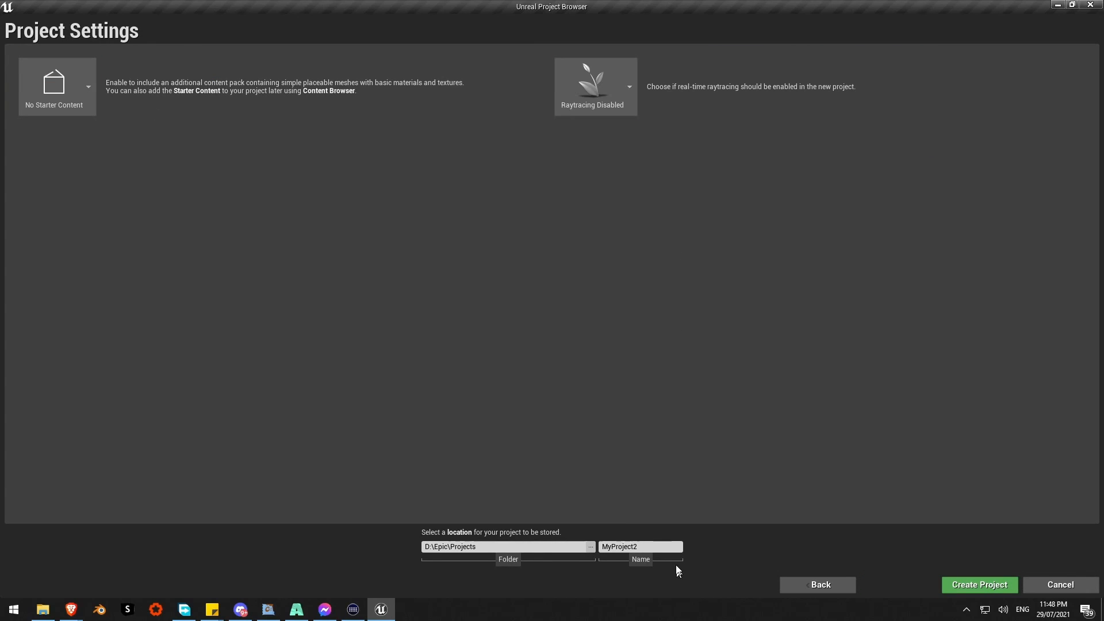
# Name the project PreVis2021, replacing the default name.
pyautogui.press('Backspace')
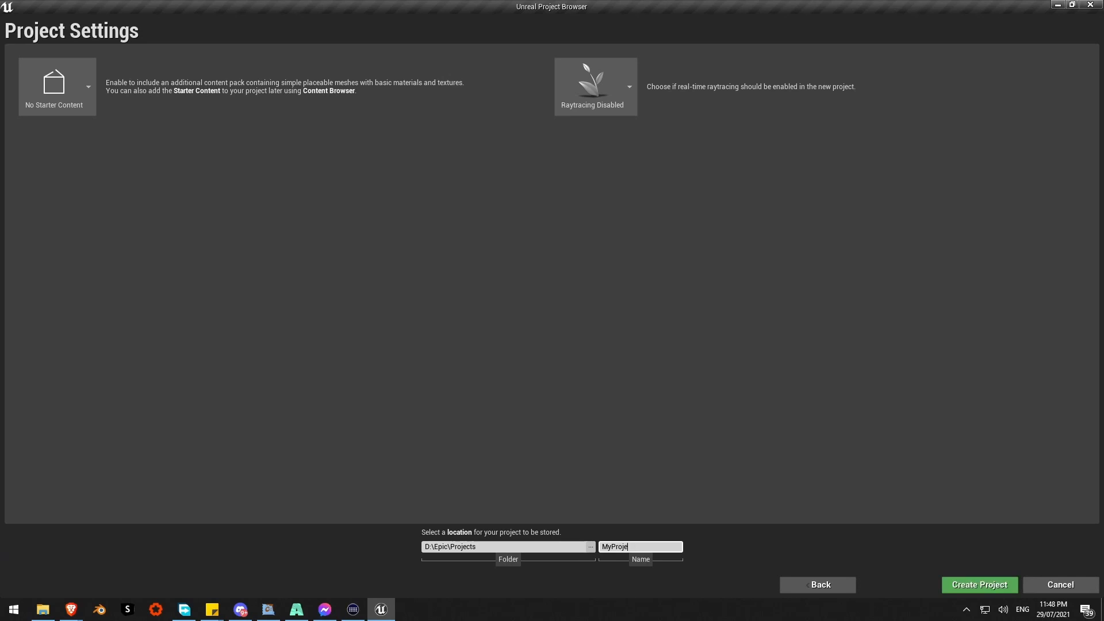
pyautogui.write('PreV')
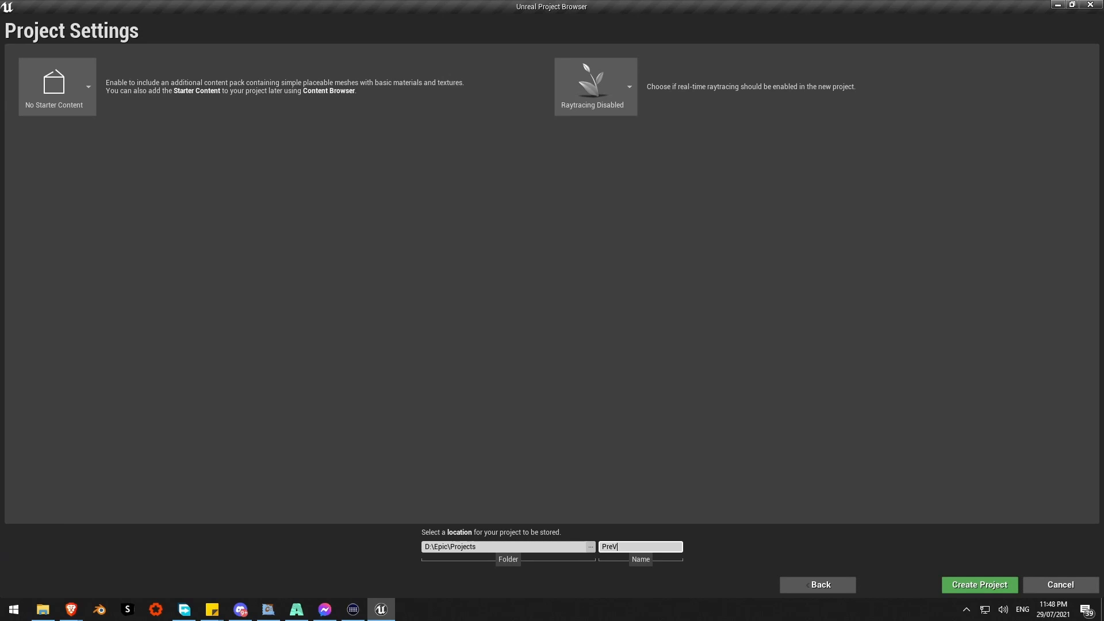
pyautogui.write('is2021')
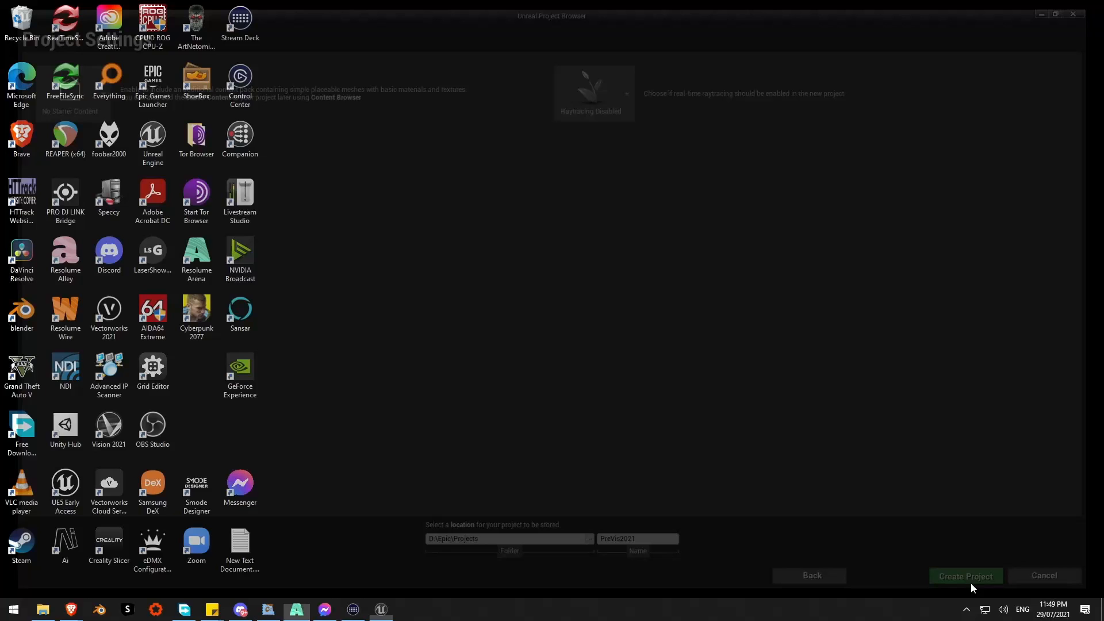
# Let the PreVis2021 editor load and dismiss the out-of-date project file prompt.
pyautogui.click(965, 575)
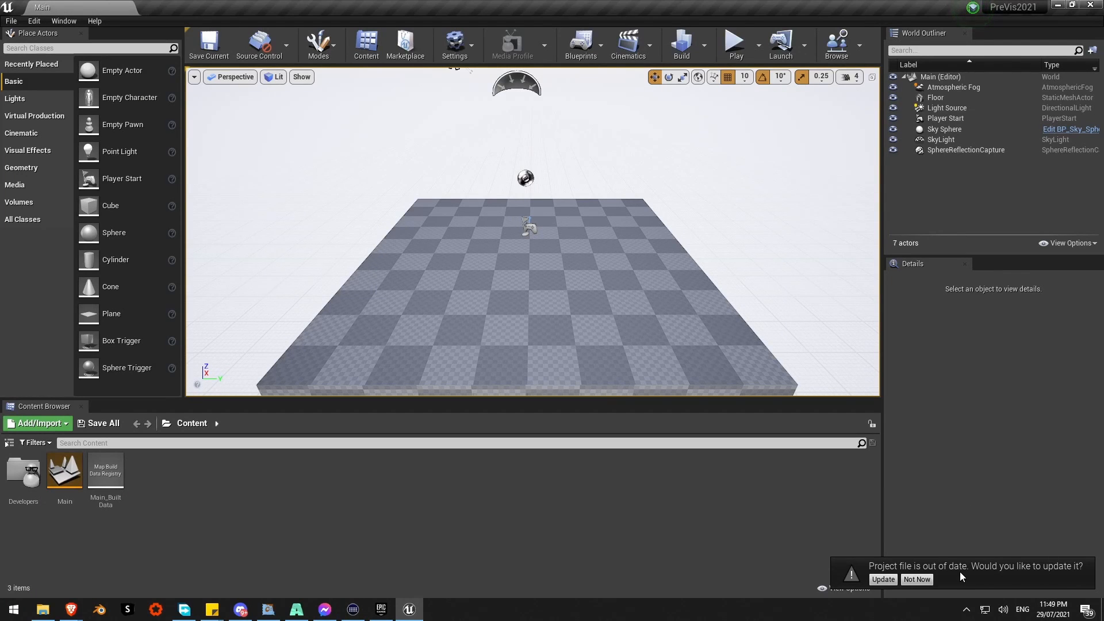
pyautogui.click(881, 578)
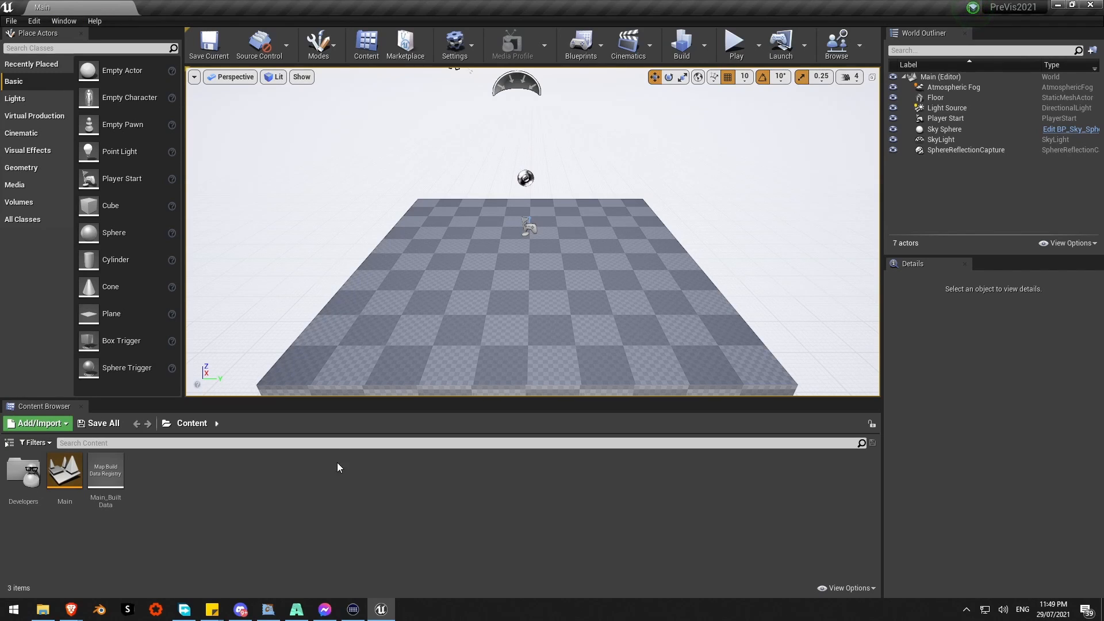
pyautogui.moveTo(456, 616)
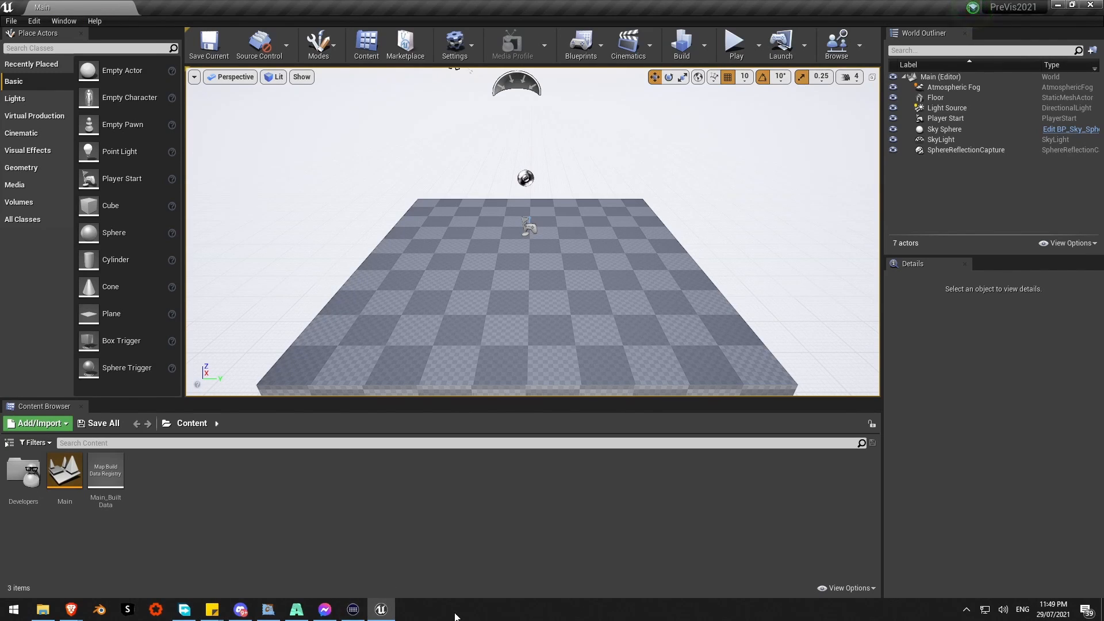
# In Resolume's Advanced Output, change how Screen 1's output is shared.
pyautogui.click(408, 610)
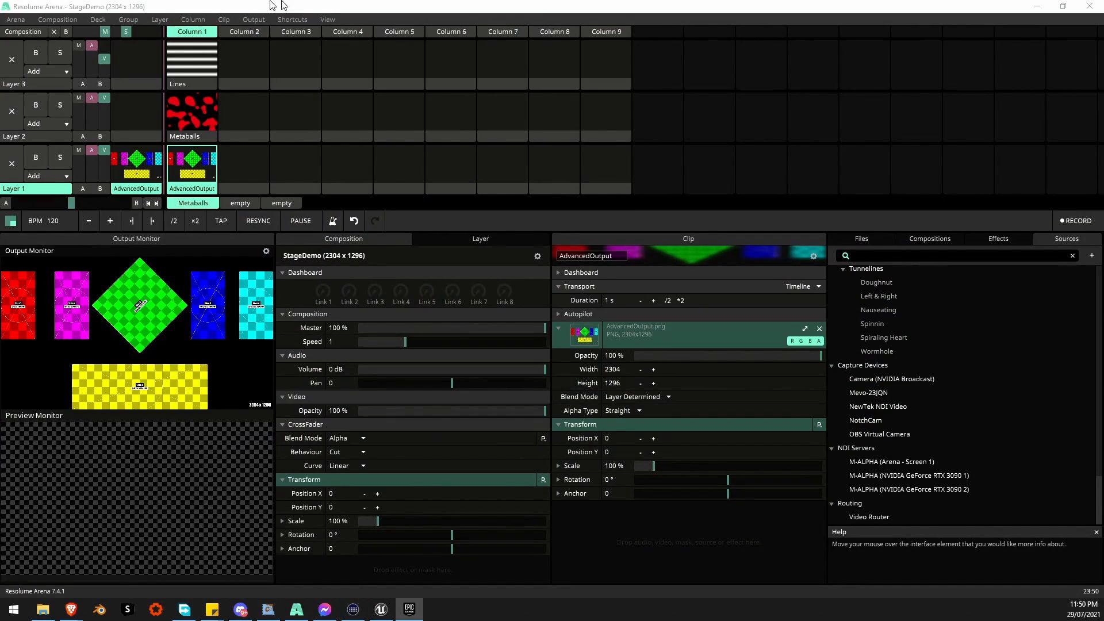
pyautogui.click(253, 20)
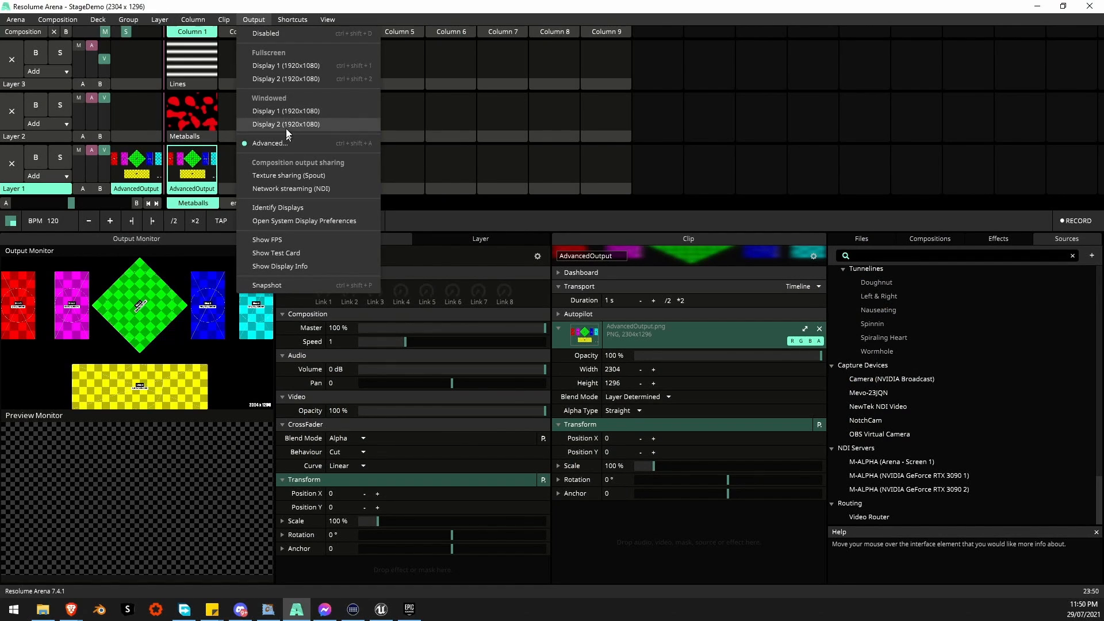
pyautogui.click(269, 143)
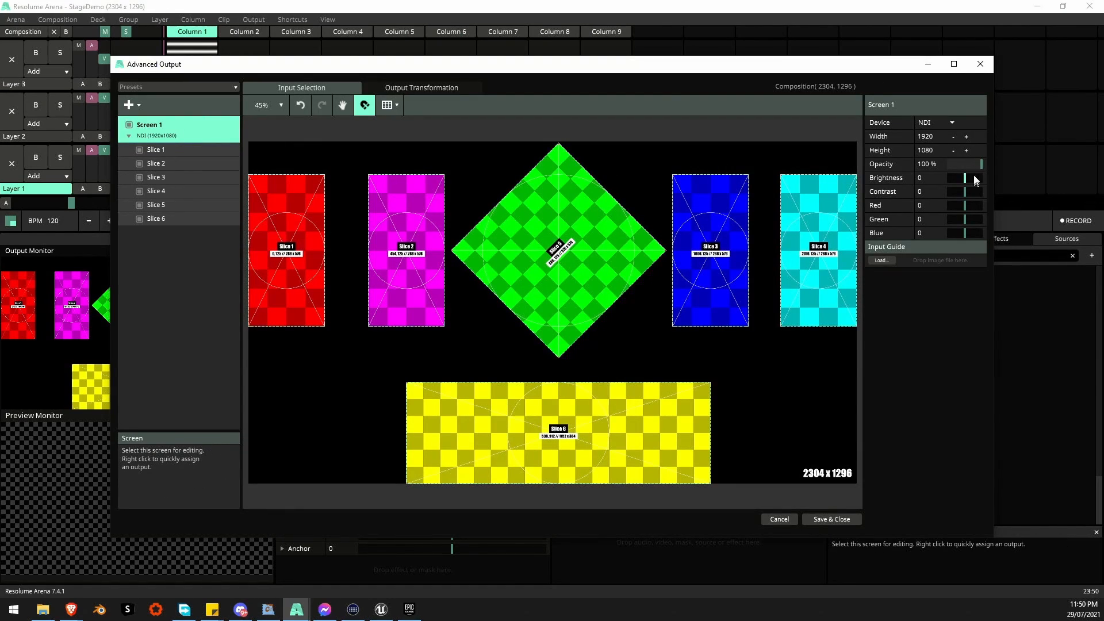
pyautogui.click(936, 122)
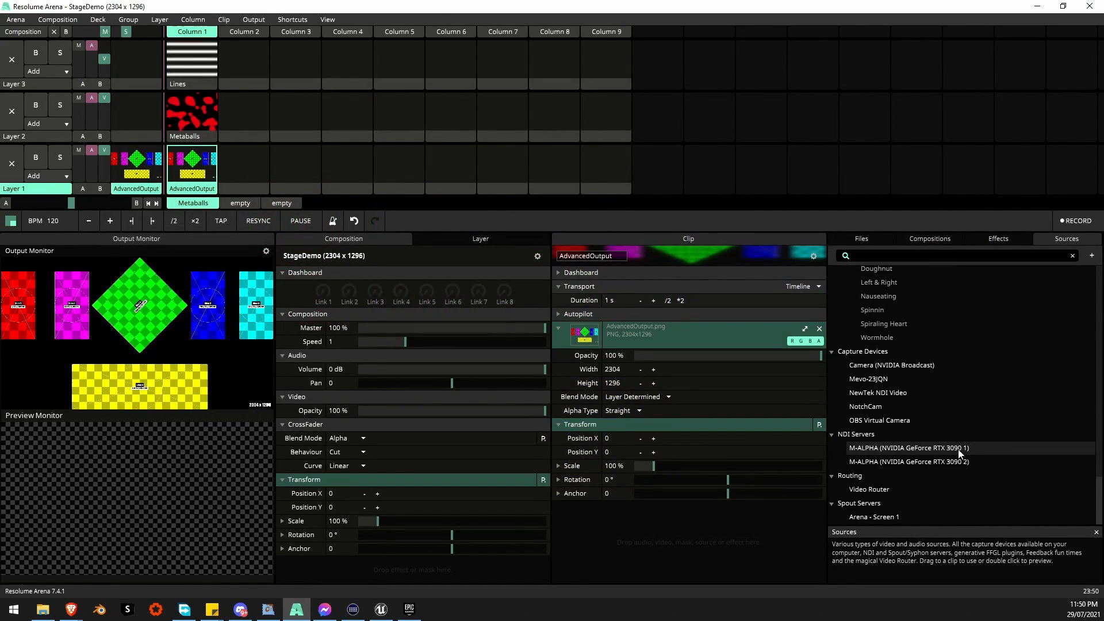
pyautogui.moveTo(904, 516)
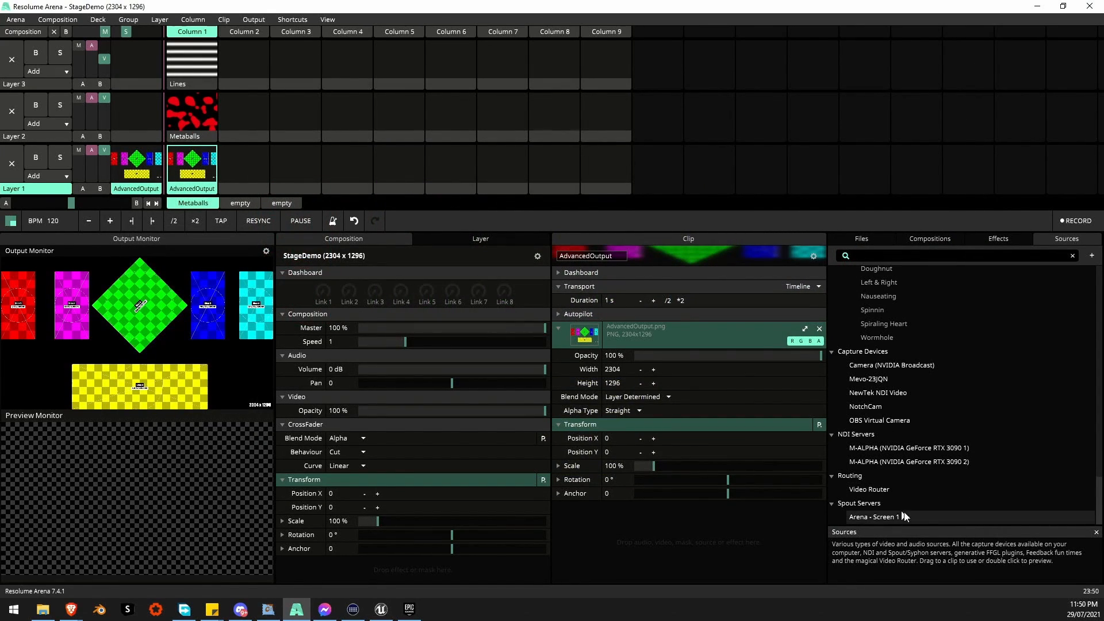
pyautogui.moveTo(892, 519)
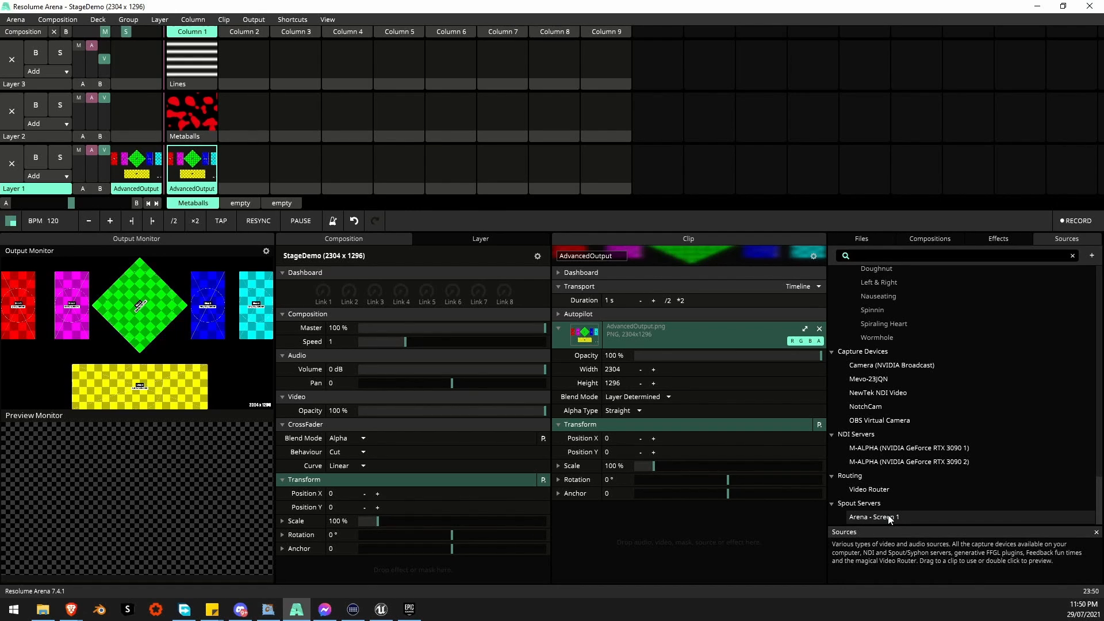
# Switch to the Epic Games Launcher Marketplace page for the Spout/OBS livestreaming plugin.
pyautogui.click(408, 610)
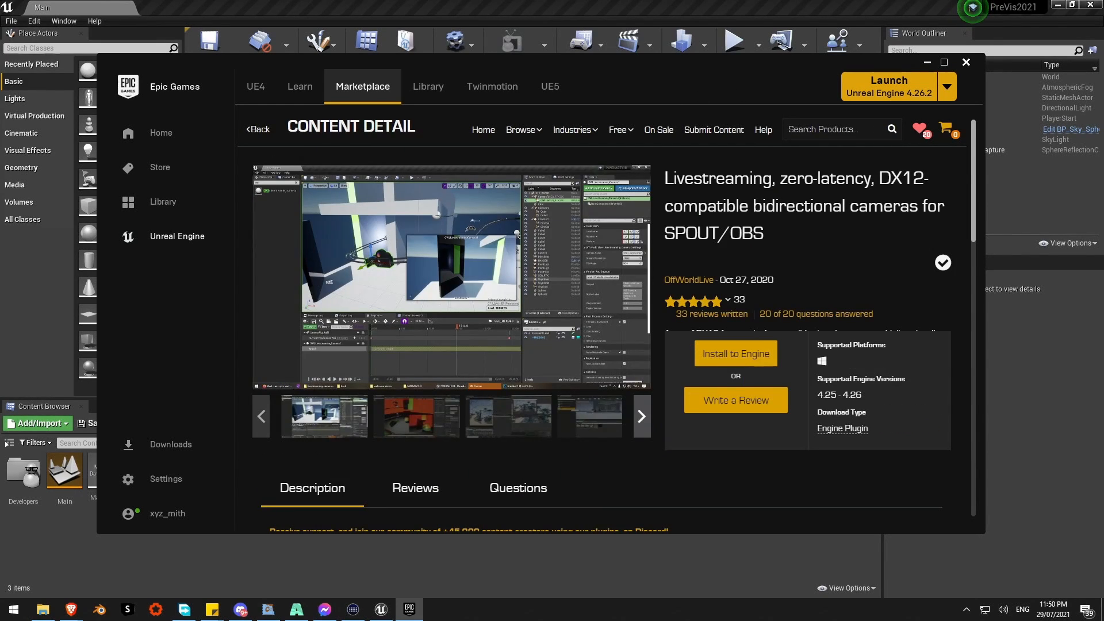
pyautogui.moveTo(465, 352)
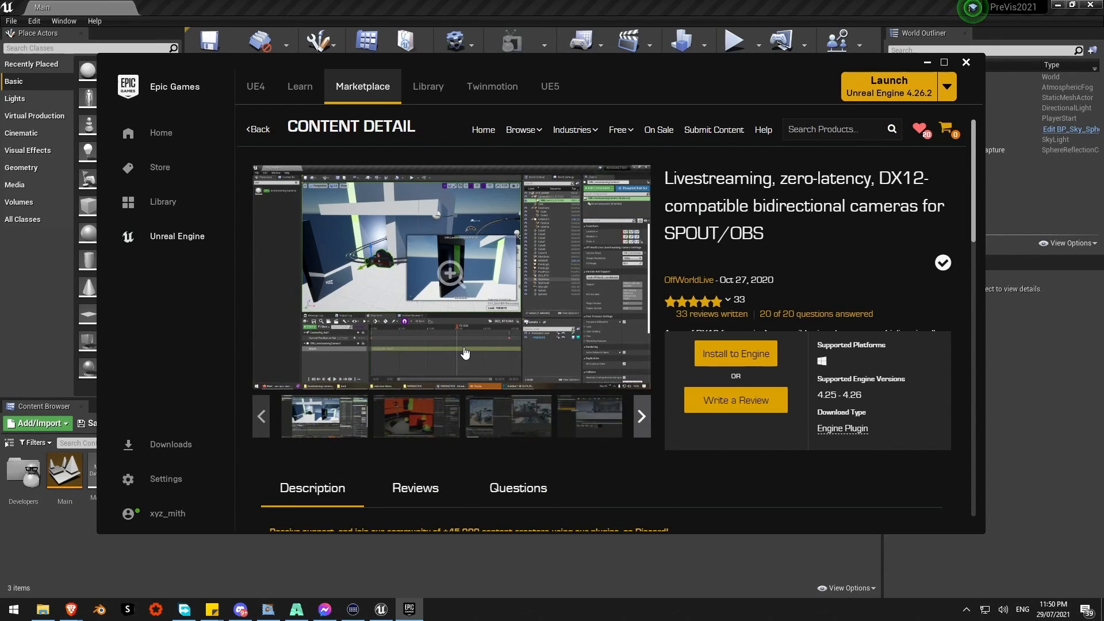
pyautogui.moveTo(509, 335)
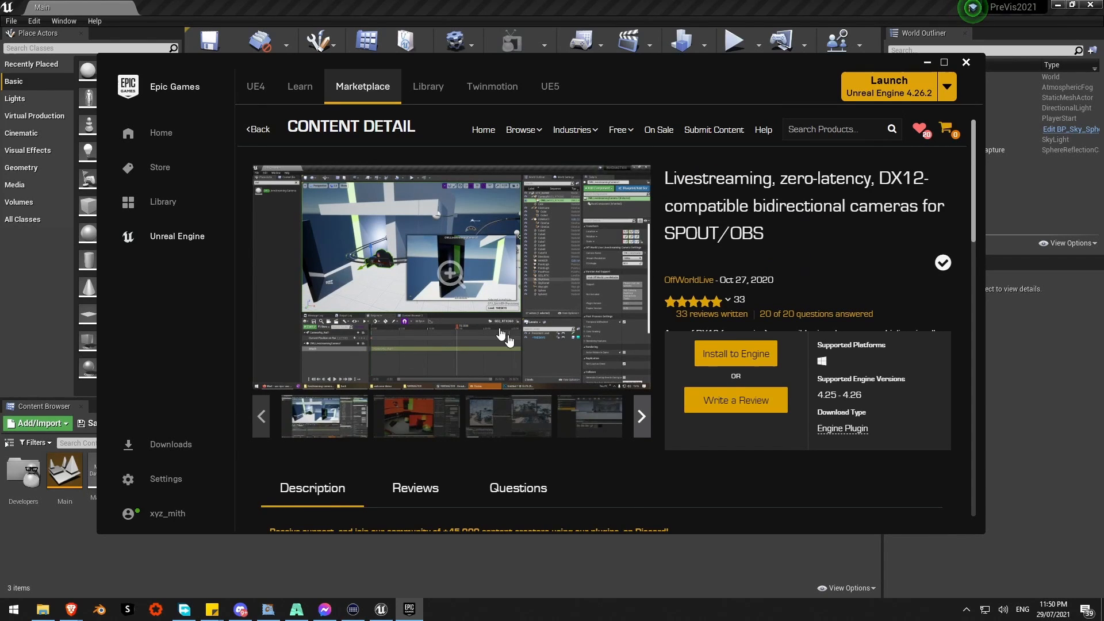
pyautogui.moveTo(725, 174)
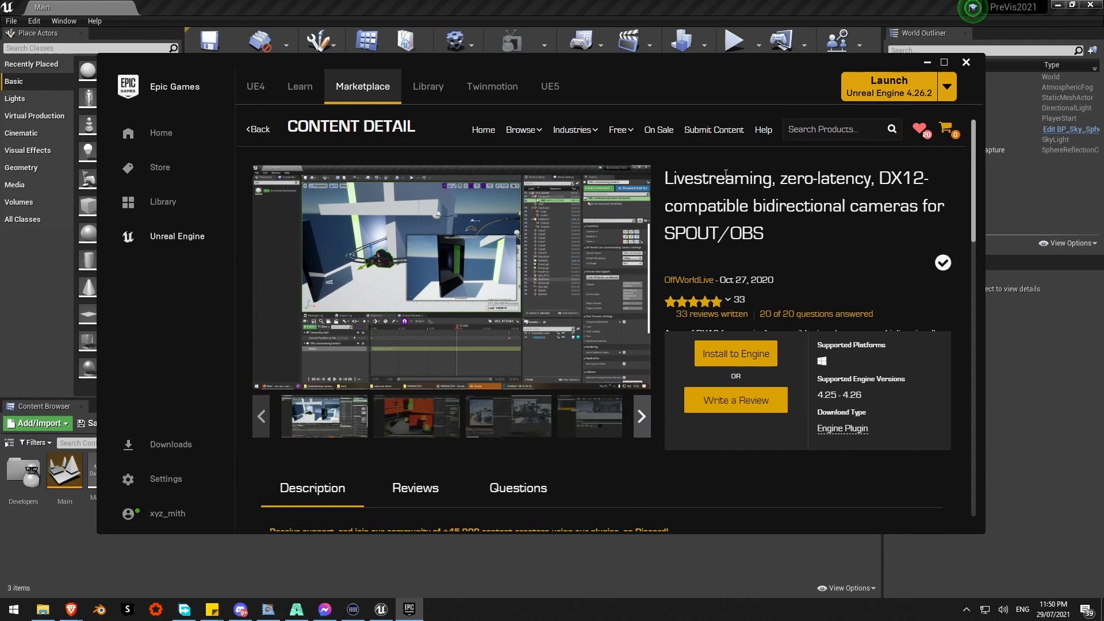
pyautogui.moveTo(981, 61)
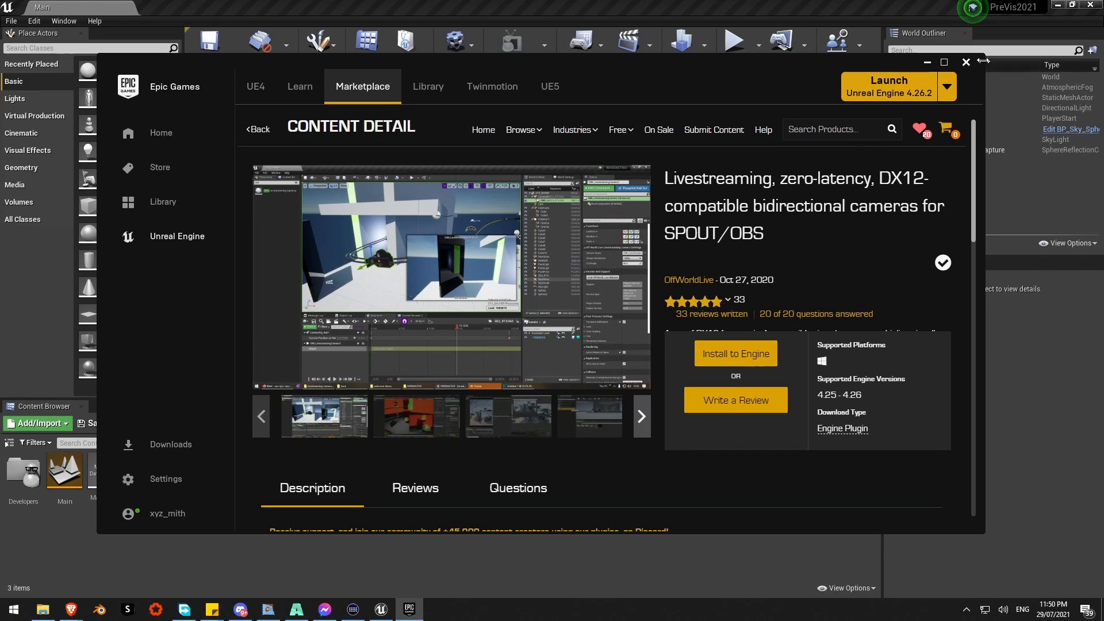
# Enable the Off World Live Livestreaming Camera plugin (searched as 'spout') and restart the editor.
pyautogui.click(964, 62)
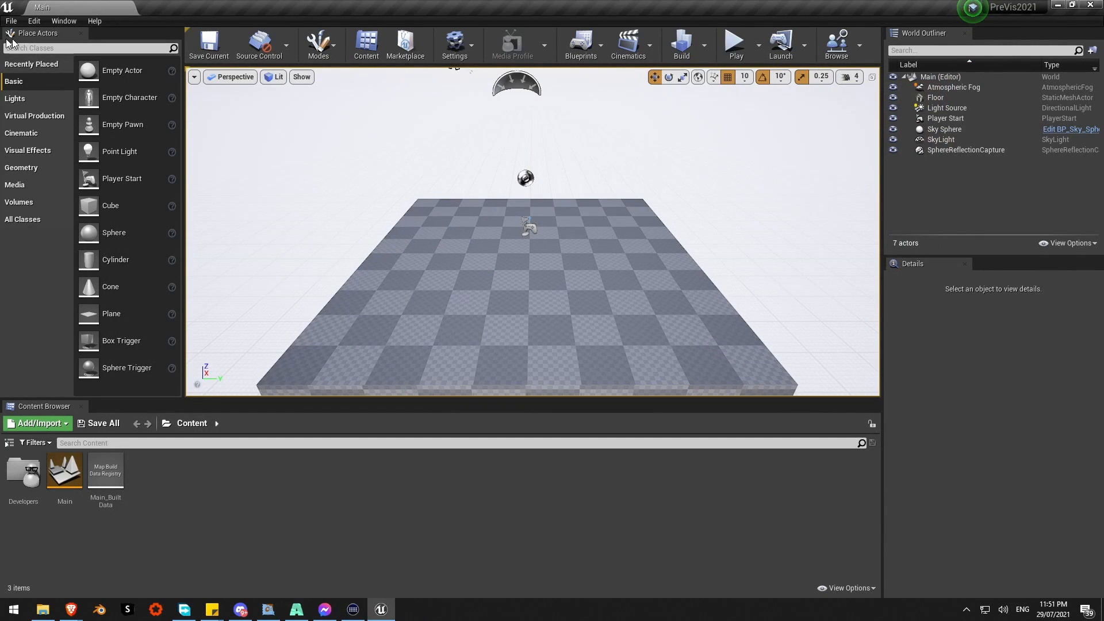
pyautogui.click(33, 21)
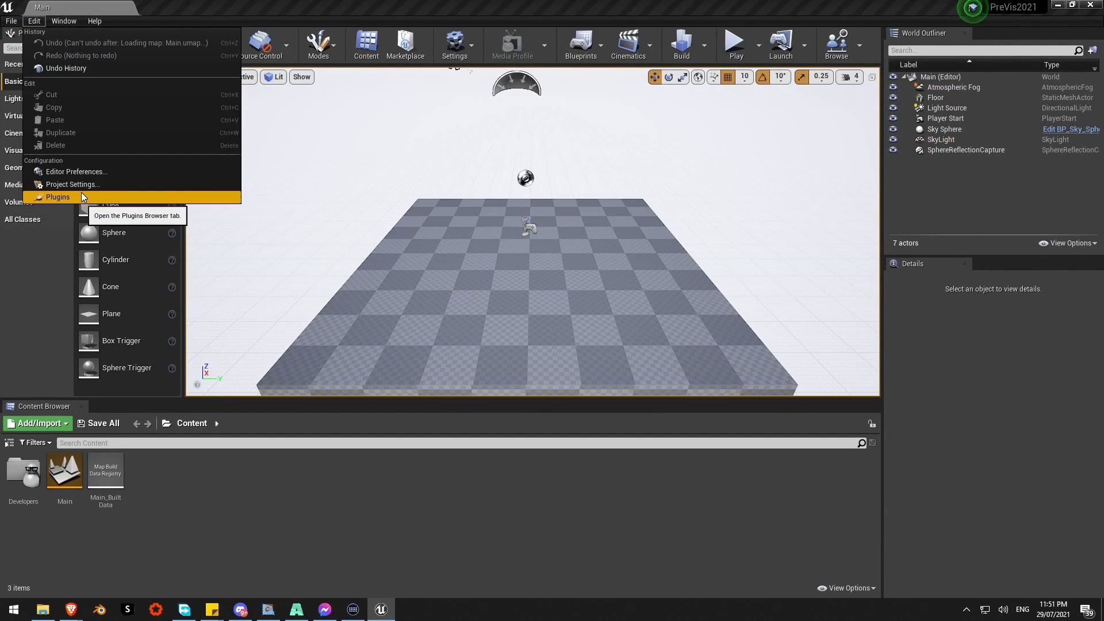
pyautogui.click(57, 196)
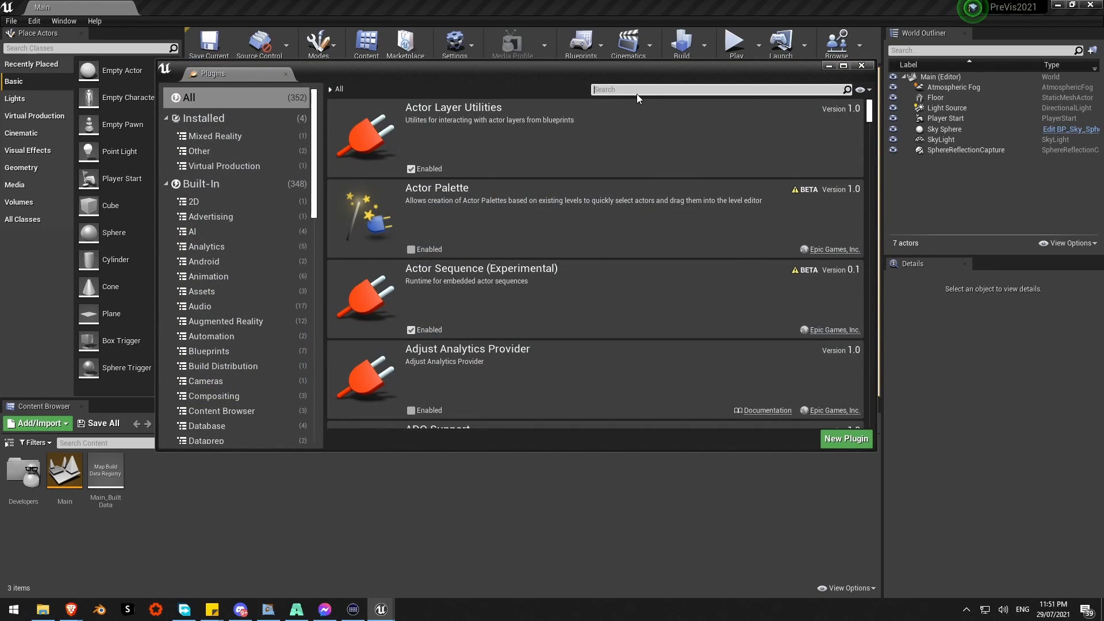
pyautogui.write('spout')
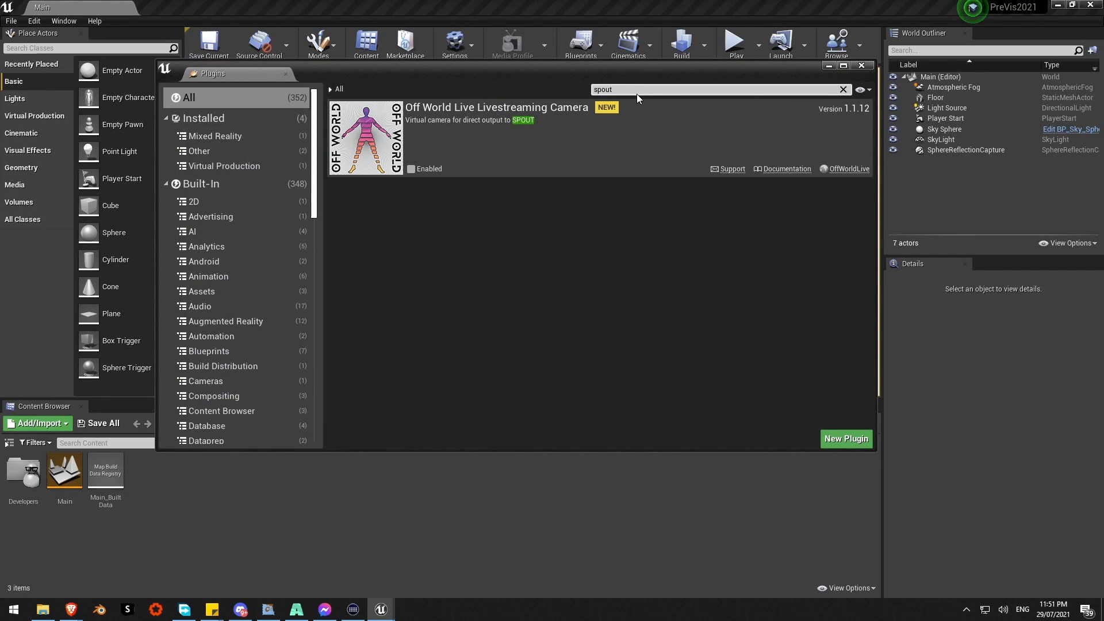
pyautogui.moveTo(411, 169)
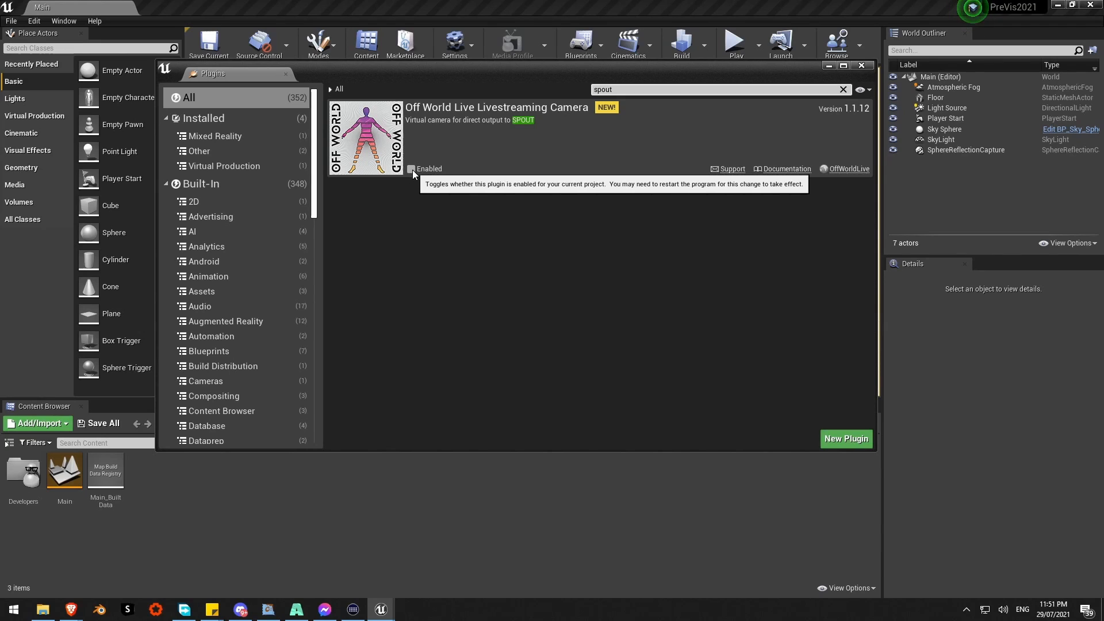
pyautogui.click(412, 168)
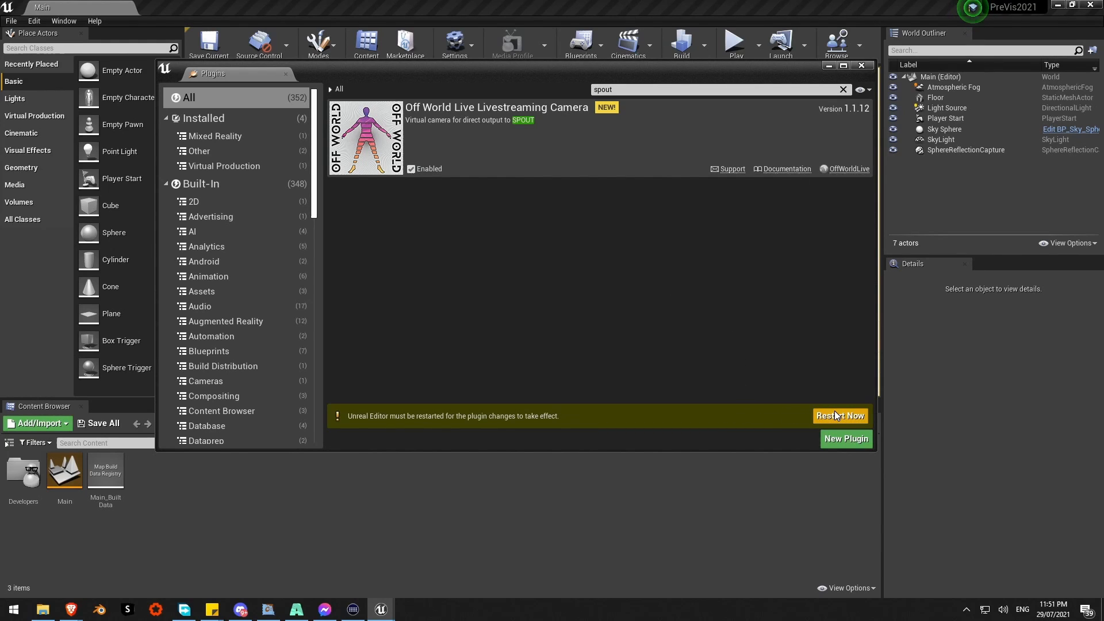
pyautogui.click(842, 89)
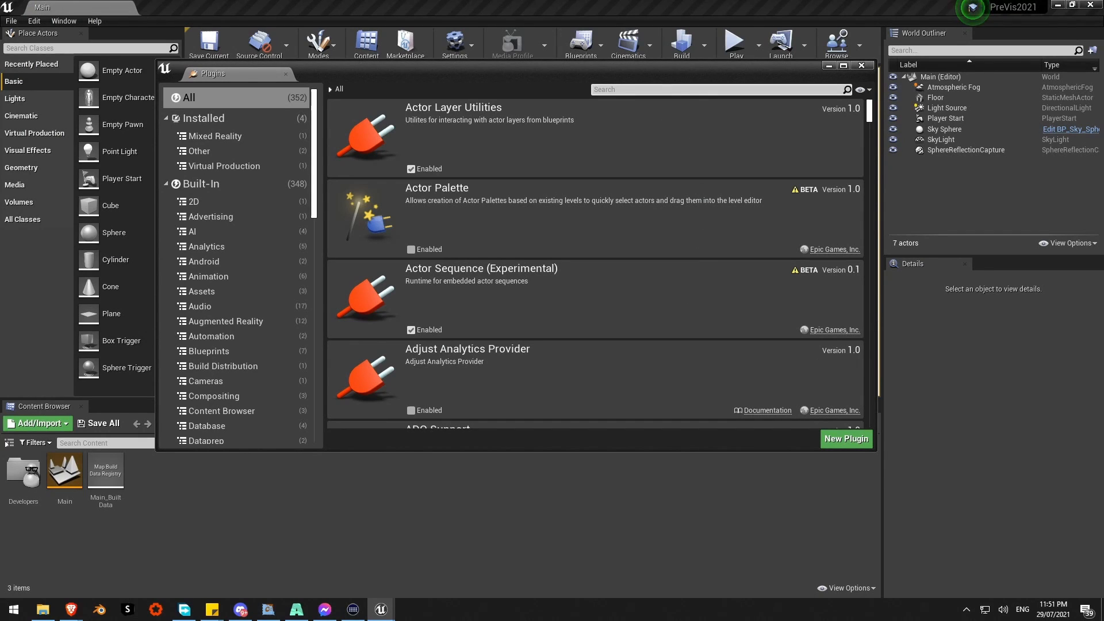
# Verify the plugin shows as enabled after restart and close the Plugins browser.
pyautogui.write('spou')
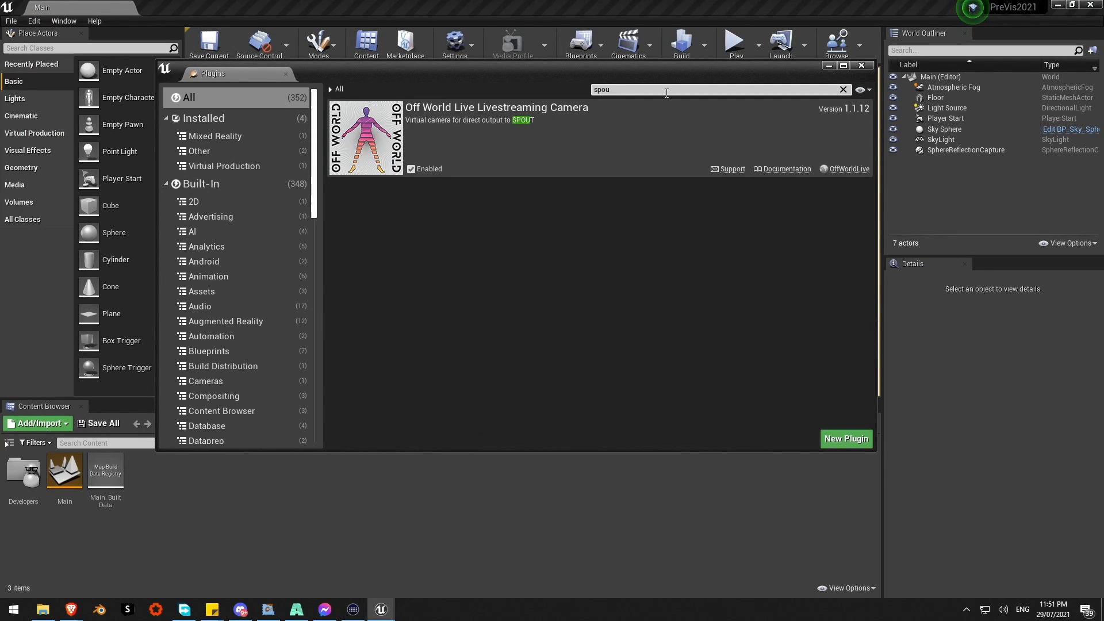
pyautogui.click(861, 65)
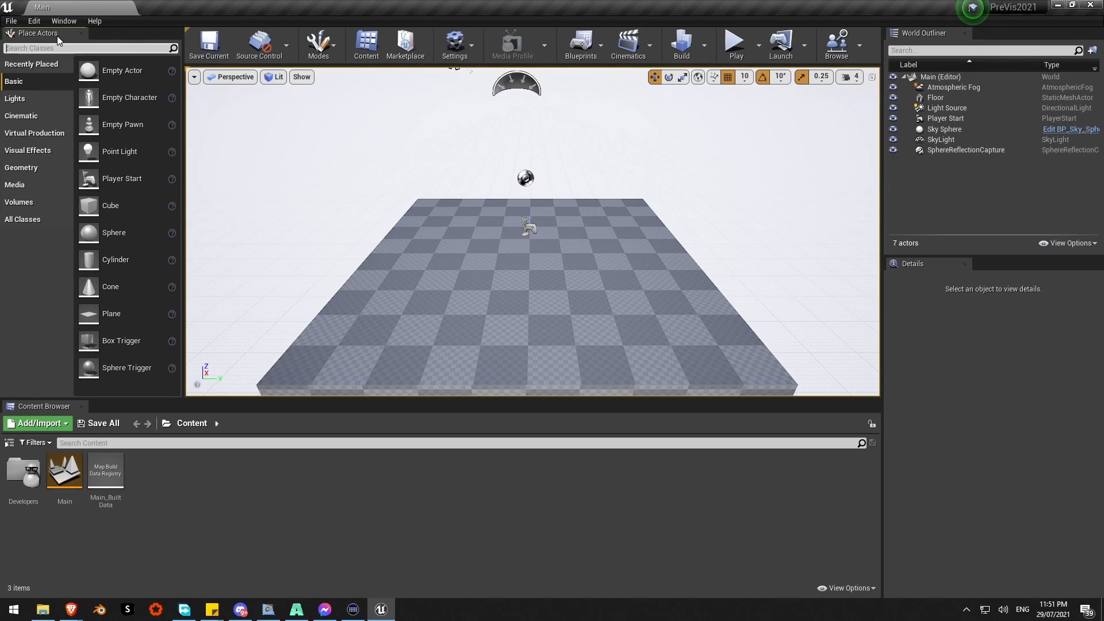
# Place an OWL Spout Receiver actor in the level and turn Receiver Active on.
pyautogui.write('spout')
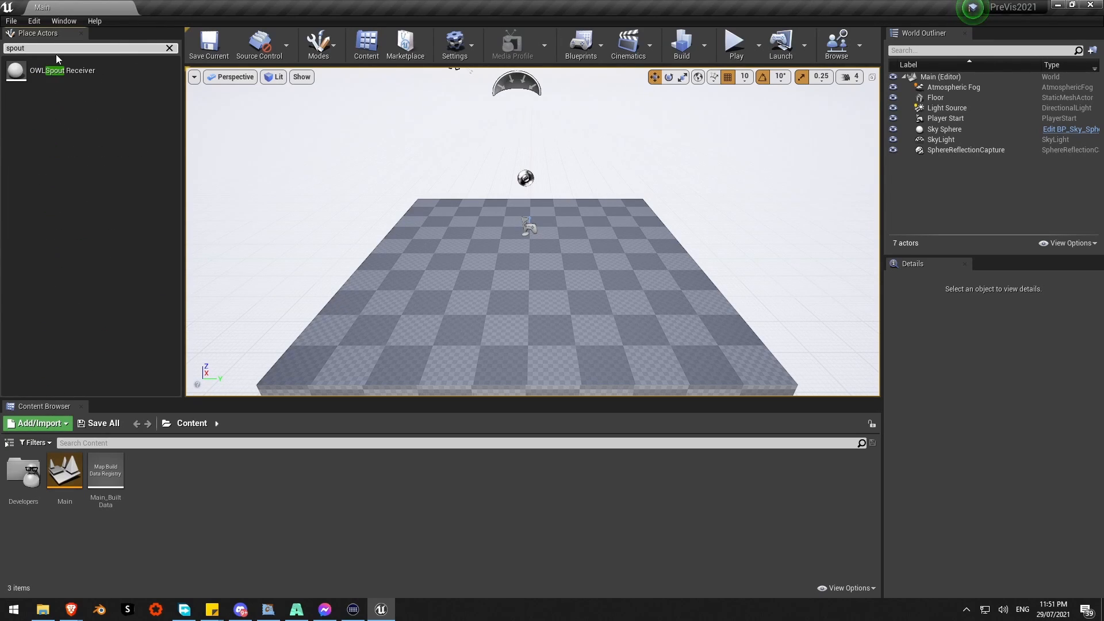
pyautogui.moveTo(622, 268)
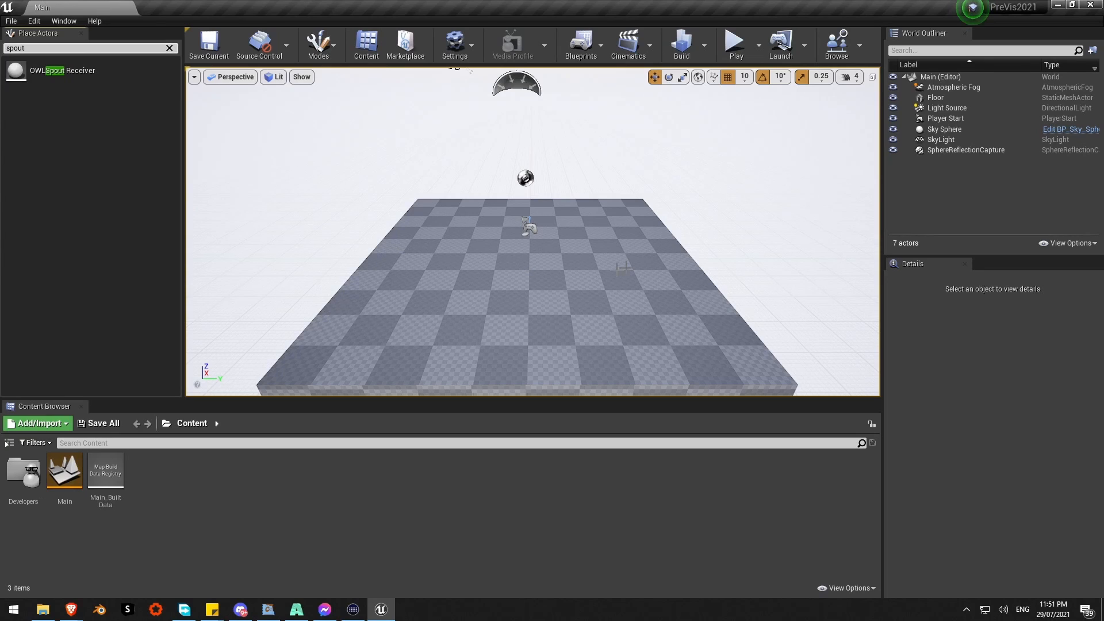
pyautogui.moveTo(337, 163)
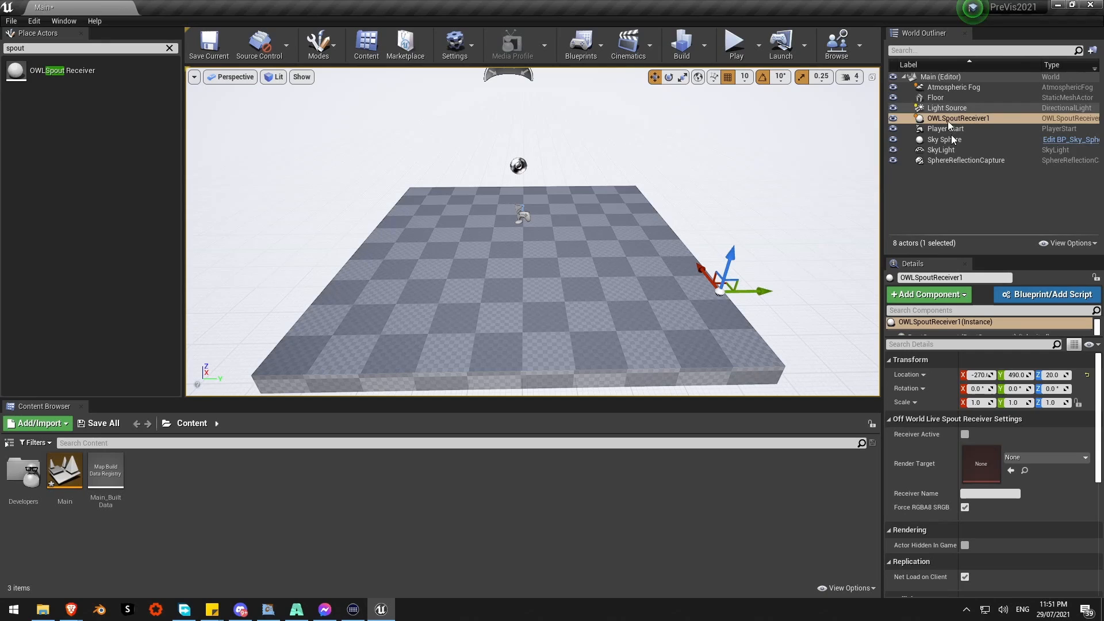
pyautogui.moveTo(958, 119)
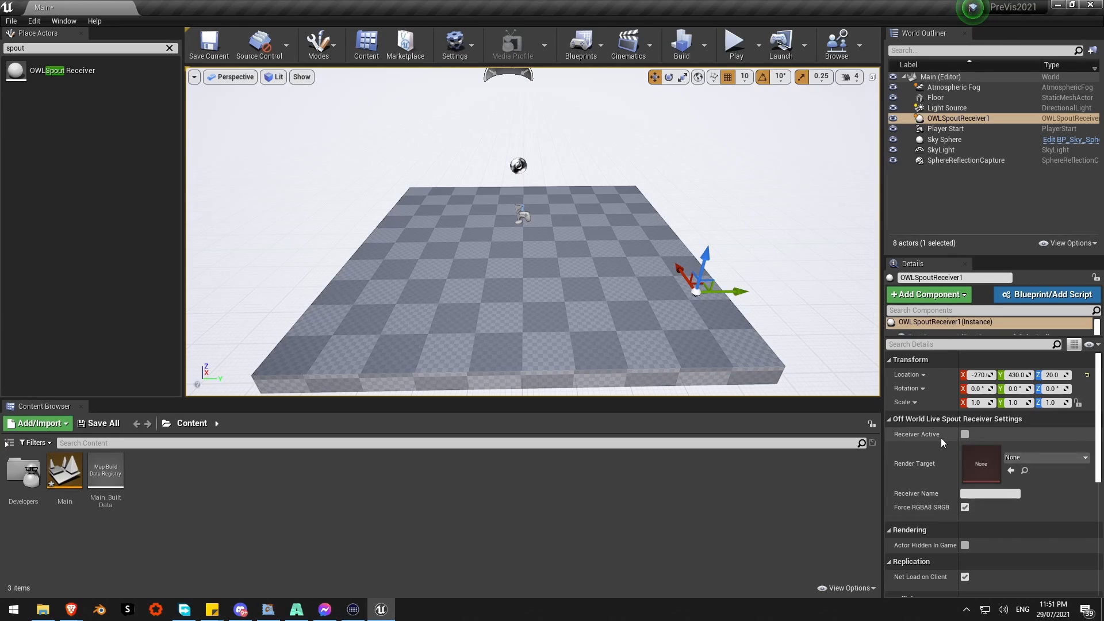
pyautogui.scroll(-3)
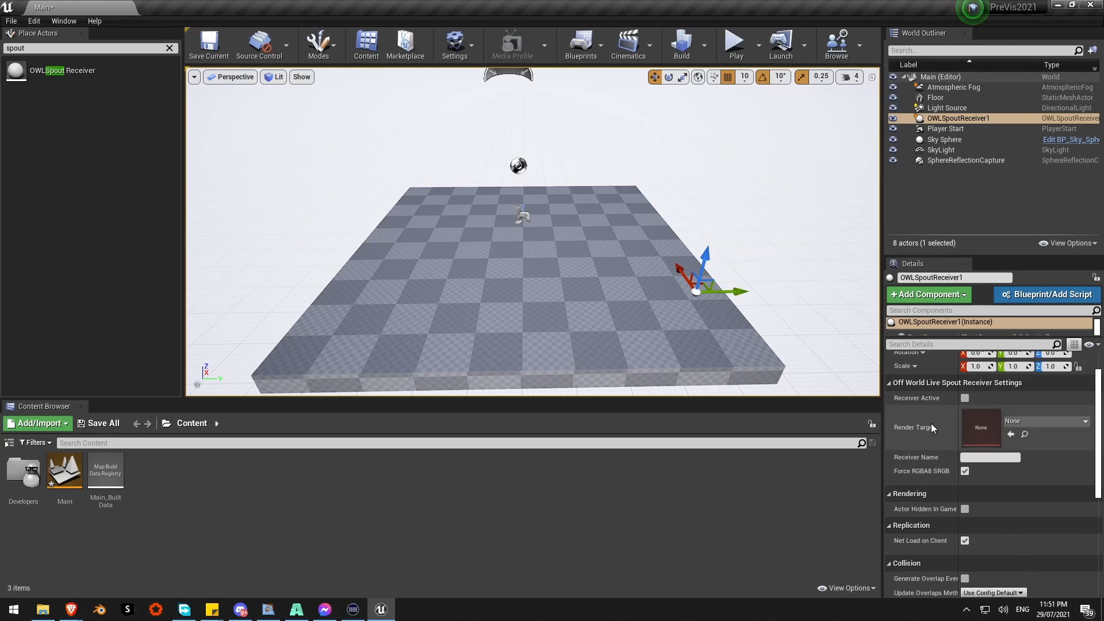
pyautogui.click(964, 398)
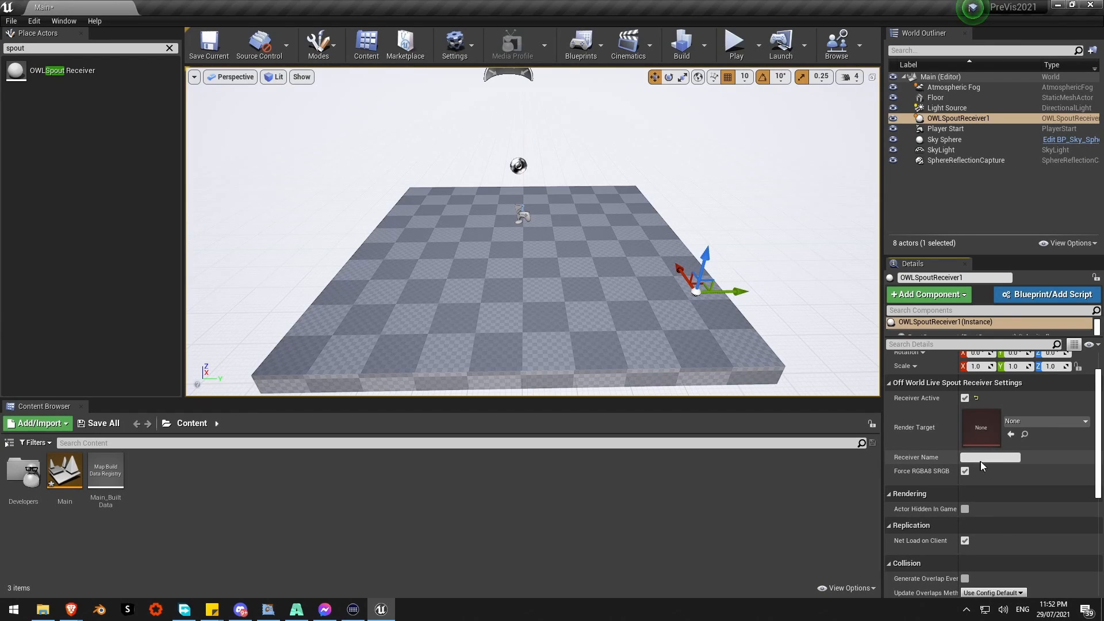
pyautogui.click(989, 458)
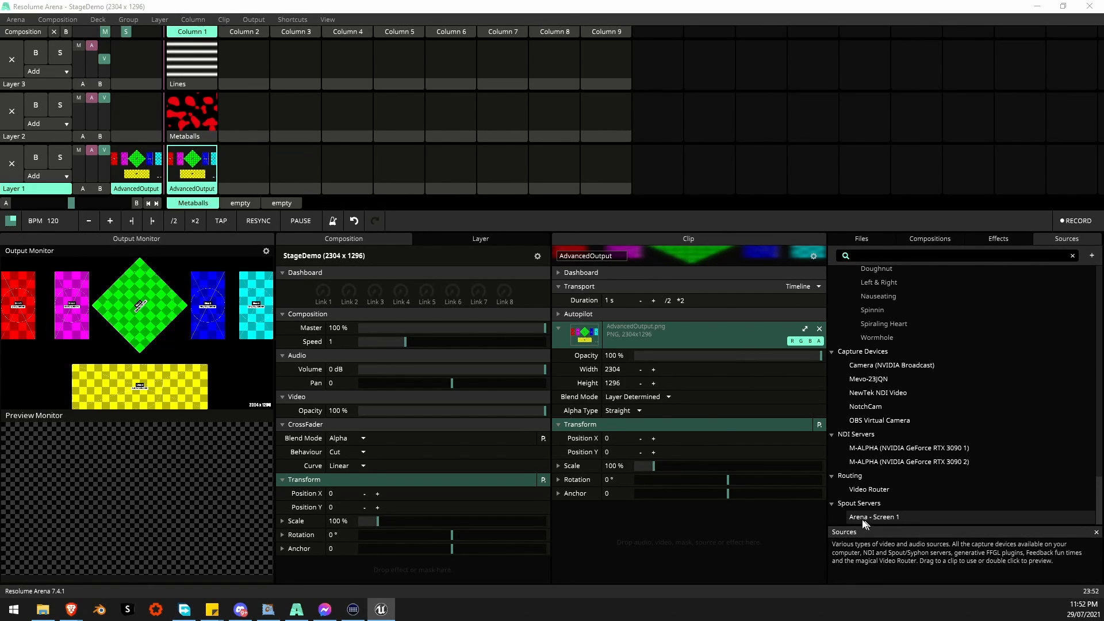
pyautogui.moveTo(893, 524)
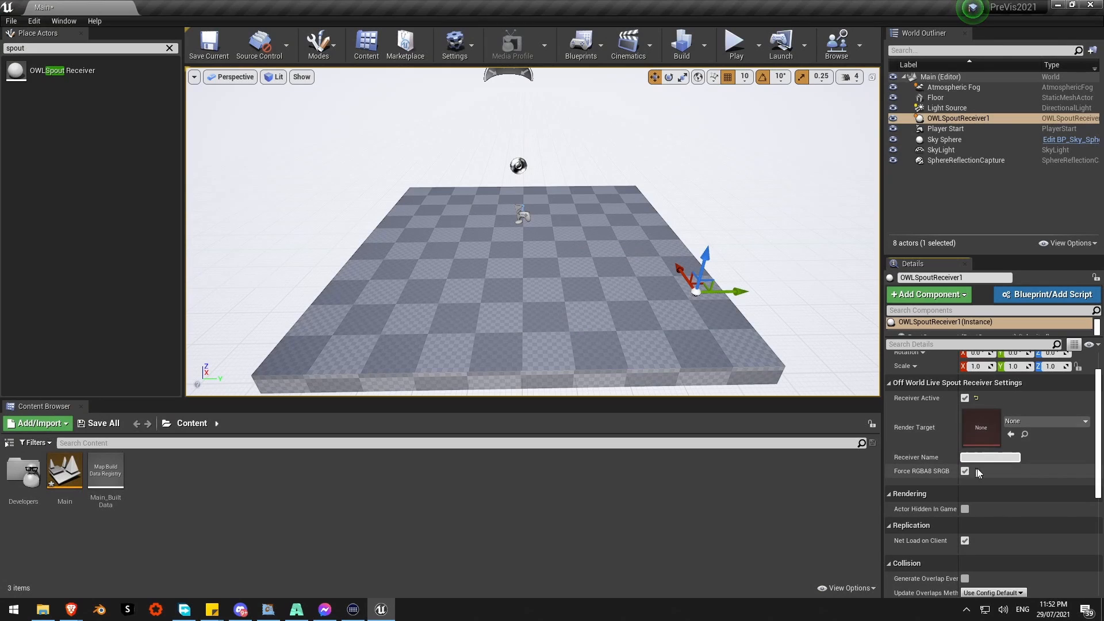
# Set the receiver's name to 'Arena - Screen 1'.
pyautogui.write('Arena')
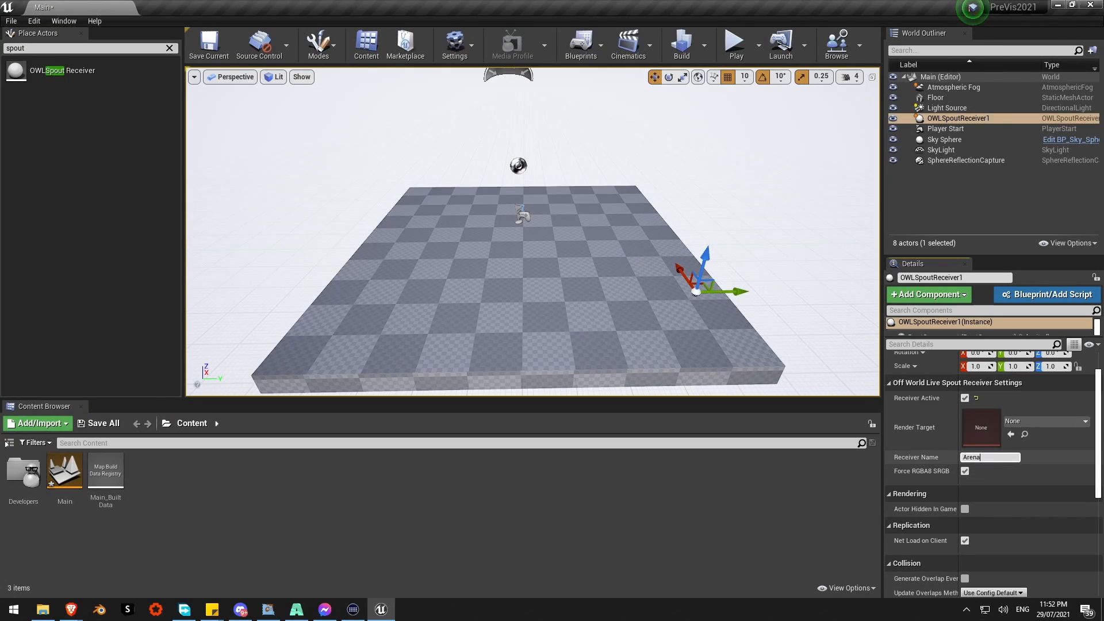
pyautogui.write('- Screen 1')
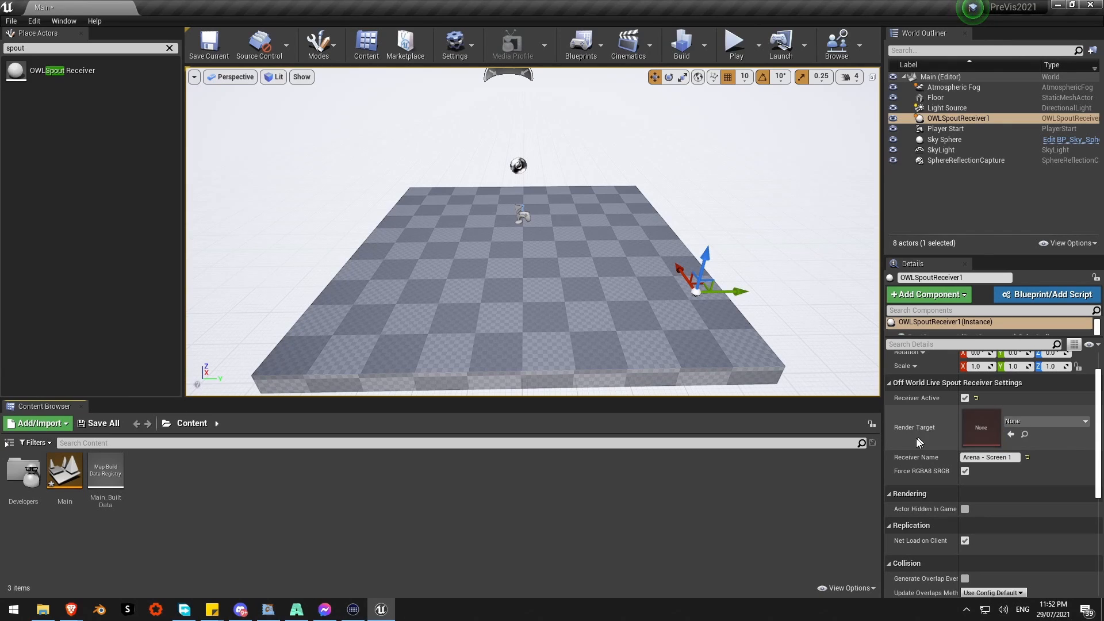
pyautogui.moveTo(939, 454)
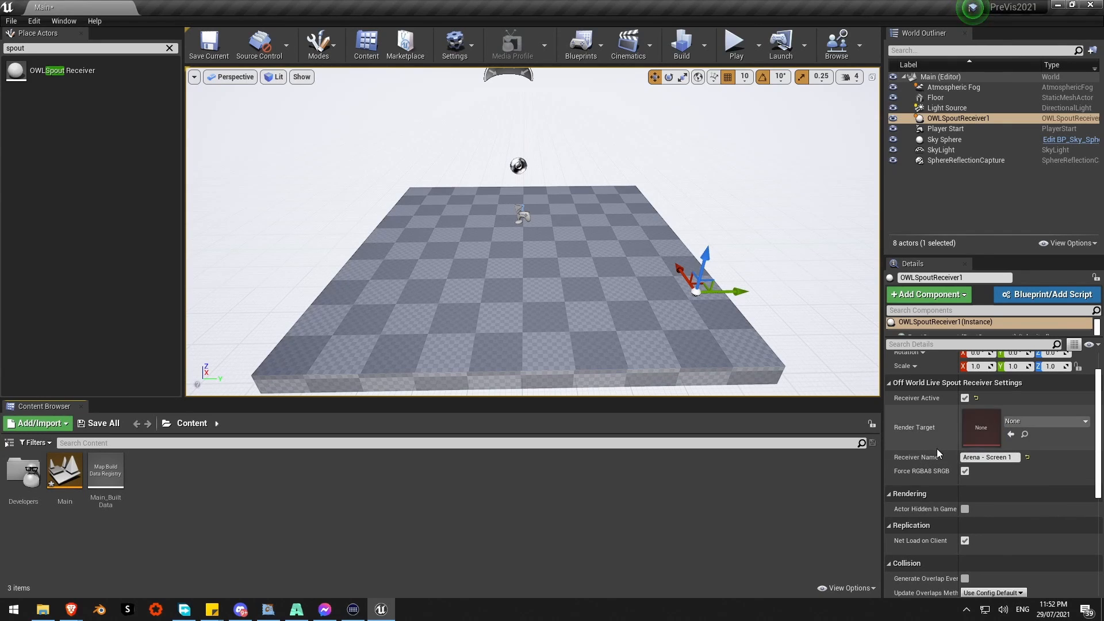
pyautogui.click(1045, 421)
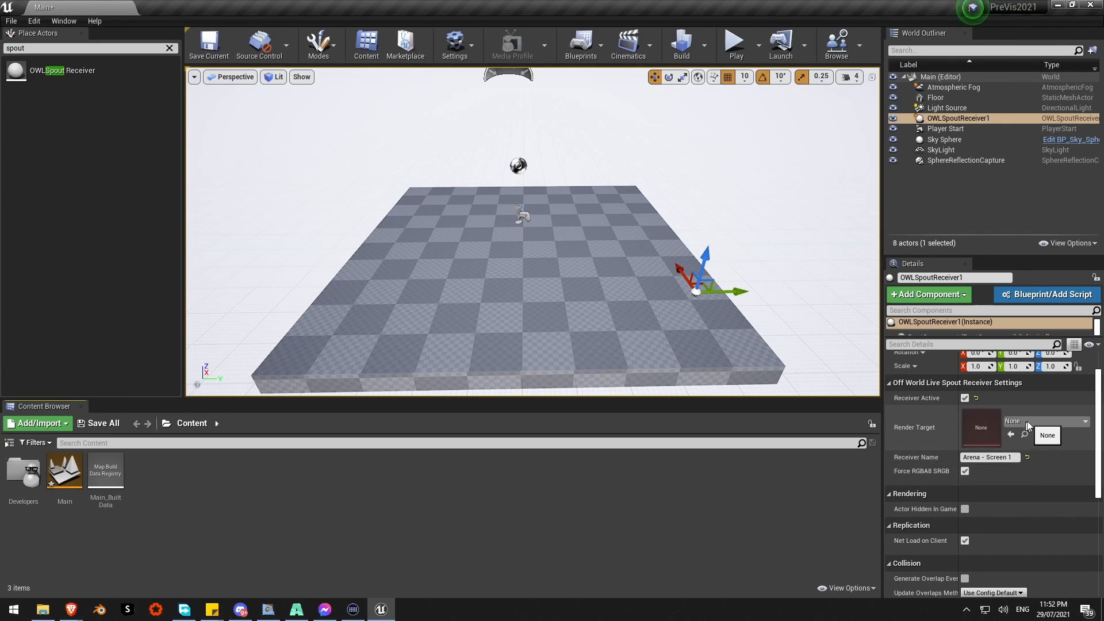
# Create and save a new render target asset ArenaScreen1 for the Spout receiver.
pyautogui.click(1084, 420)
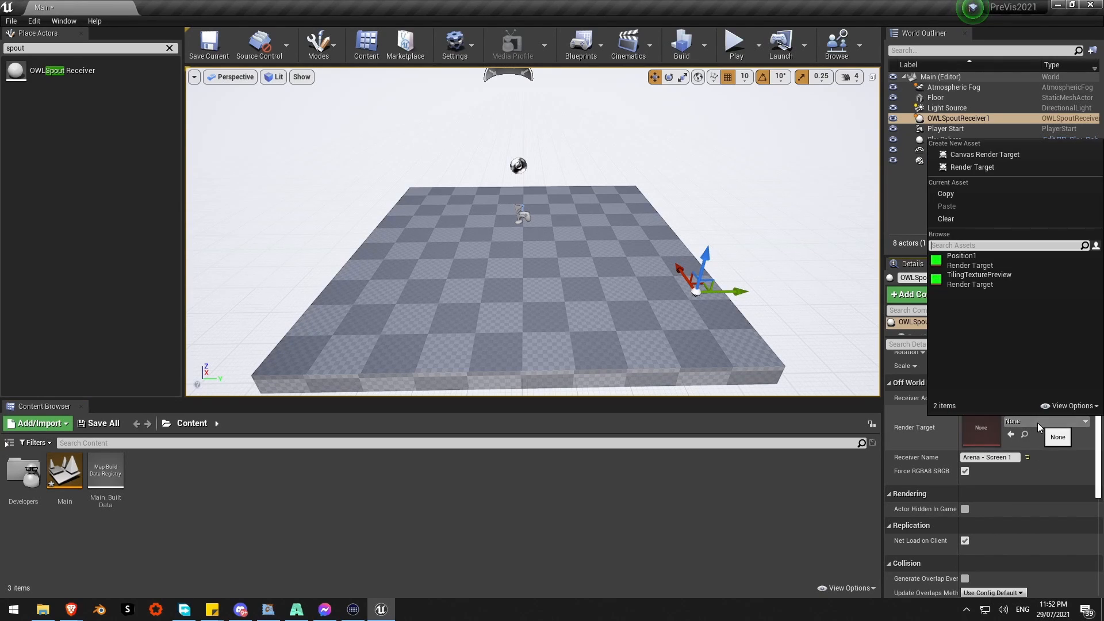
pyautogui.moveTo(974, 167)
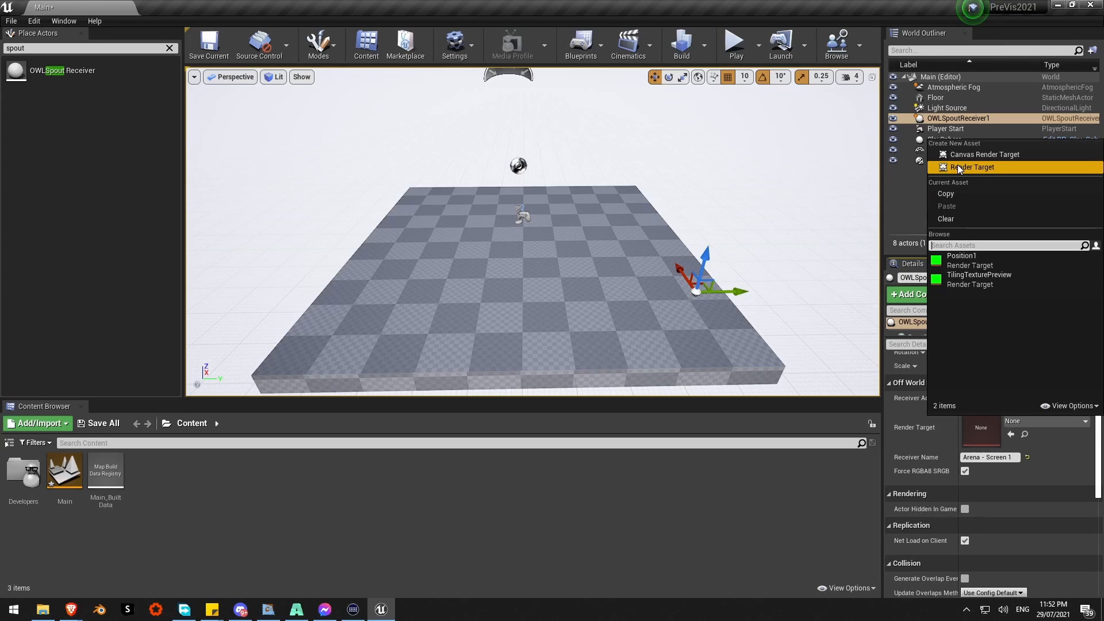
pyautogui.click(972, 167)
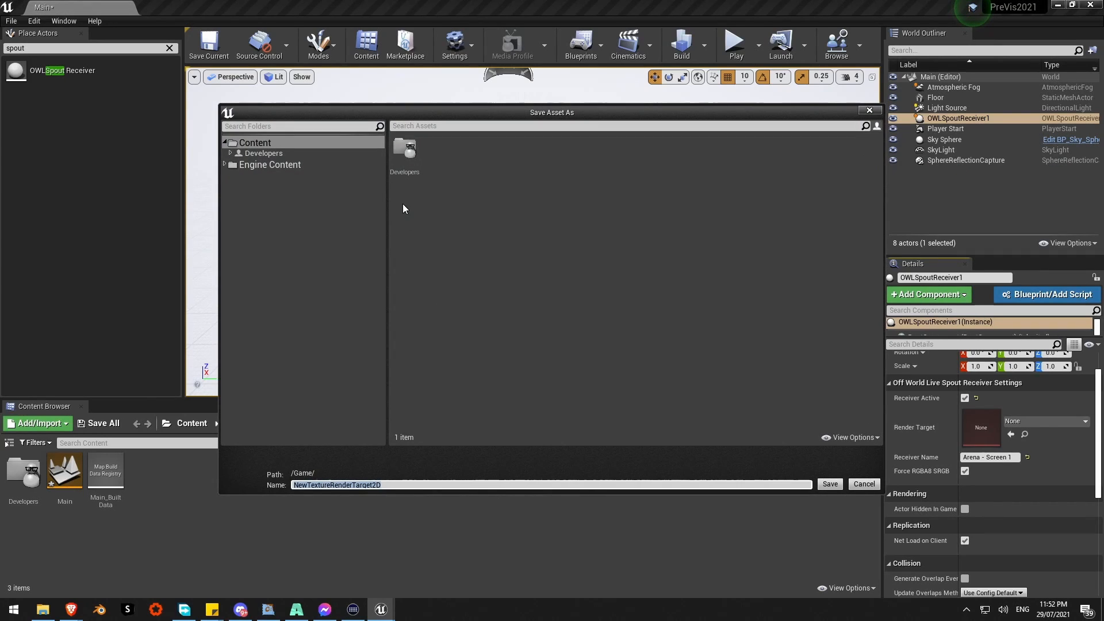
pyautogui.moveTo(414, 473)
pyautogui.write('A')
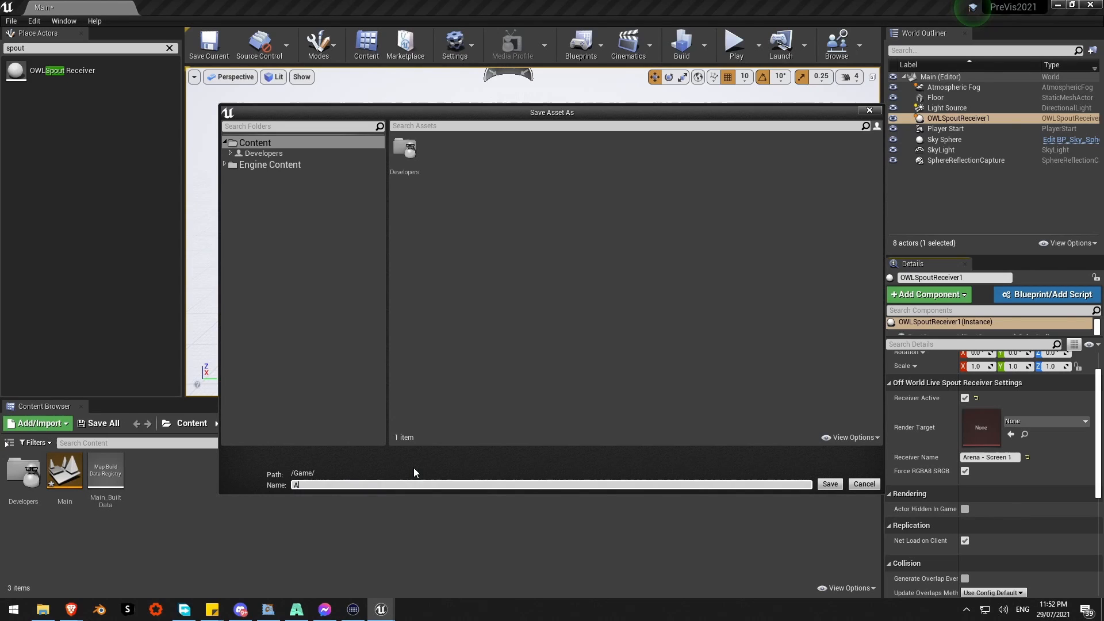
pyautogui.write('renaScreen1')
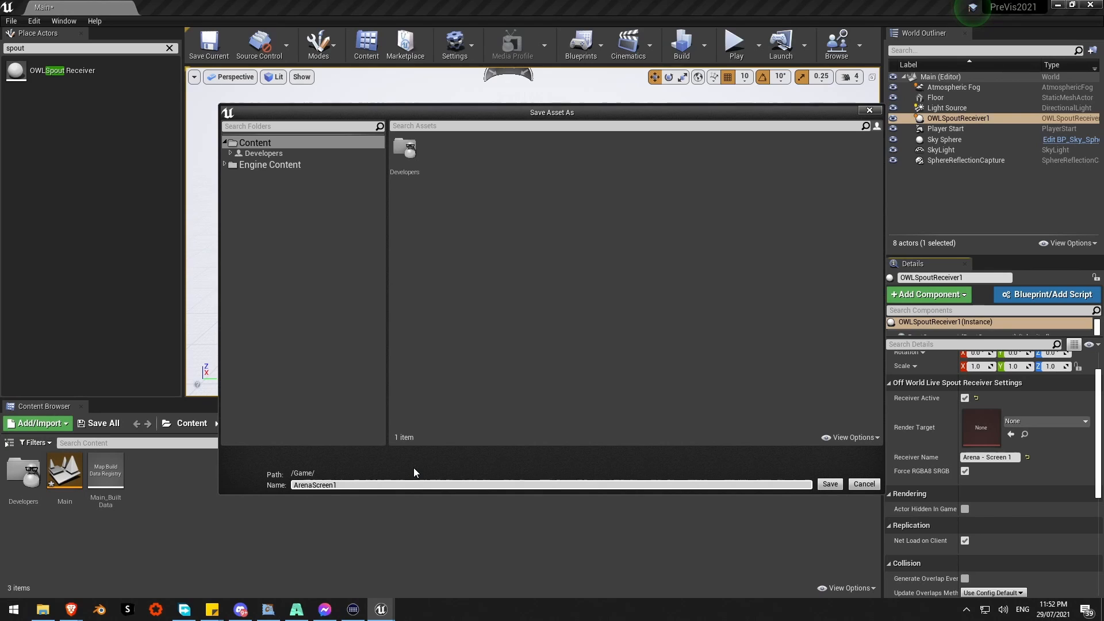
pyautogui.click(829, 485)
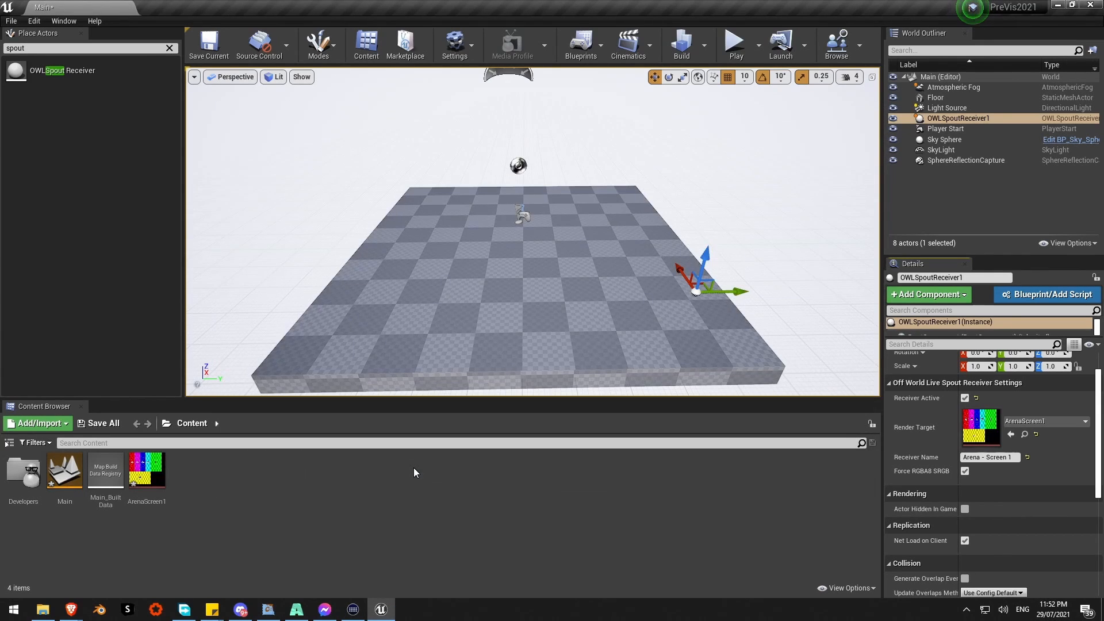
pyautogui.click(146, 469)
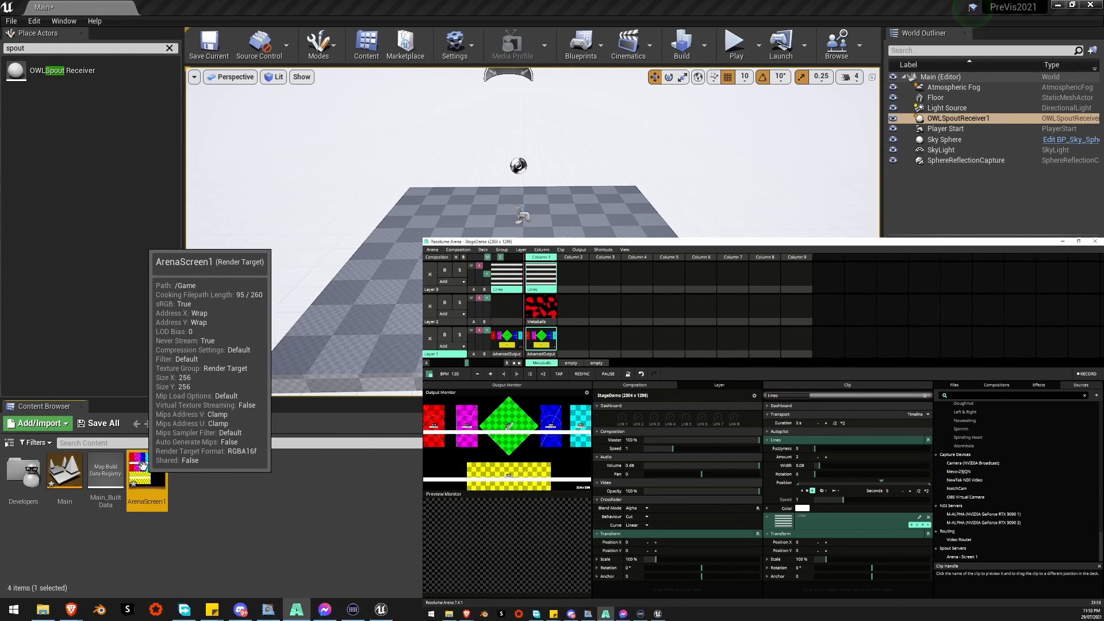
pyautogui.click(540, 328)
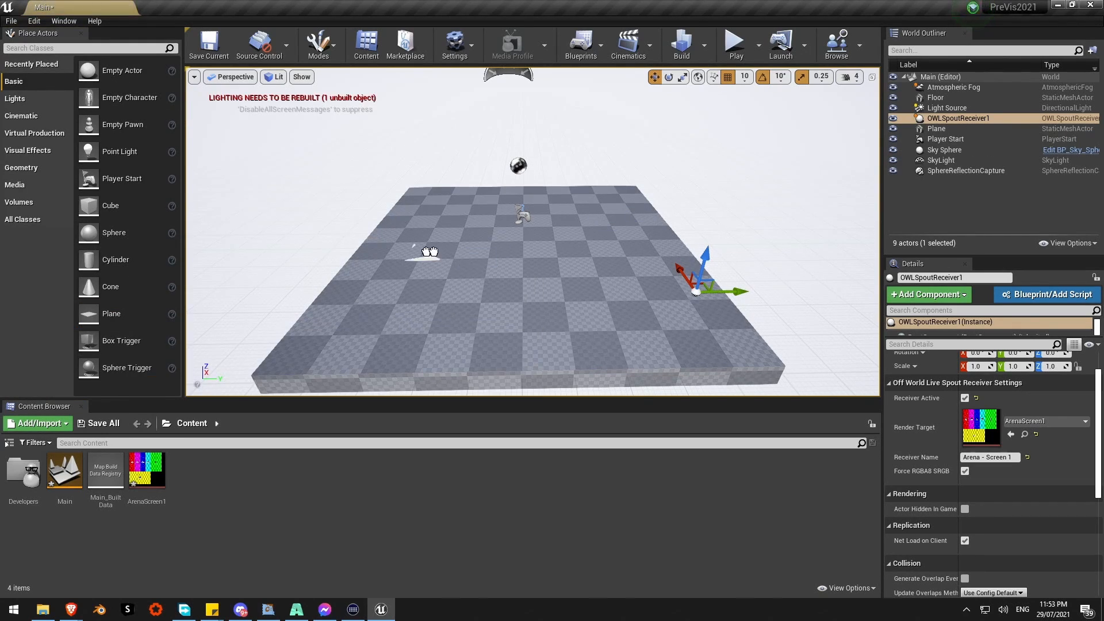
# Stand the new plane upright, scale it up and cover it with ArenaScreen1_Mat.
pyautogui.click(936, 128)
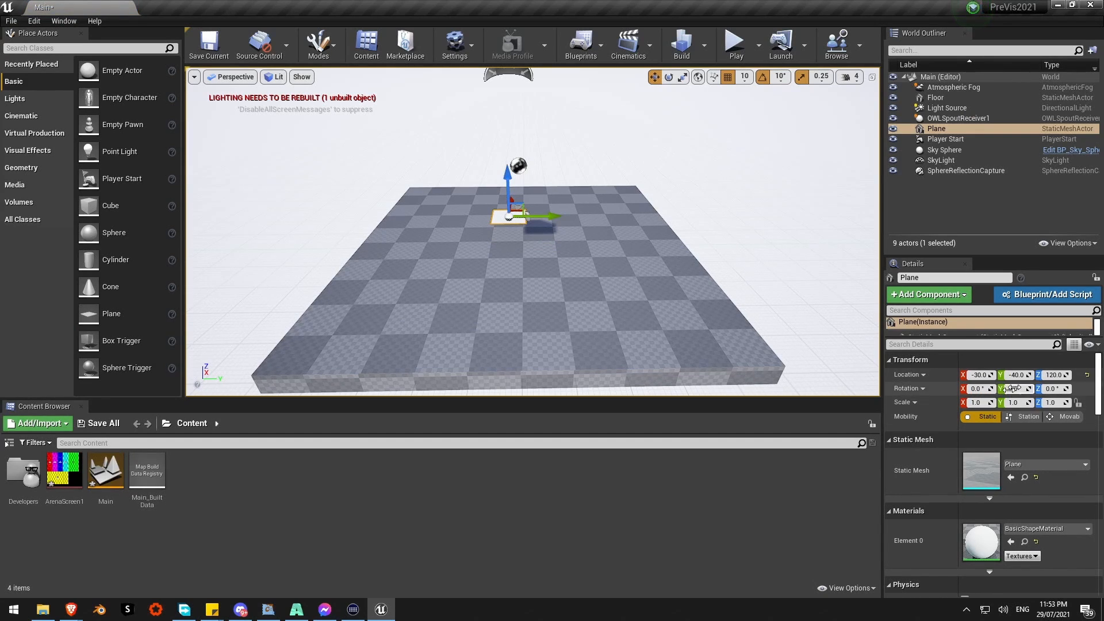
pyautogui.click(667, 77)
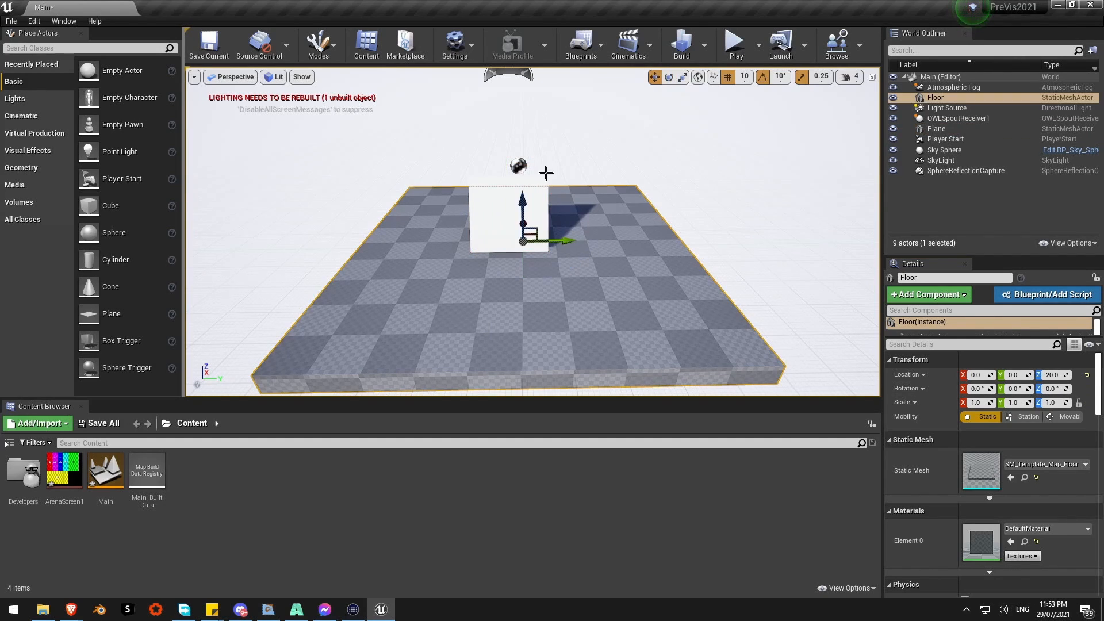
pyautogui.click(937, 128)
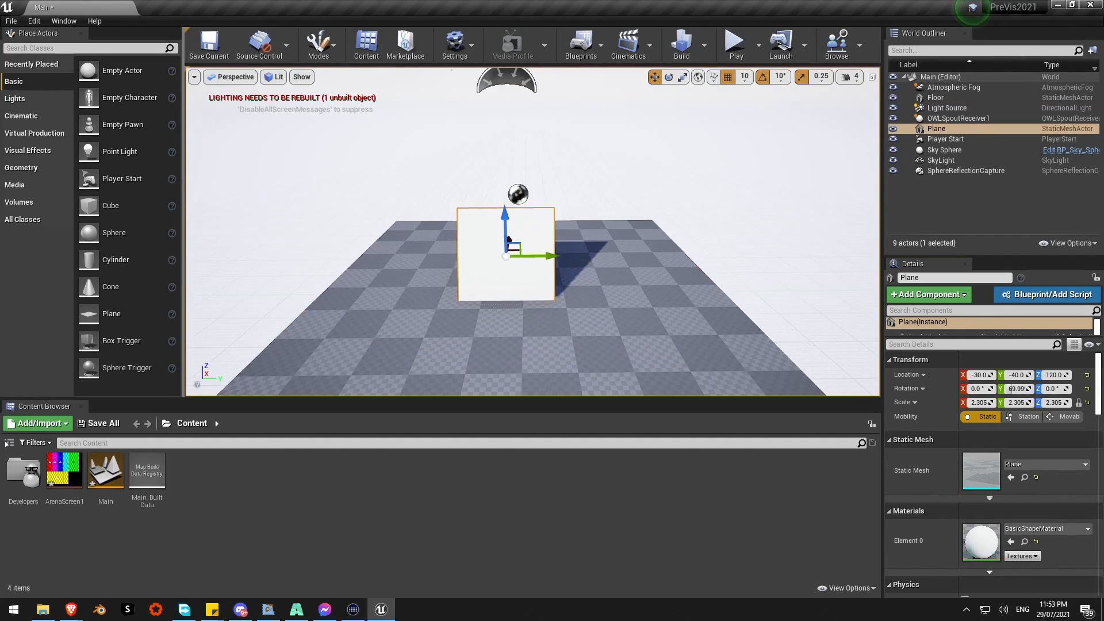
pyautogui.scroll(-3)
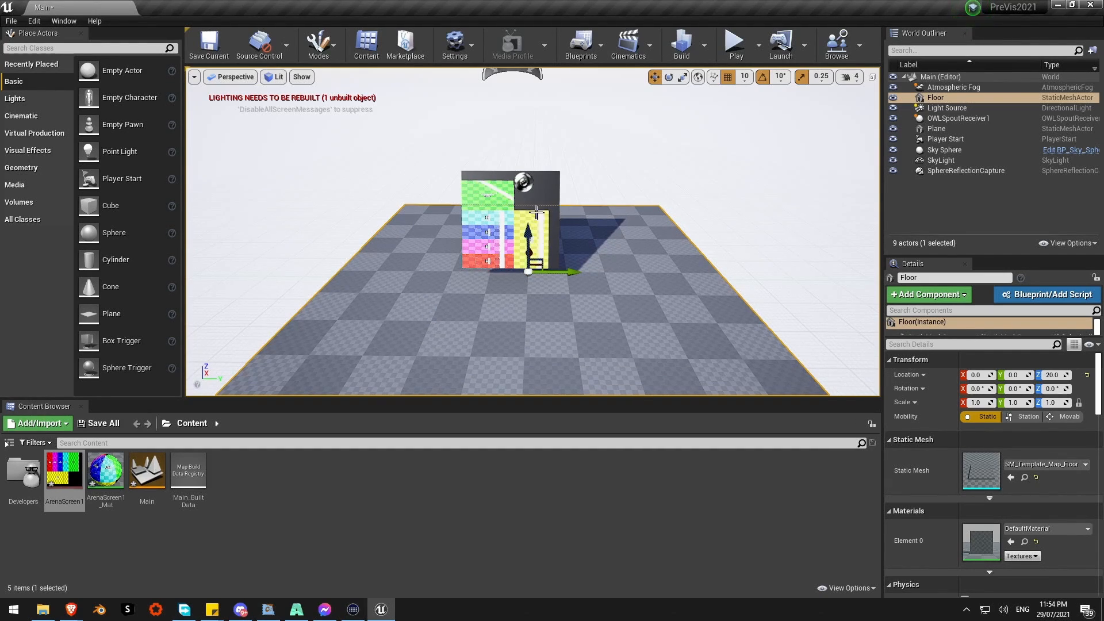
pyautogui.click(936, 128)
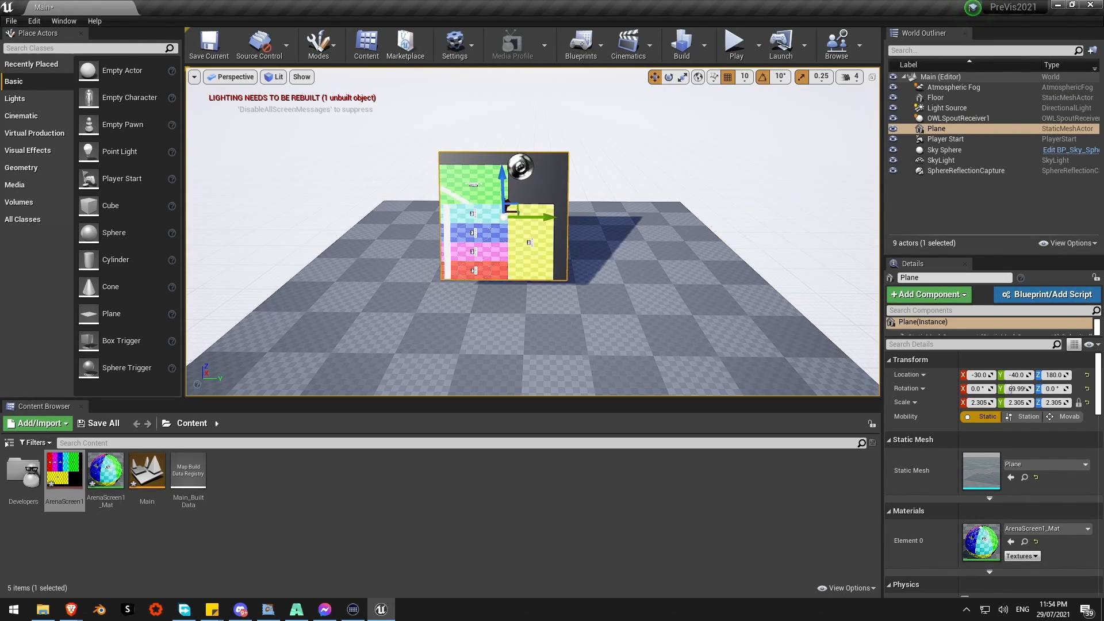
# Delete the test plane from the level.
pyautogui.press('Delete')
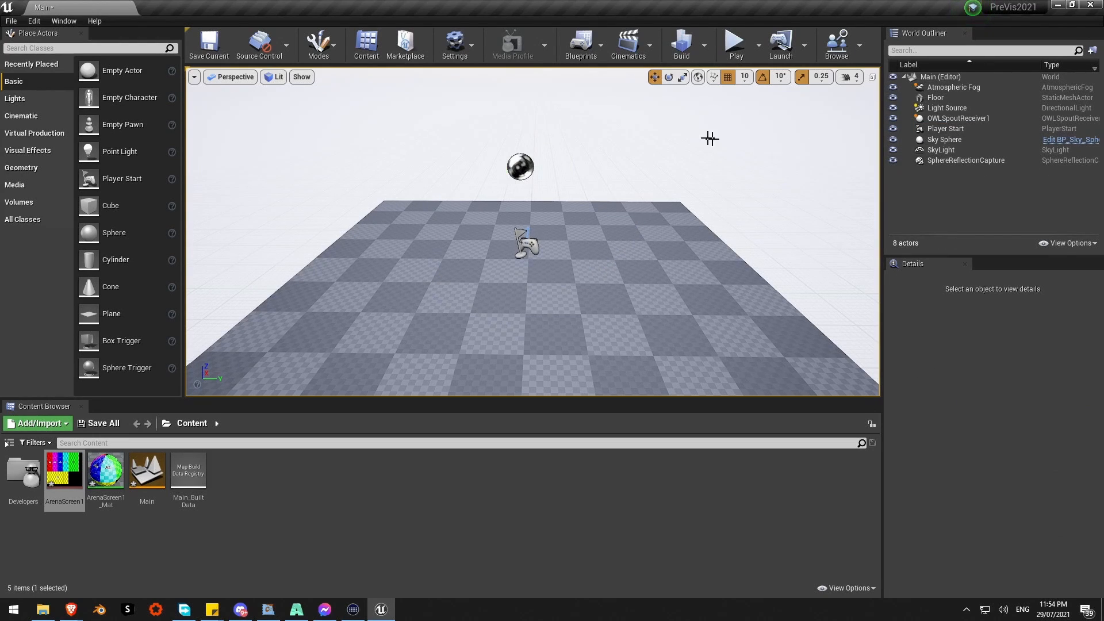
pyautogui.moveTo(593, 236)
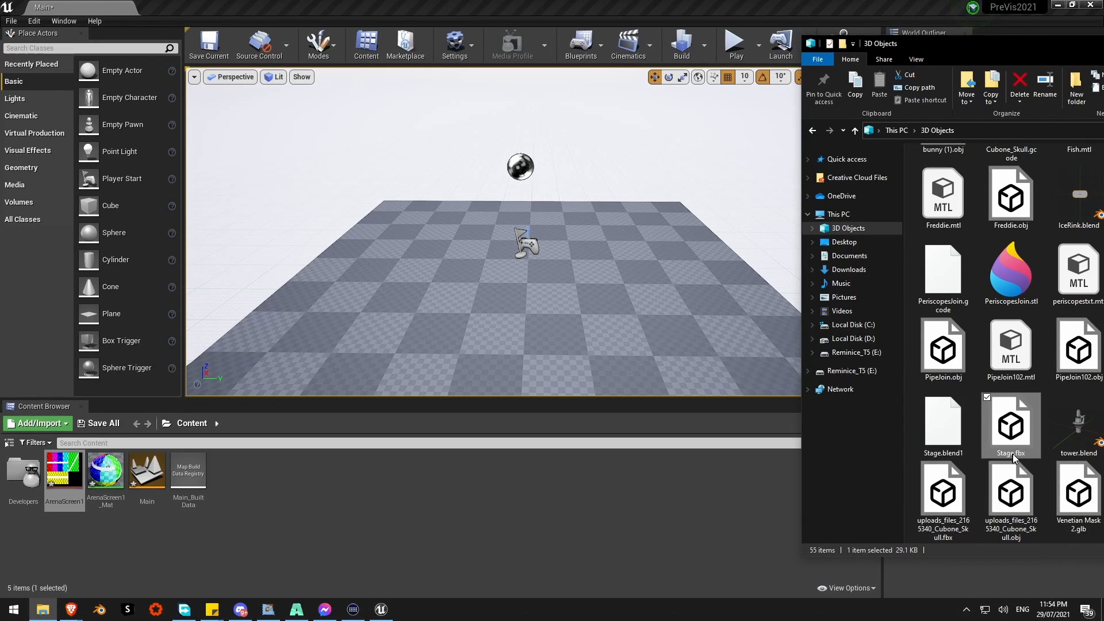
# Import Stage.fbx with Import All so the DJ booth, four slices and square stand in the level.
pyautogui.doubleClick(1009, 422)
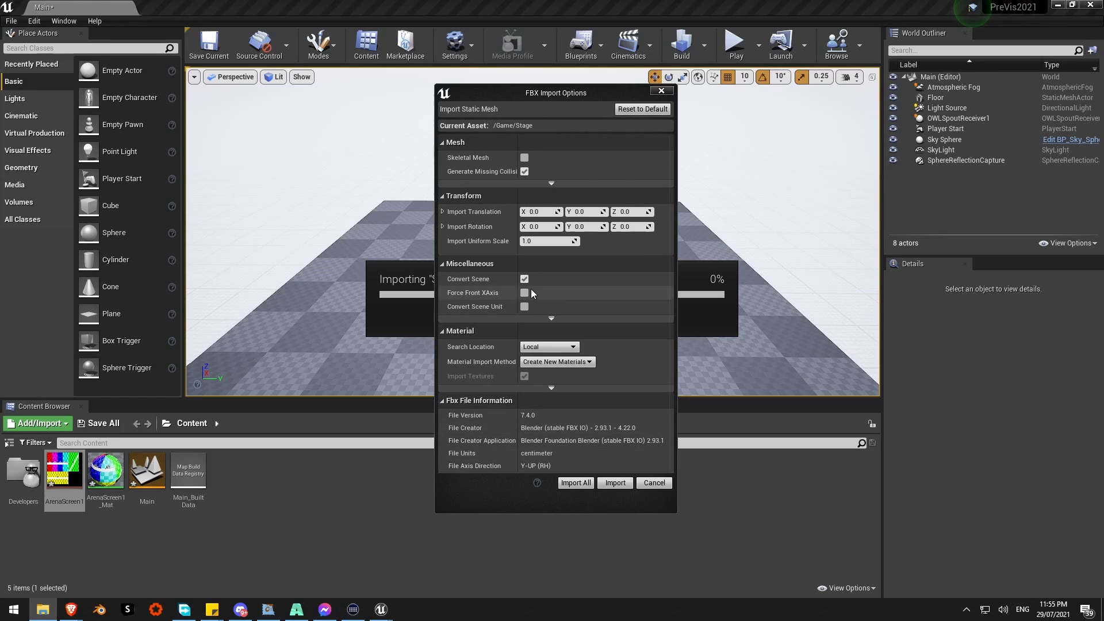
pyautogui.click(575, 482)
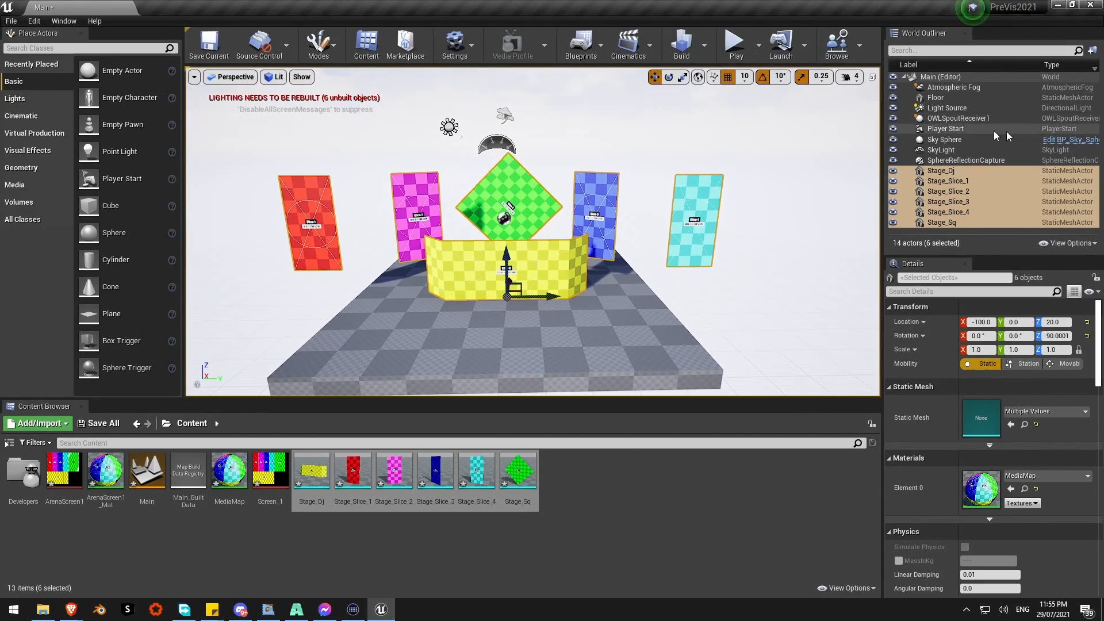
pyautogui.click(943, 139)
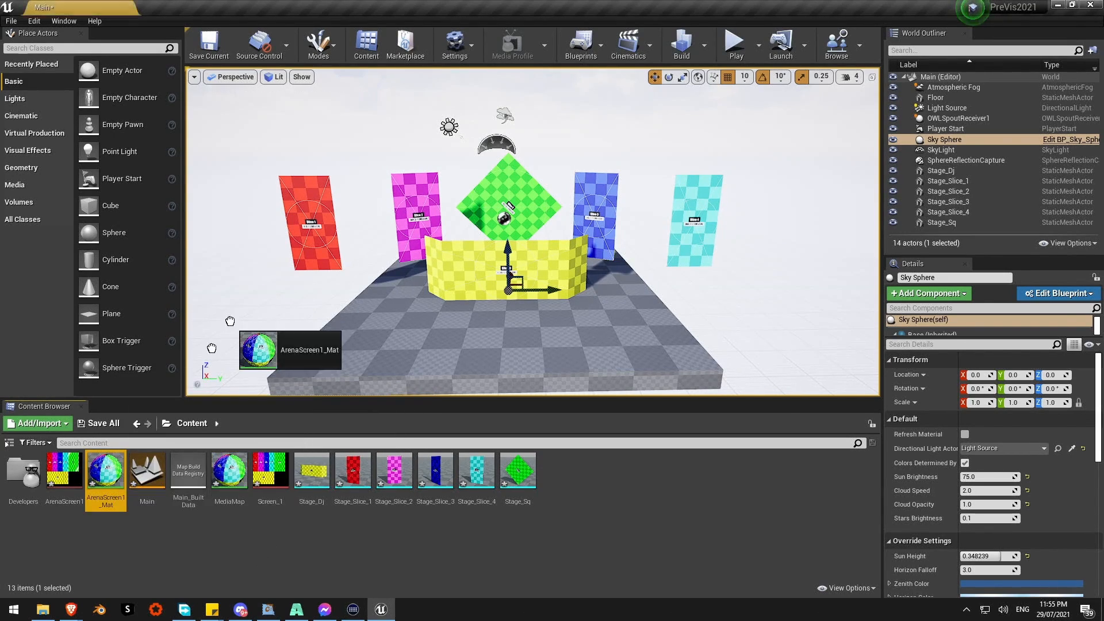
pyautogui.moveTo(106, 469)
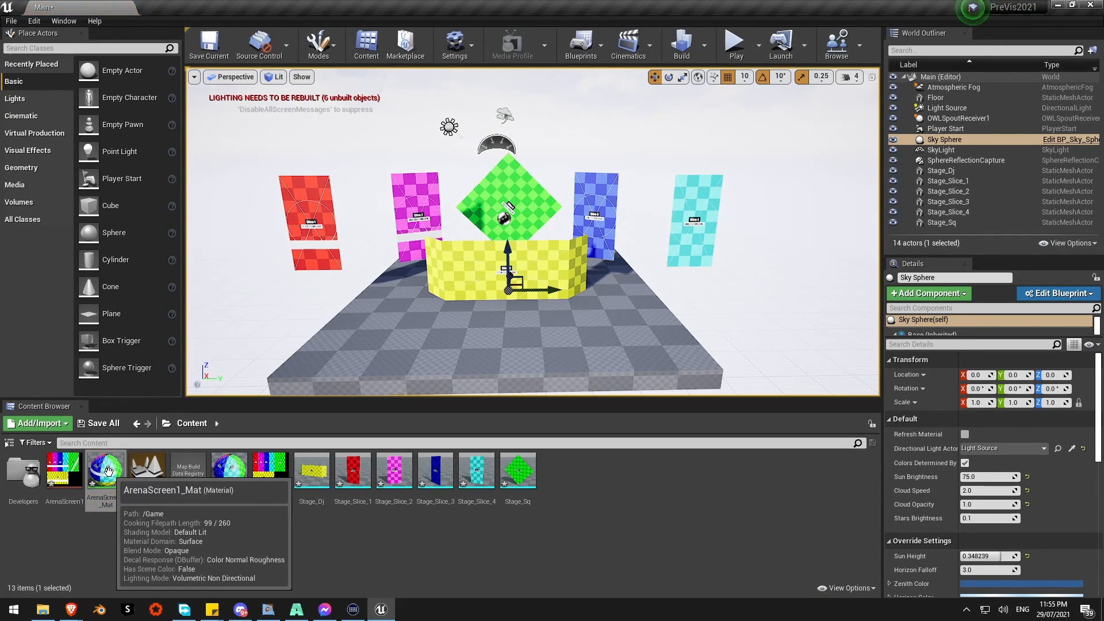
pyautogui.moveTo(106, 468)
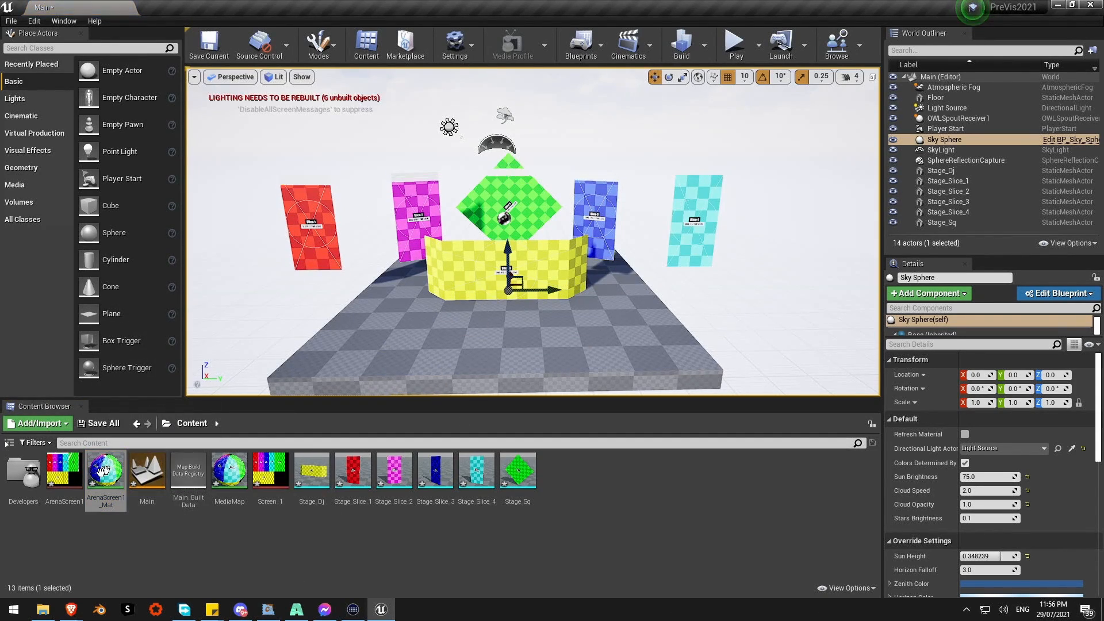
# Hide the Sky Sphere so the stage pieces sit against a black background.
pyautogui.click(967, 160)
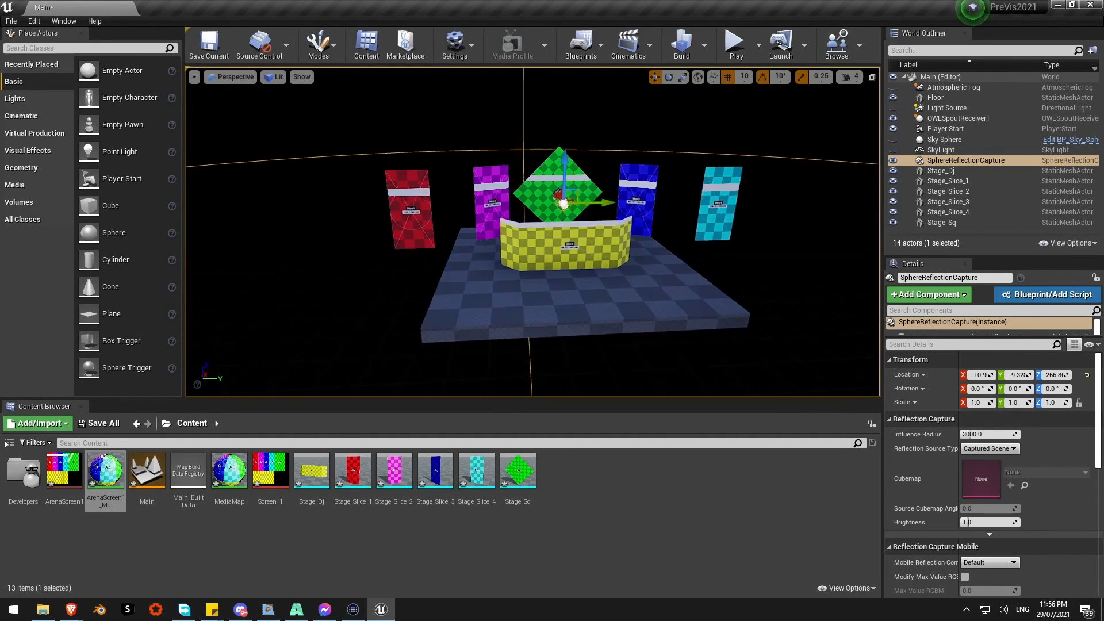
pyautogui.click(472, 338)
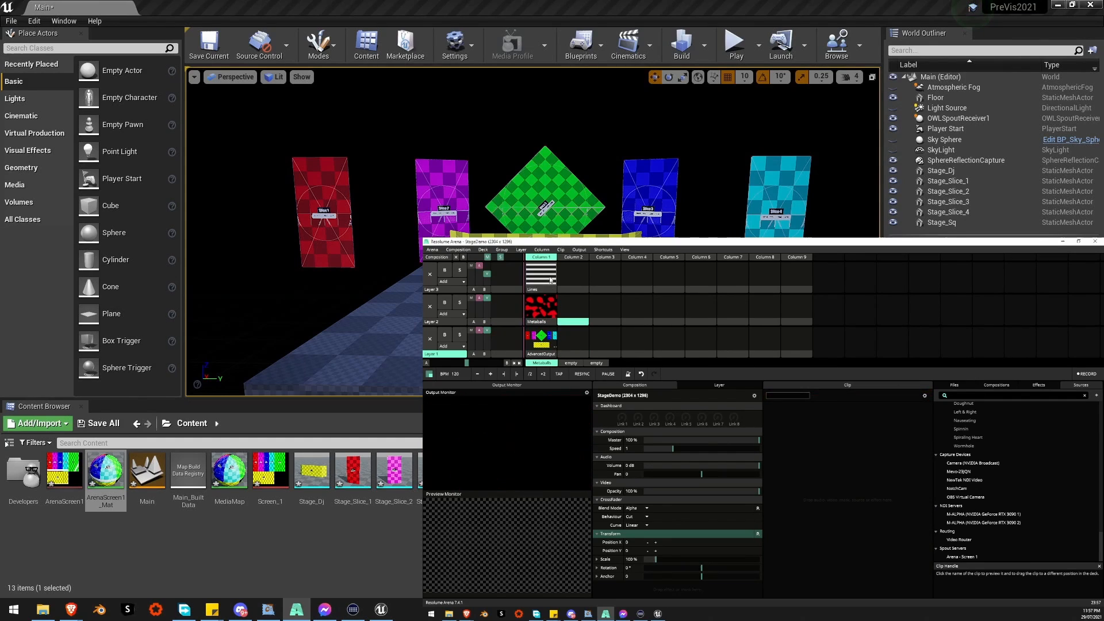
# Trigger the slice test-pattern clip in Layer 1 Column 2 and return to the Unreal level view.
pyautogui.click(541, 338)
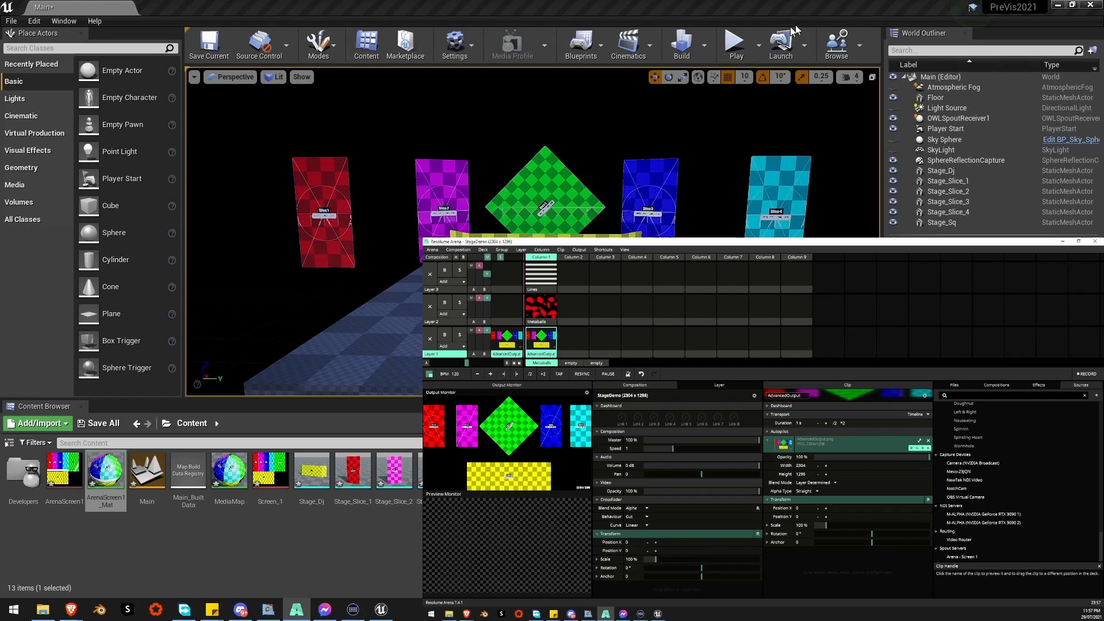
pyautogui.click(679, 41)
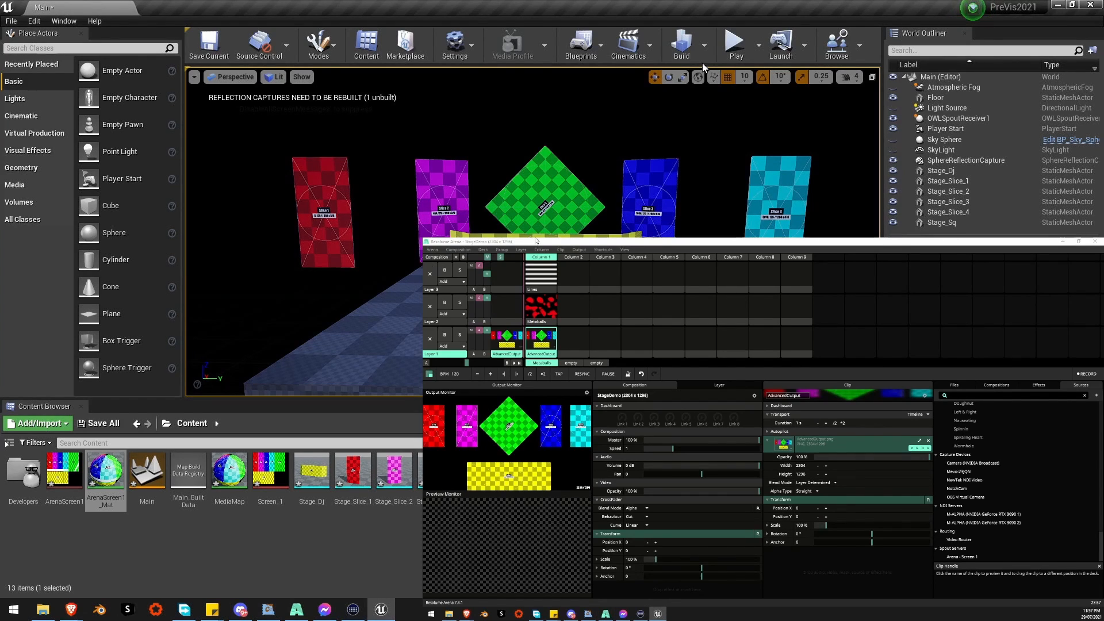
pyautogui.click(541, 278)
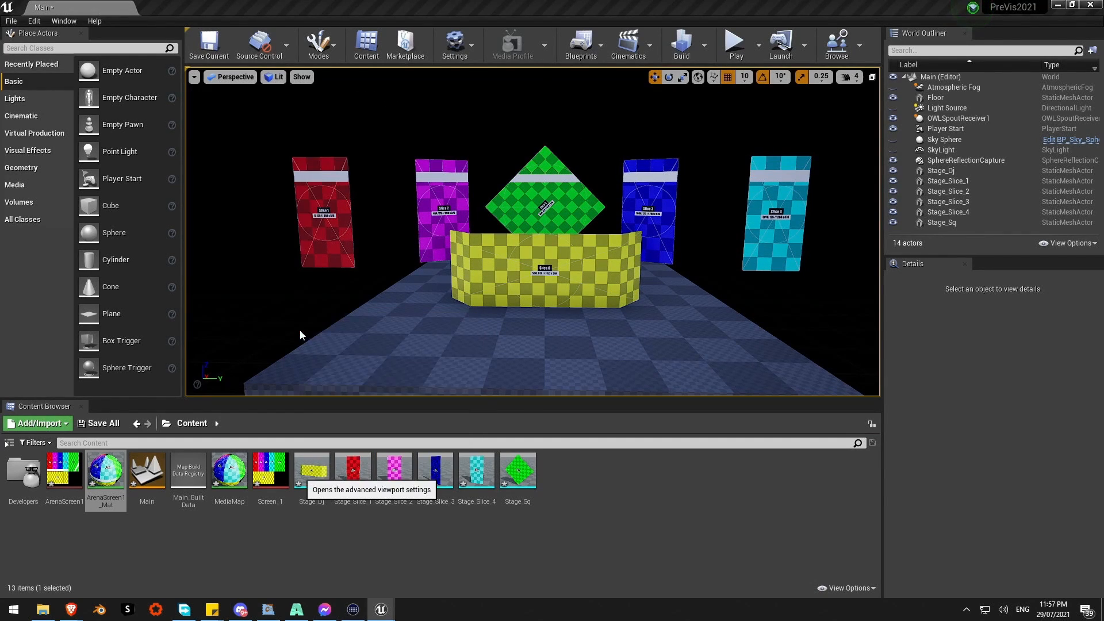
# In Editor Preferences > Performance, uncheck 'Use Less CPU when in Background' and close the preferences.
pyautogui.click(849, 77)
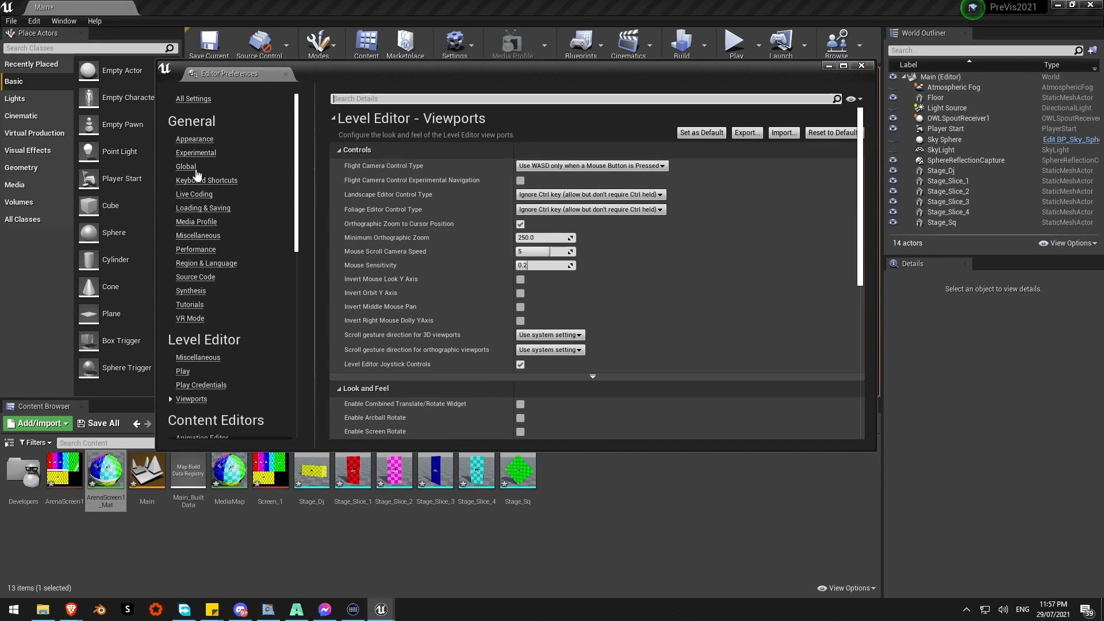
pyautogui.click(196, 249)
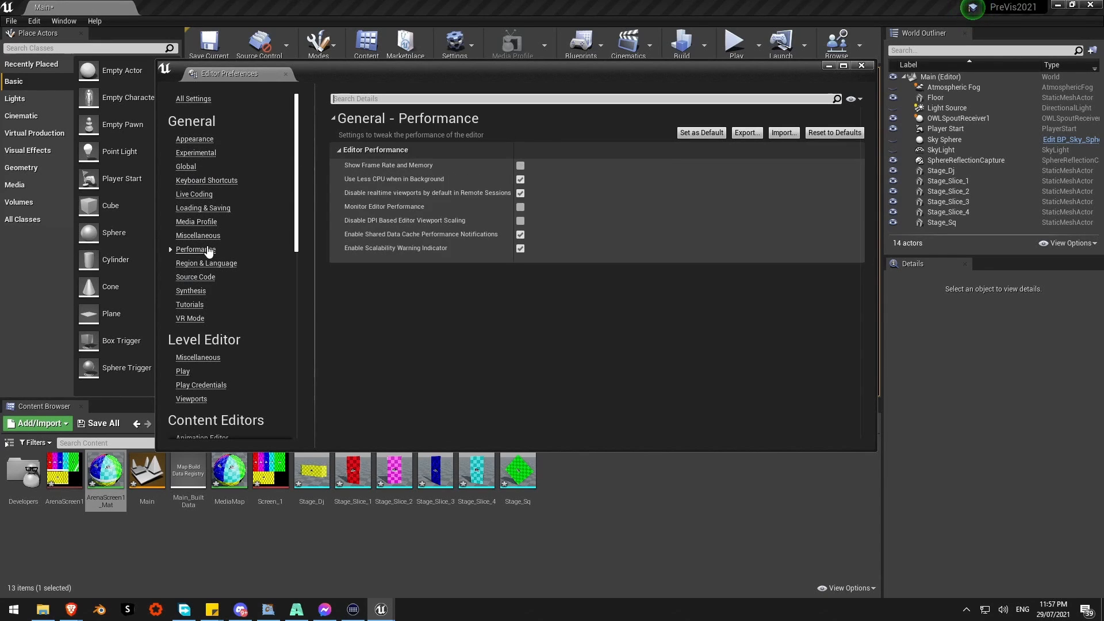
pyautogui.moveTo(479, 186)
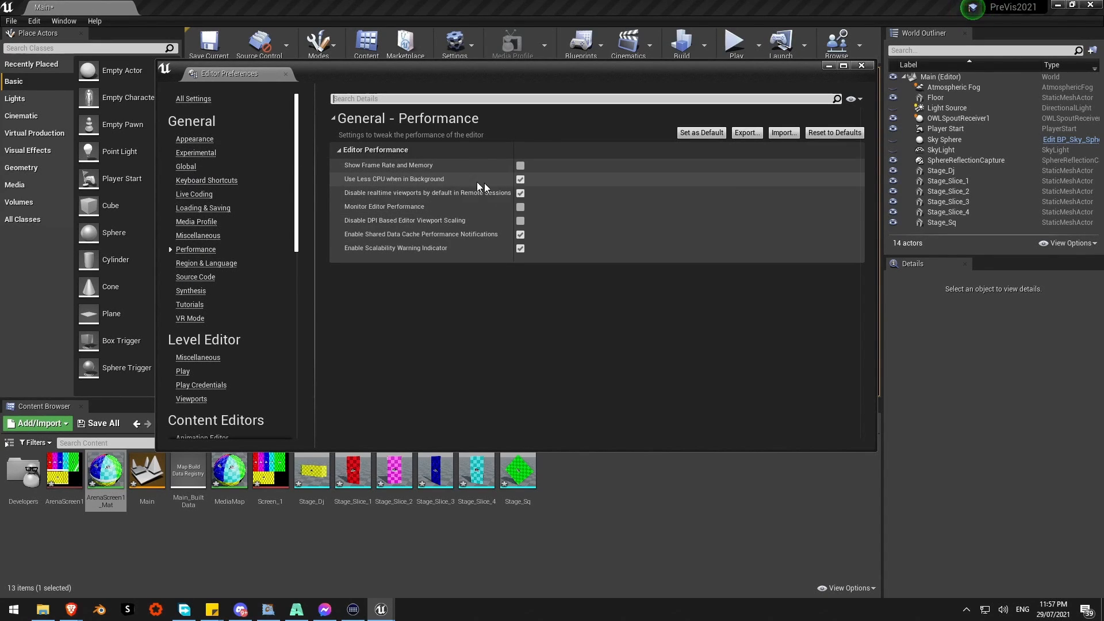
pyautogui.click(520, 178)
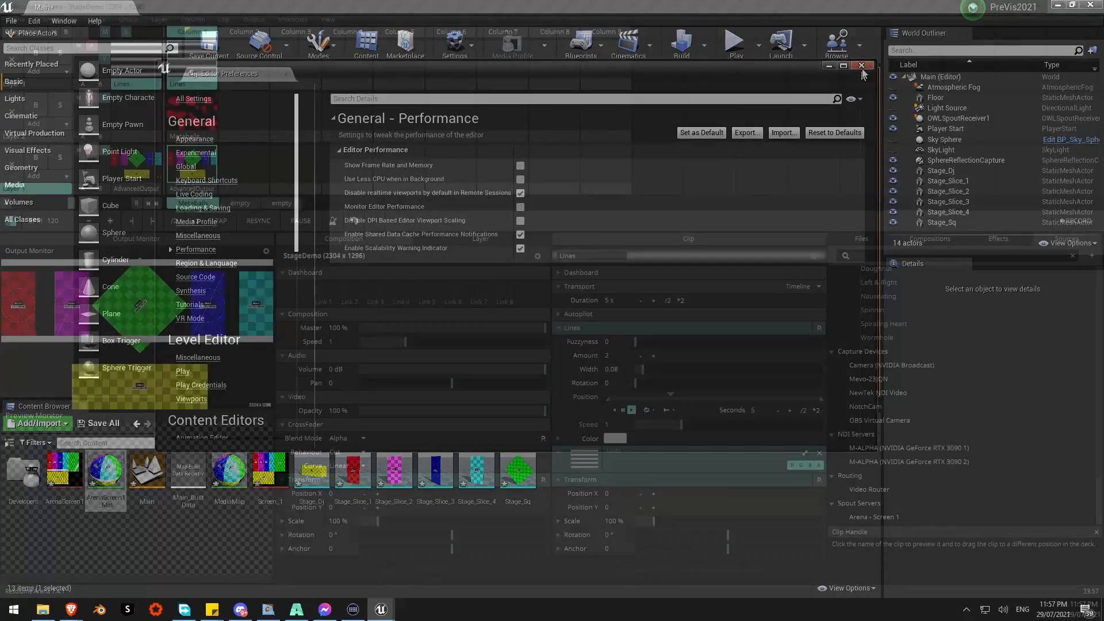
pyautogui.click(860, 66)
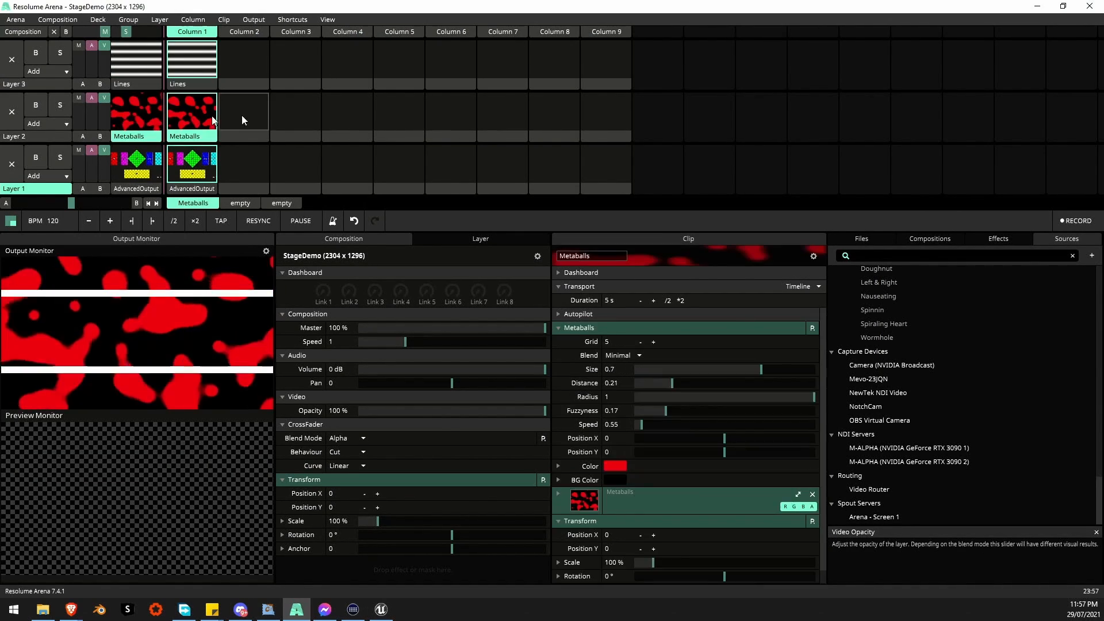
# Trigger the red Metaballs clip in Layer 2, Column 1.
pyautogui.click(380, 609)
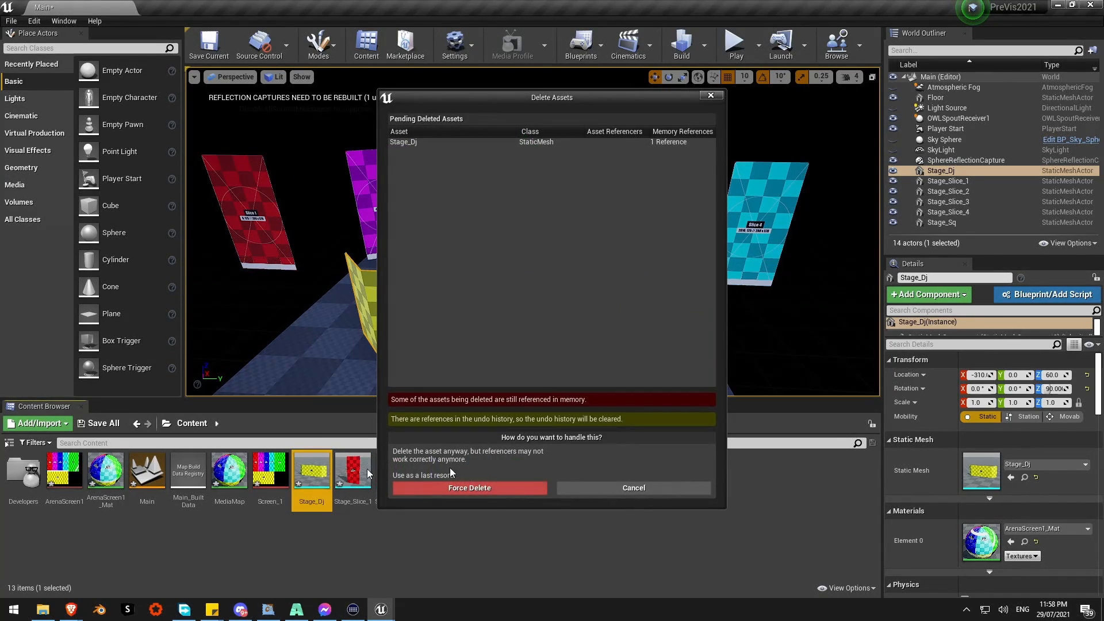
# Force Delete the still-referenced Stage_Dj, Stage_Slice and Stage_Sq mesh assets.
pyautogui.click(469, 487)
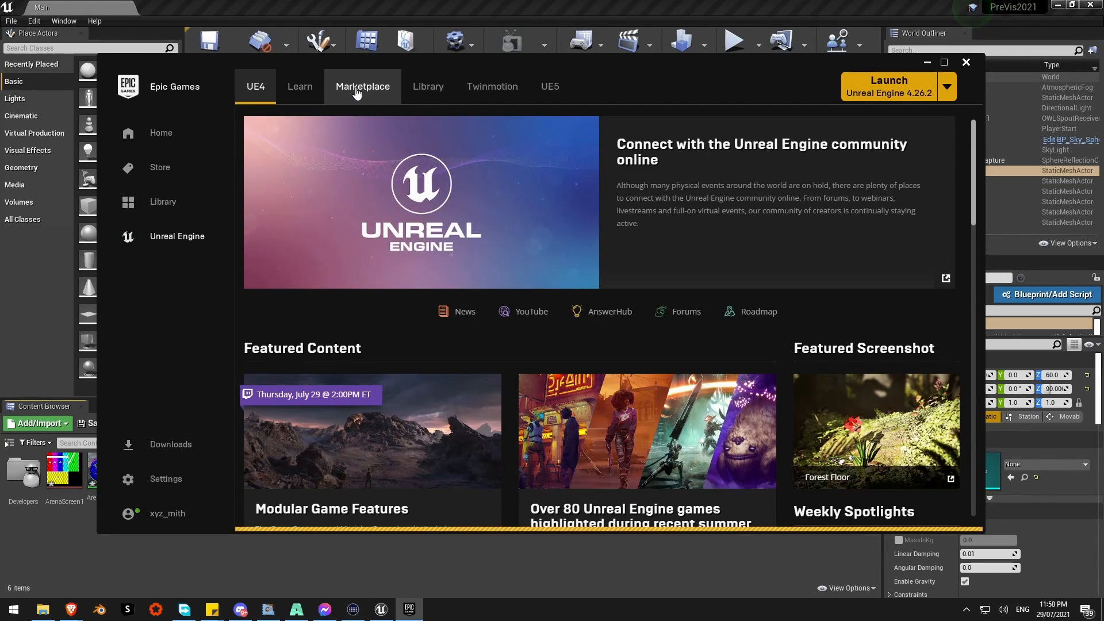
pyautogui.moveTo(477, 177)
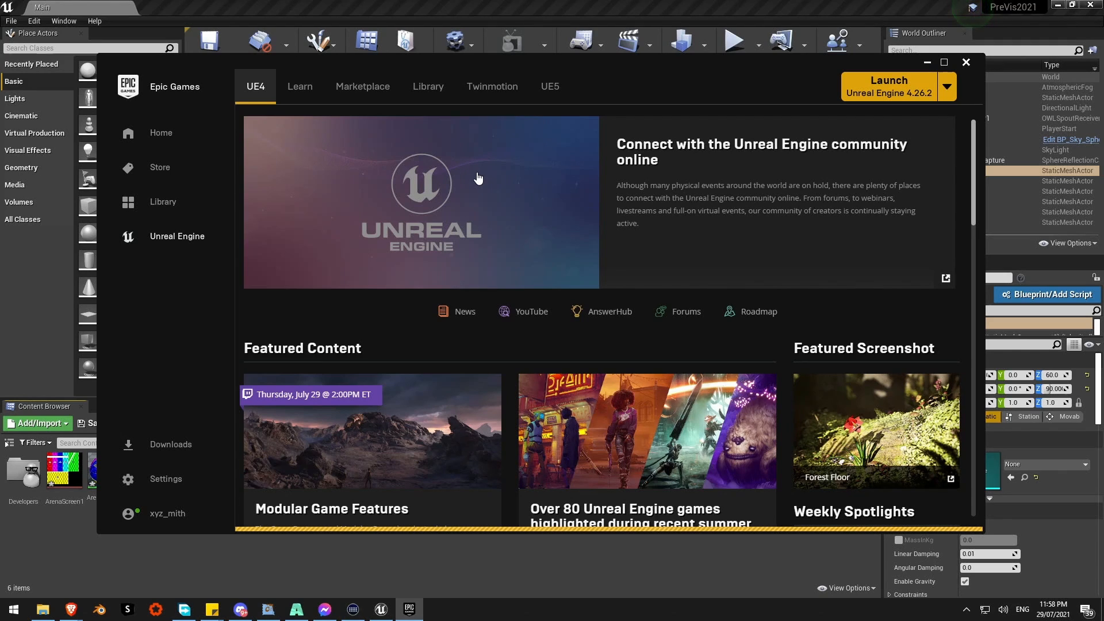
pyautogui.moveTo(485, 183)
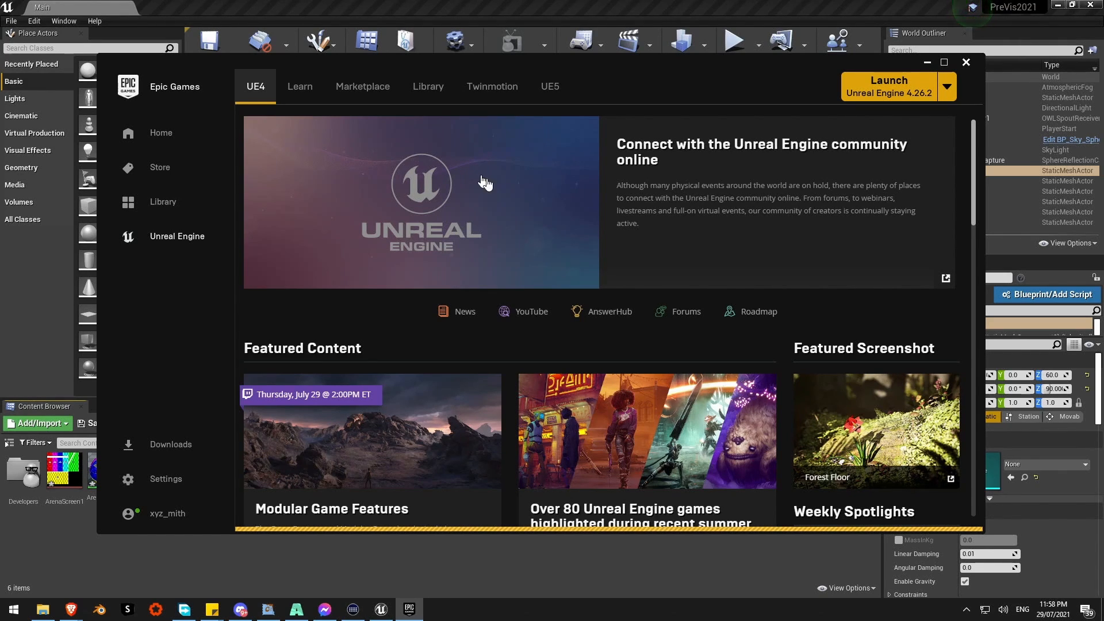
# Search the Marketplace for 'slice' and open the Slice Importer product page.
pyautogui.click(362, 86)
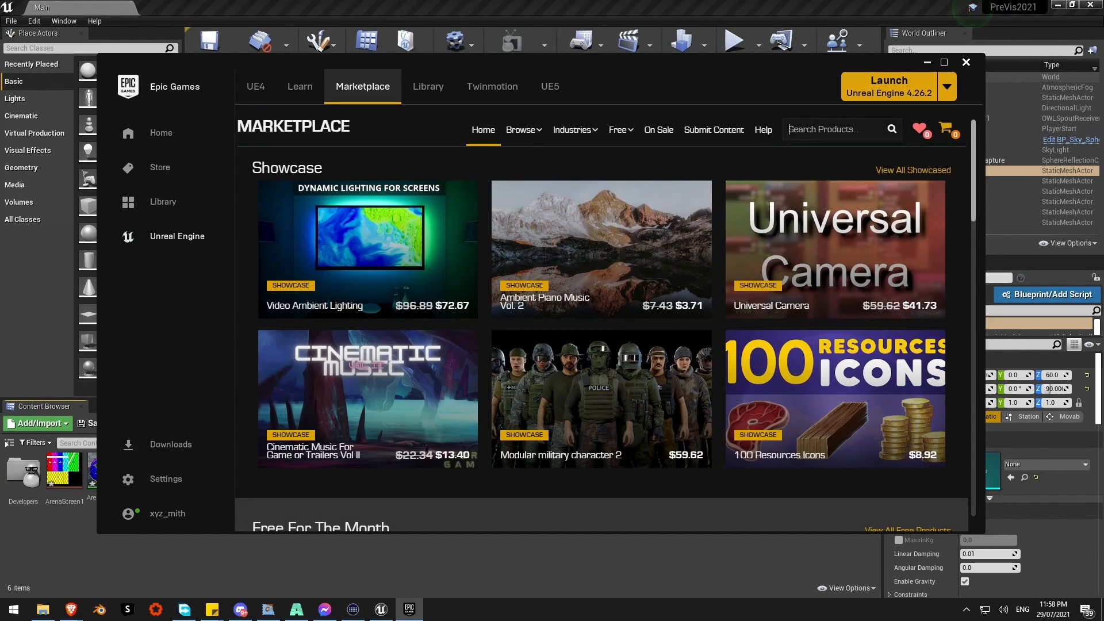
pyautogui.write('slice')
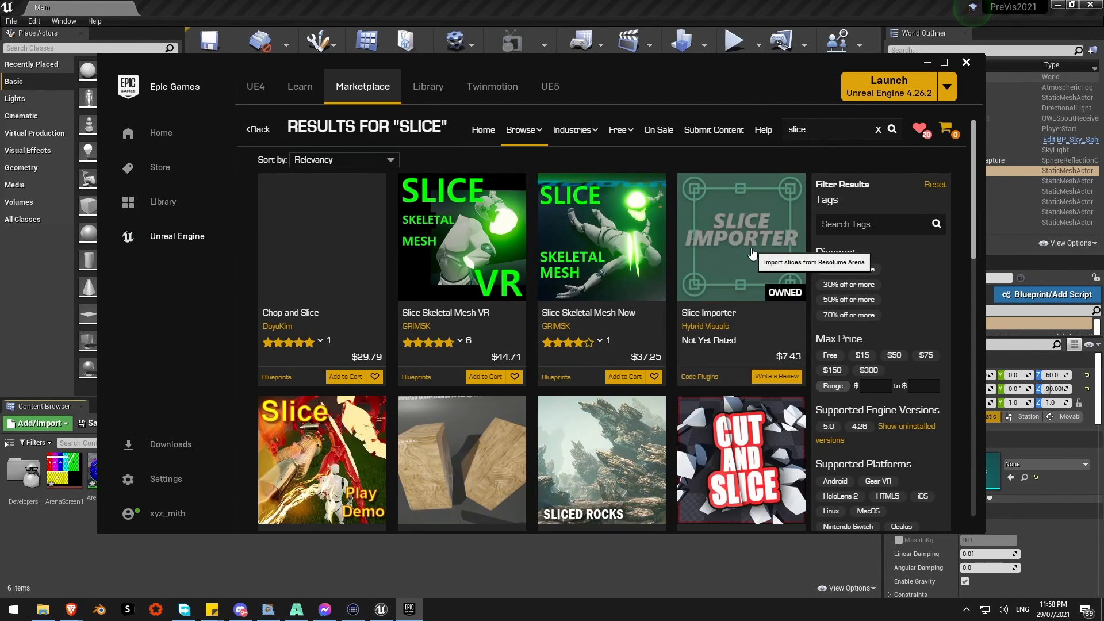
pyautogui.click(739, 235)
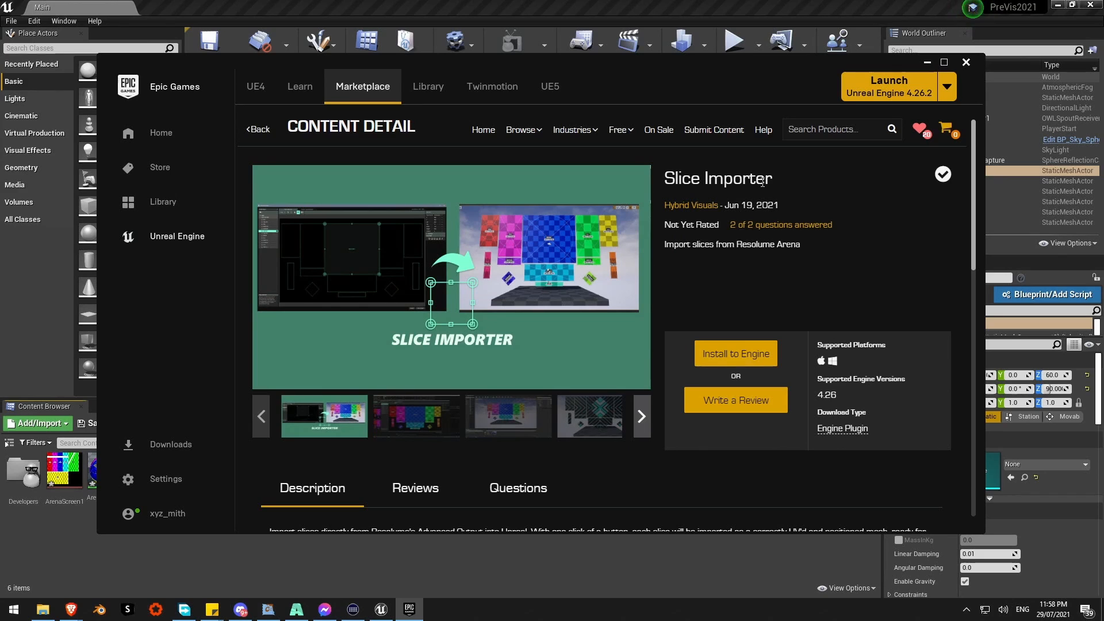
pyautogui.moveTo(321, 224)
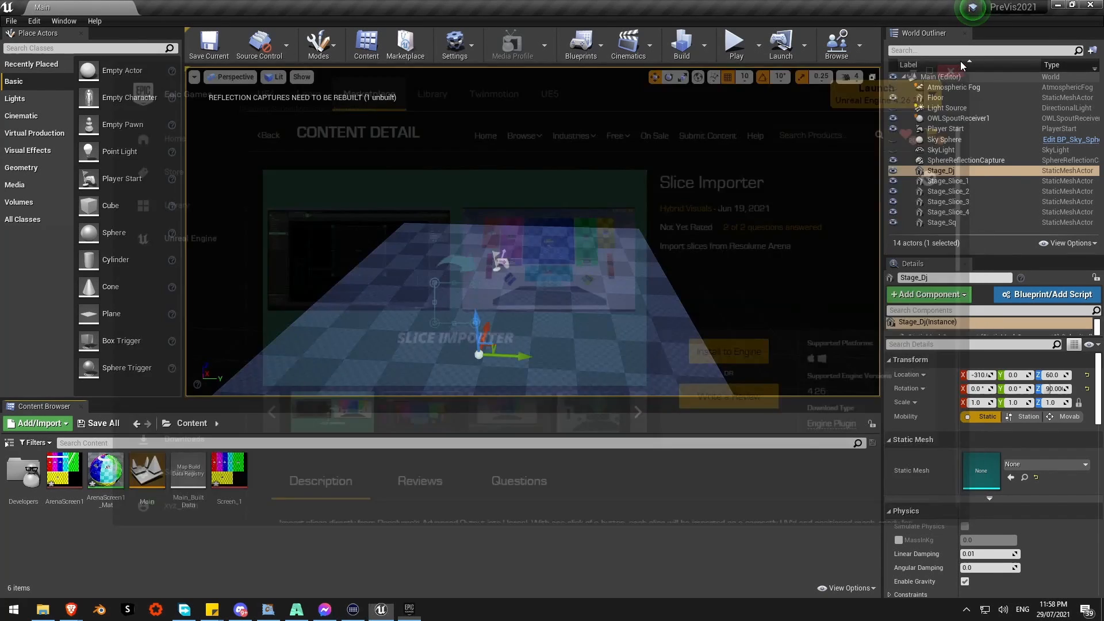
# In Edit > Plugins, find 'sli', enable Slice Importer, restart with content saved, then close Plugins.
pyautogui.click(34, 21)
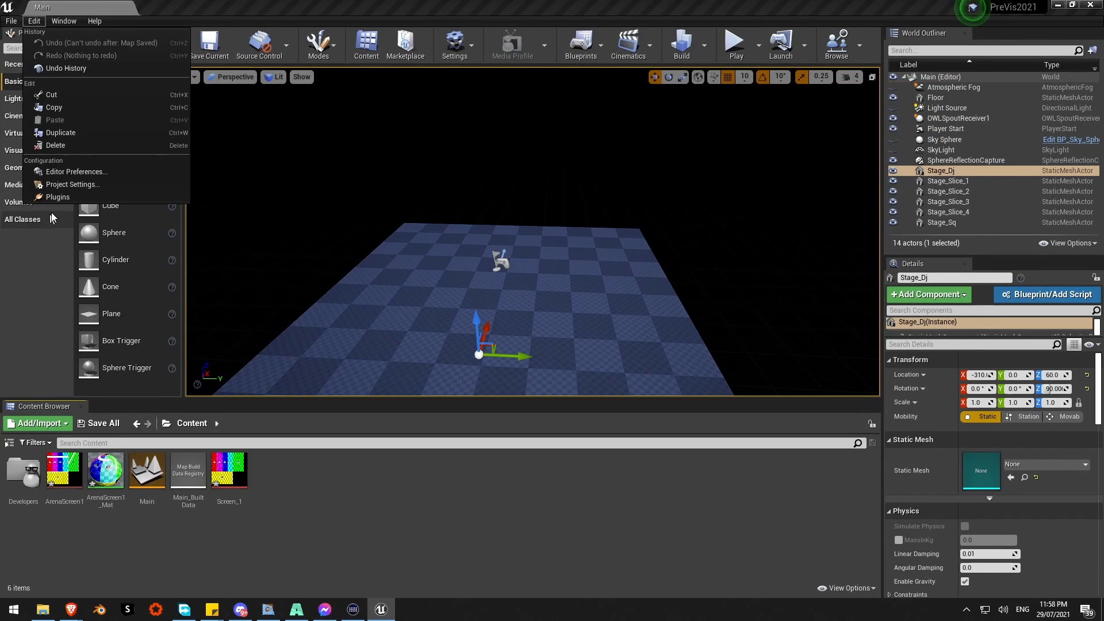
pyautogui.click(59, 197)
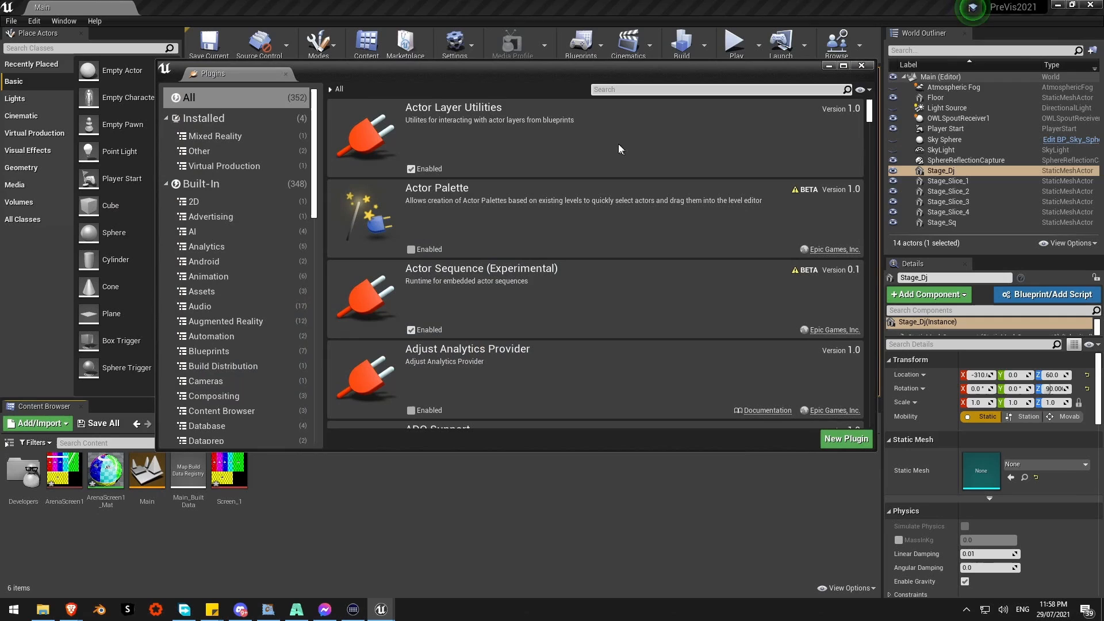
pyautogui.write('slice')
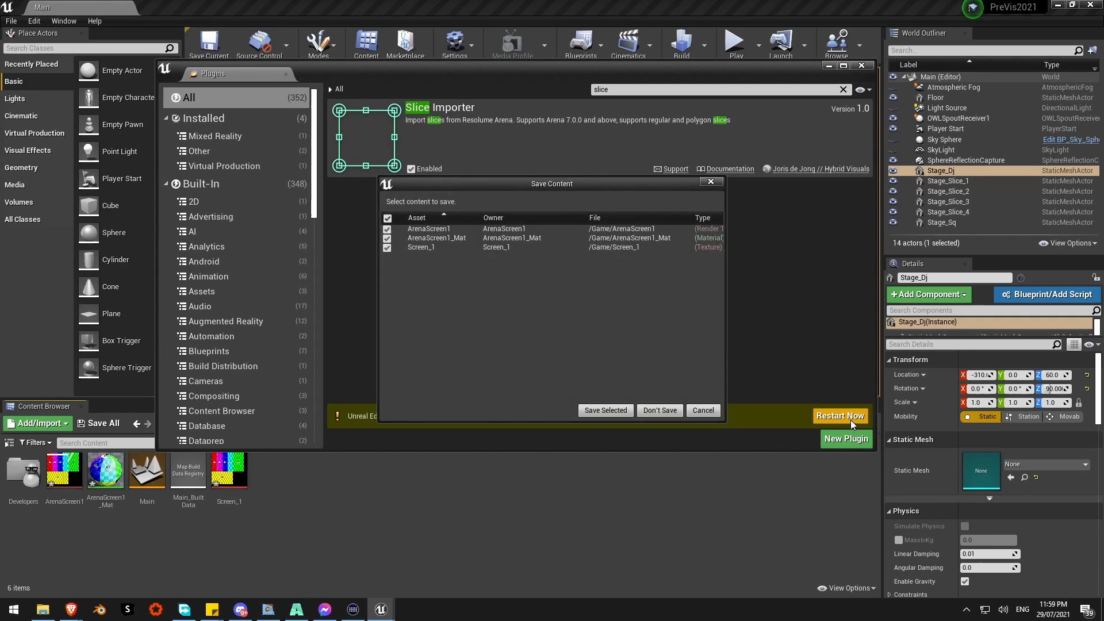
pyautogui.click(659, 410)
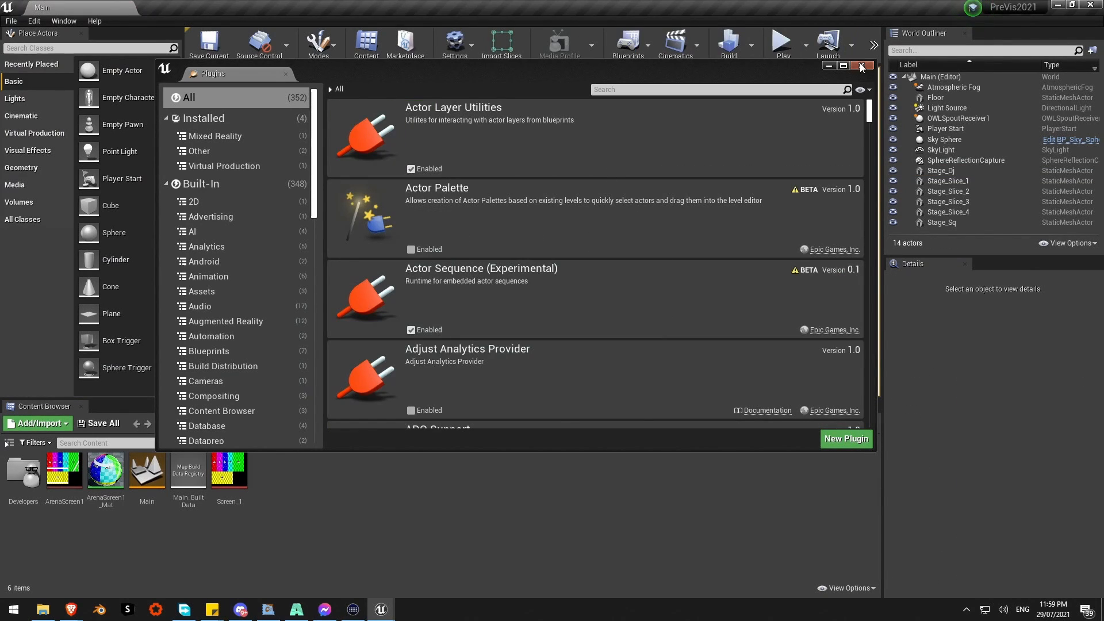
pyautogui.click(860, 66)
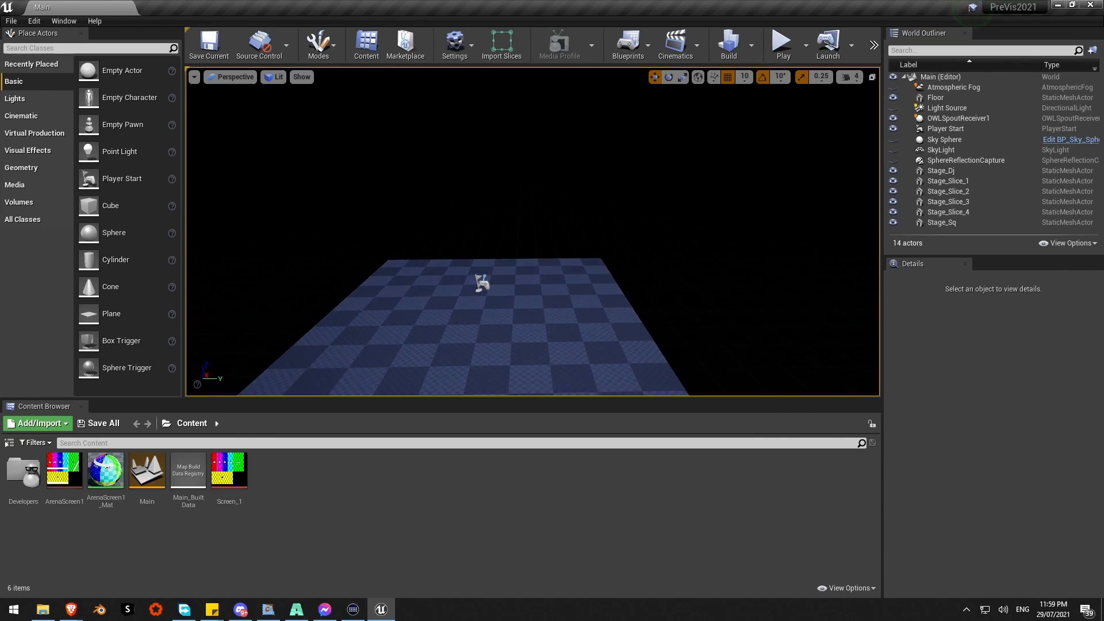
# Run Import Slices to bring Resolume's Advanced Output slices in as six coloured slice meshes.
pyautogui.click(501, 44)
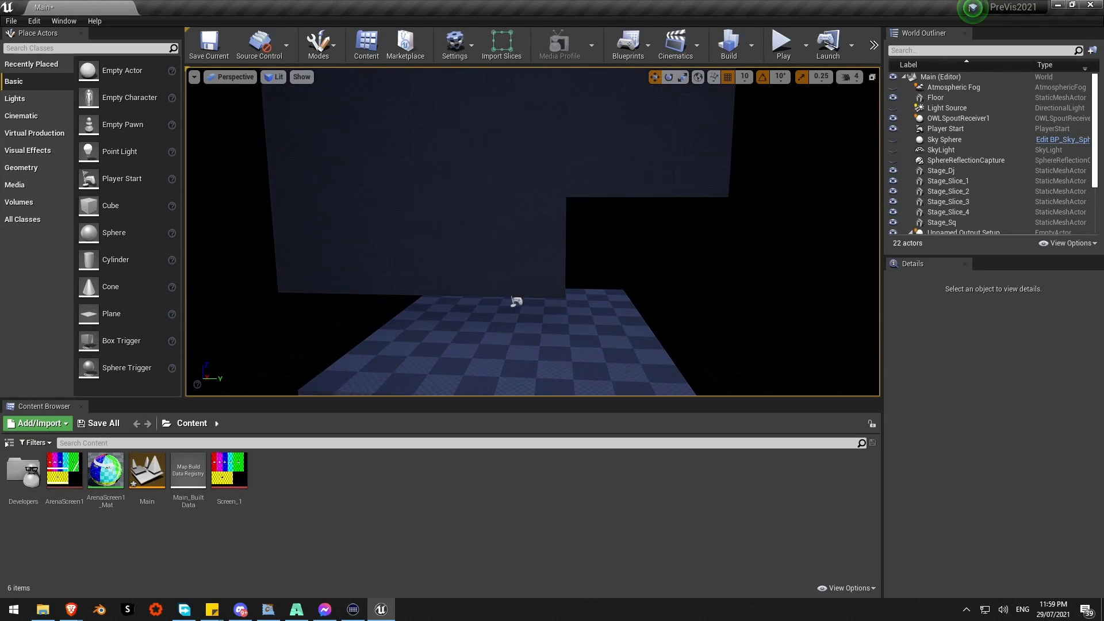
pyautogui.click(950, 186)
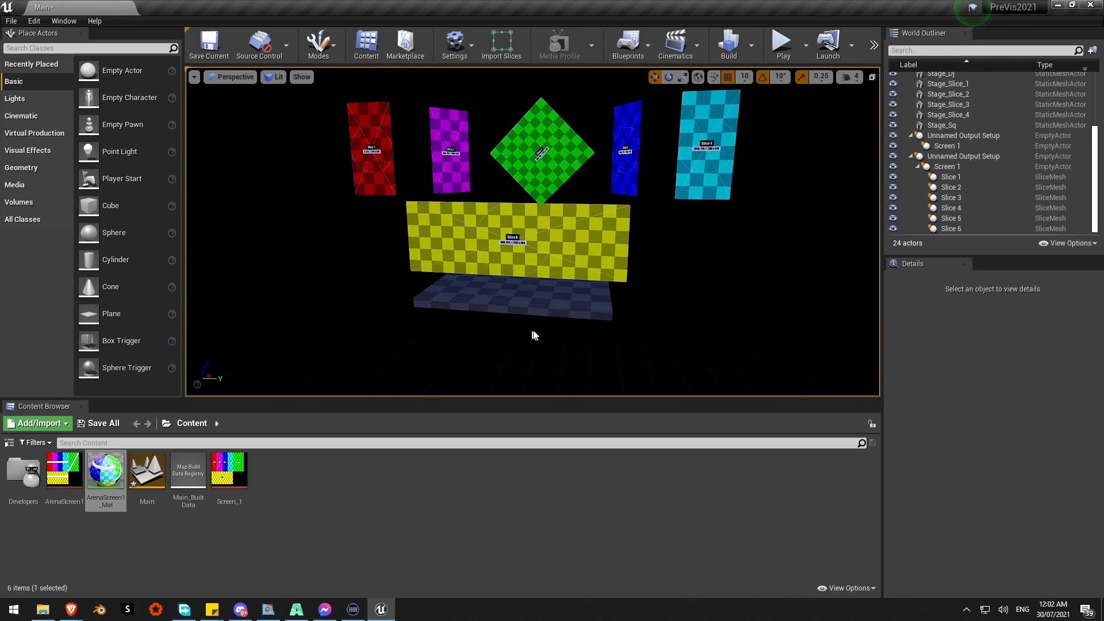
pyautogui.click(517, 295)
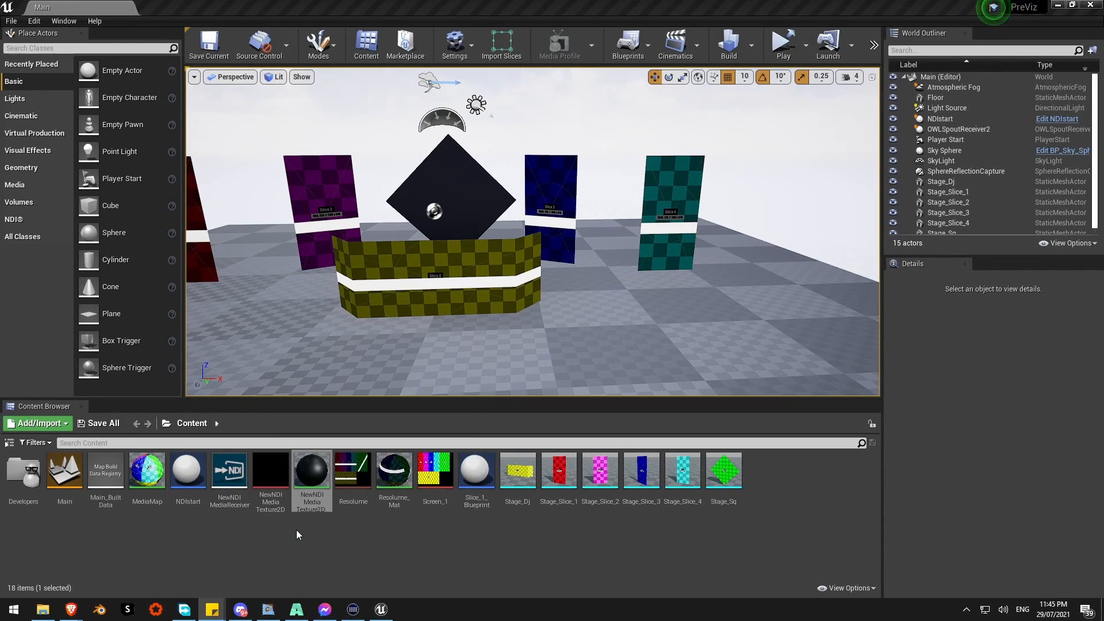
pyautogui.moveTo(682, 300)
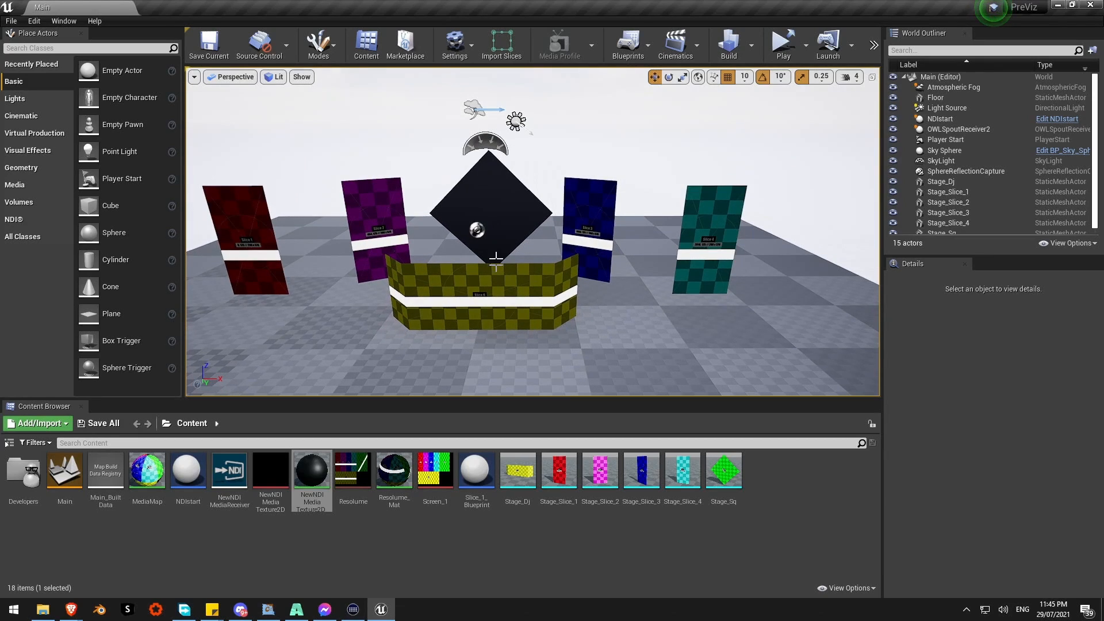
# Expand the Play dropdown to show the play mode options including Simulate.
pyautogui.click(805, 45)
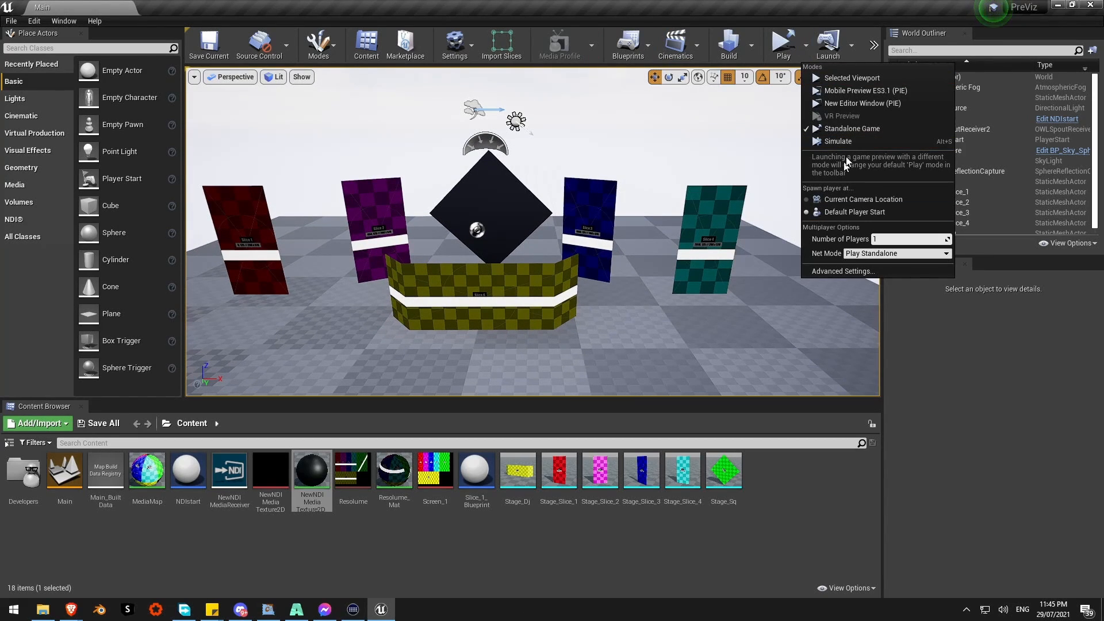
pyautogui.moveTo(770, 11)
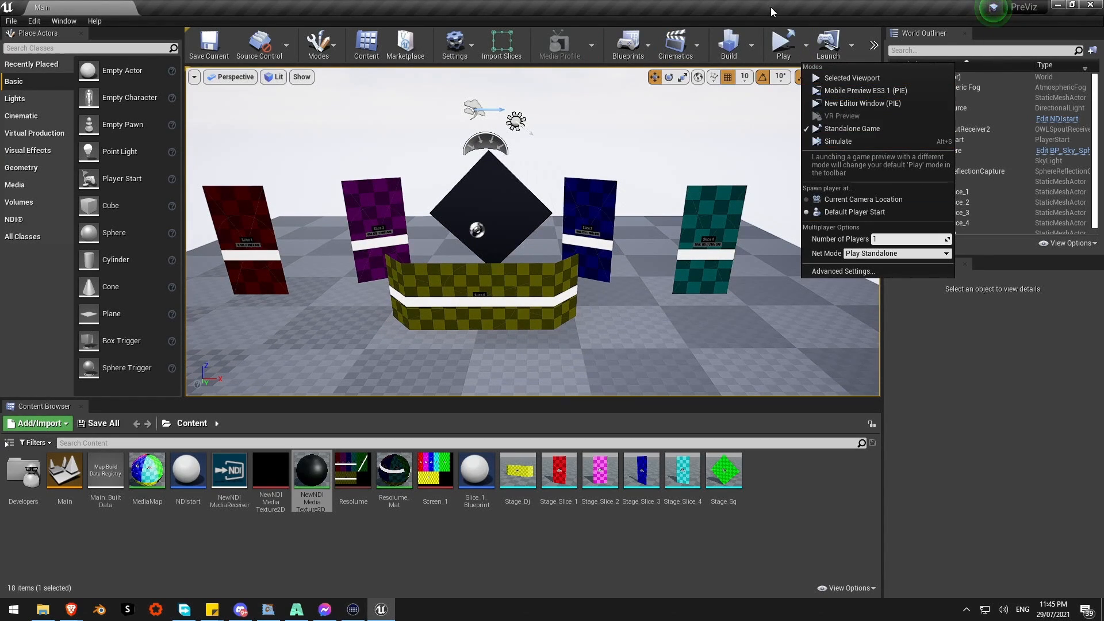
# Run the level in Simulate mode, trigger the Metaballs clip in Resolume onto the stage meshes, then stop.
pyautogui.click(493, 282)
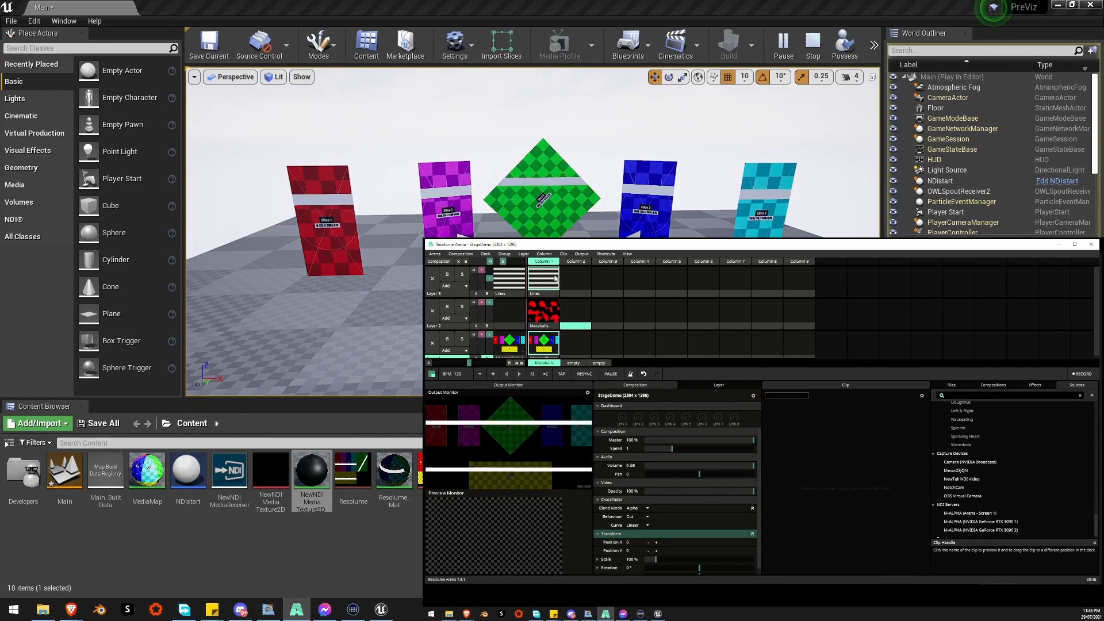
pyautogui.click(543, 310)
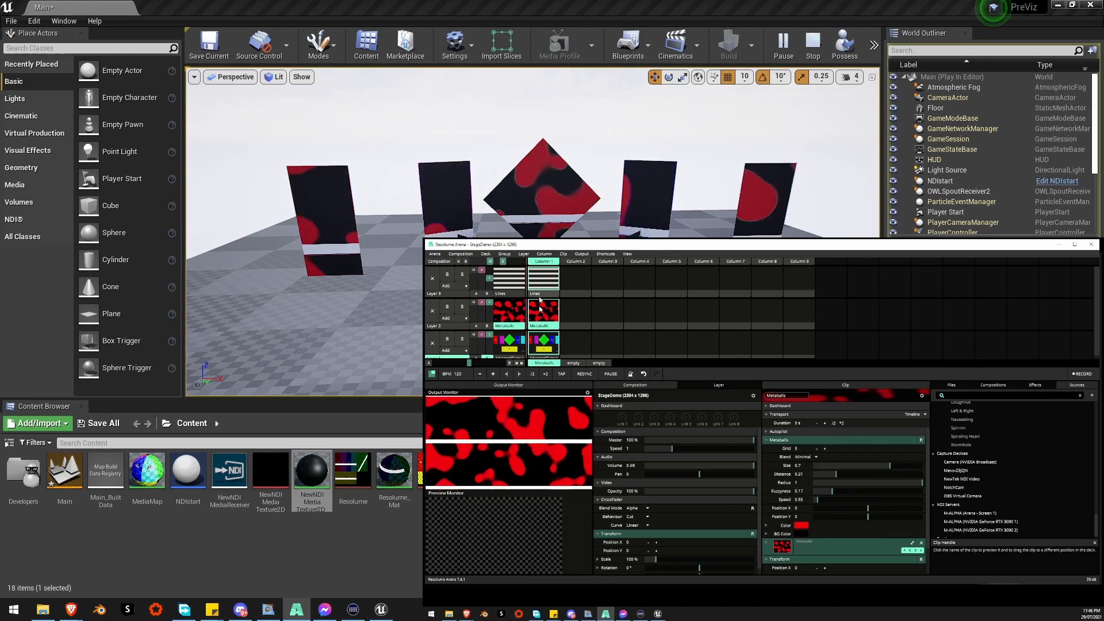
pyautogui.click(575, 324)
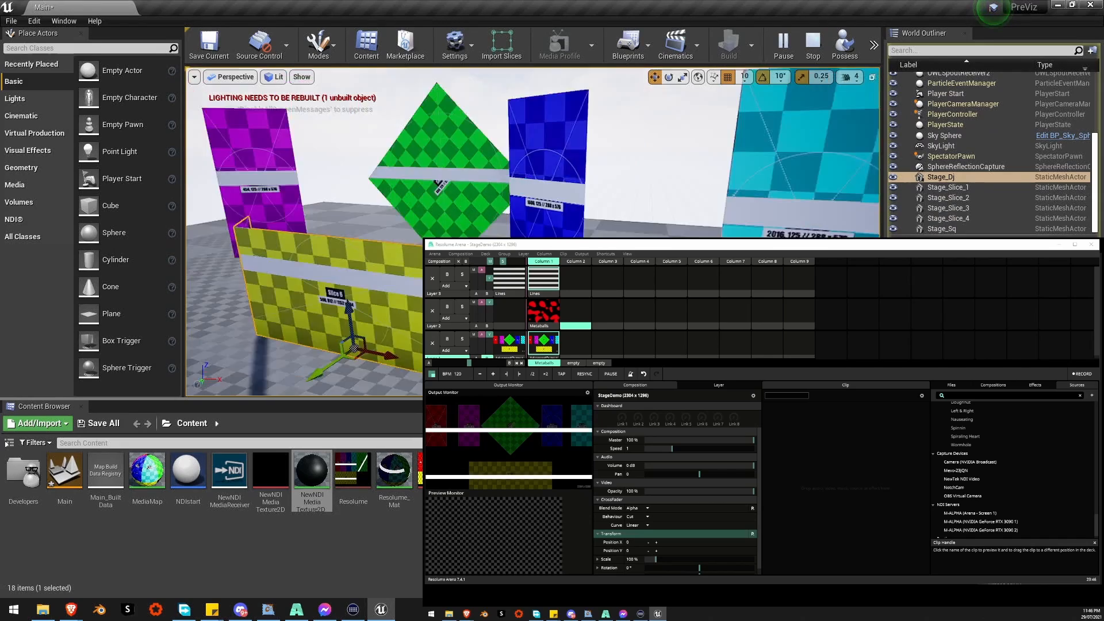
pyautogui.click(811, 45)
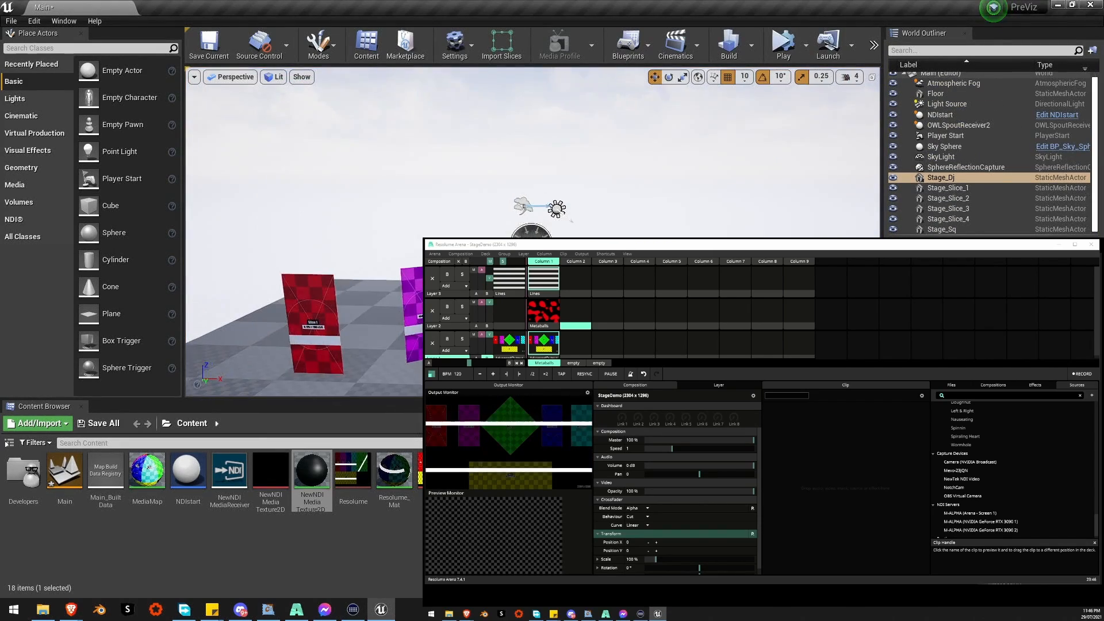